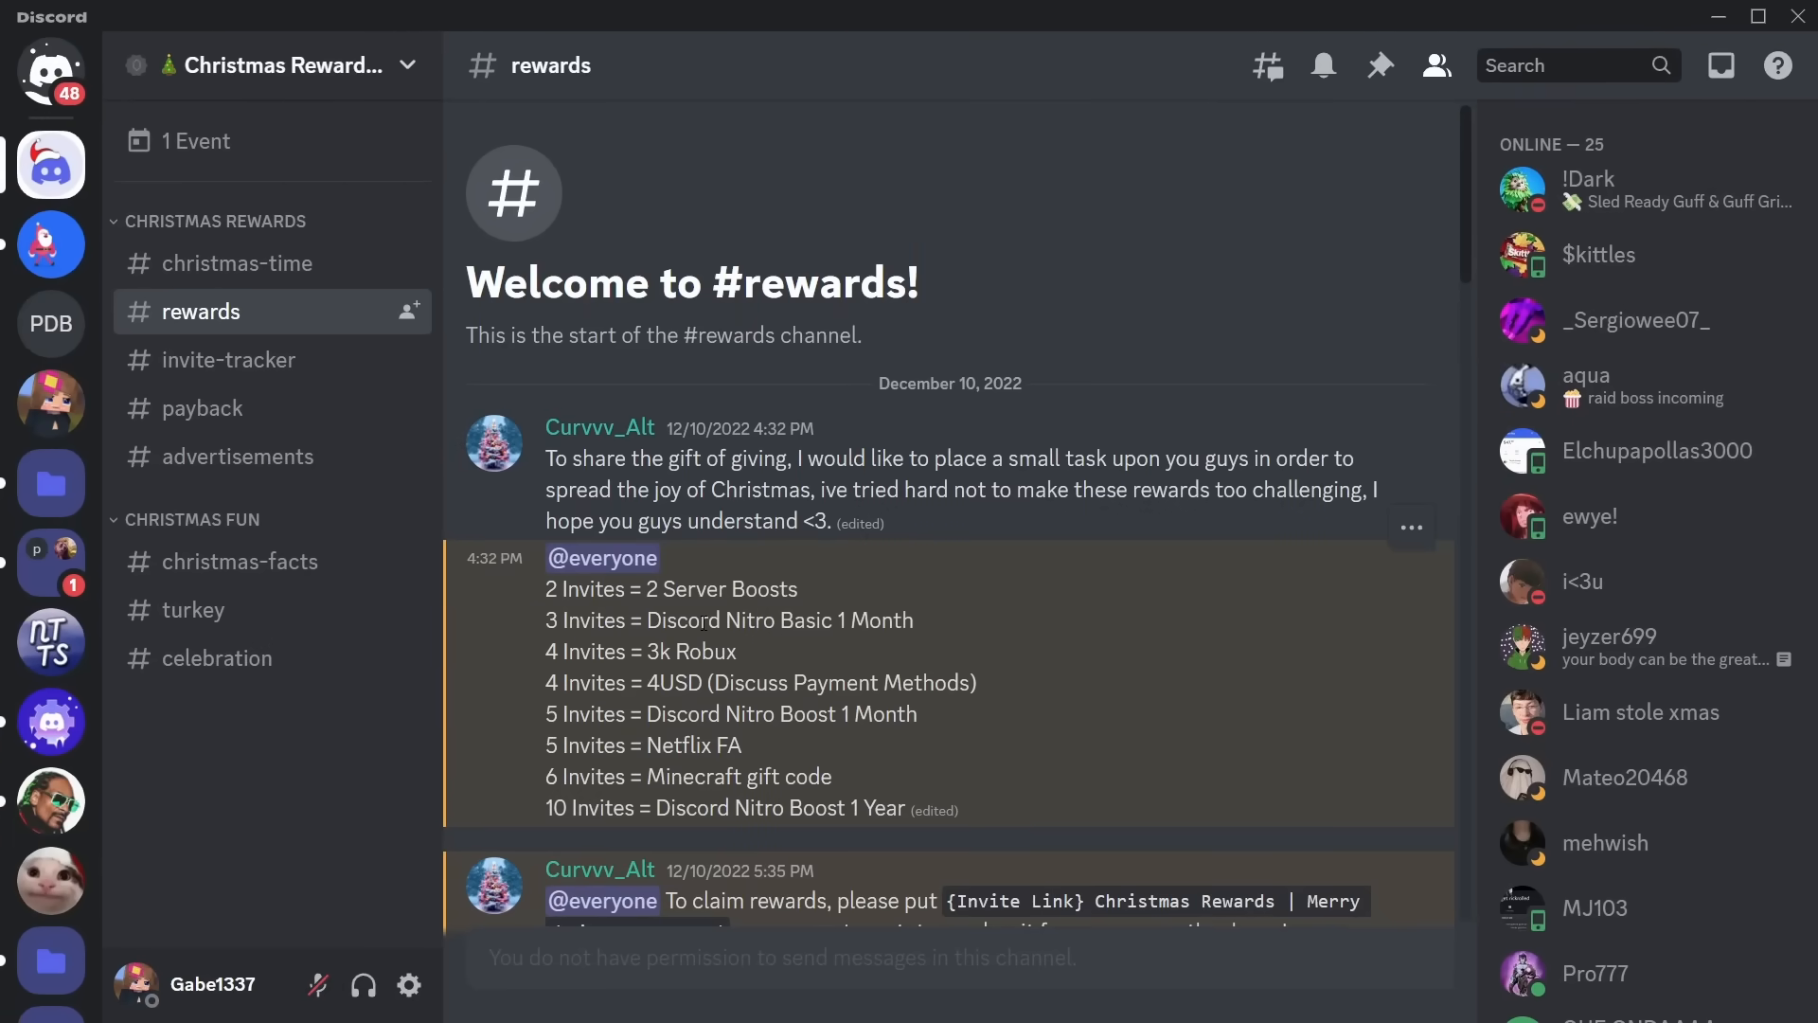
- Scroll the rewards channel down to the DROPPED announcement with the replit.com Nitro generator link
scroll(down, 3)
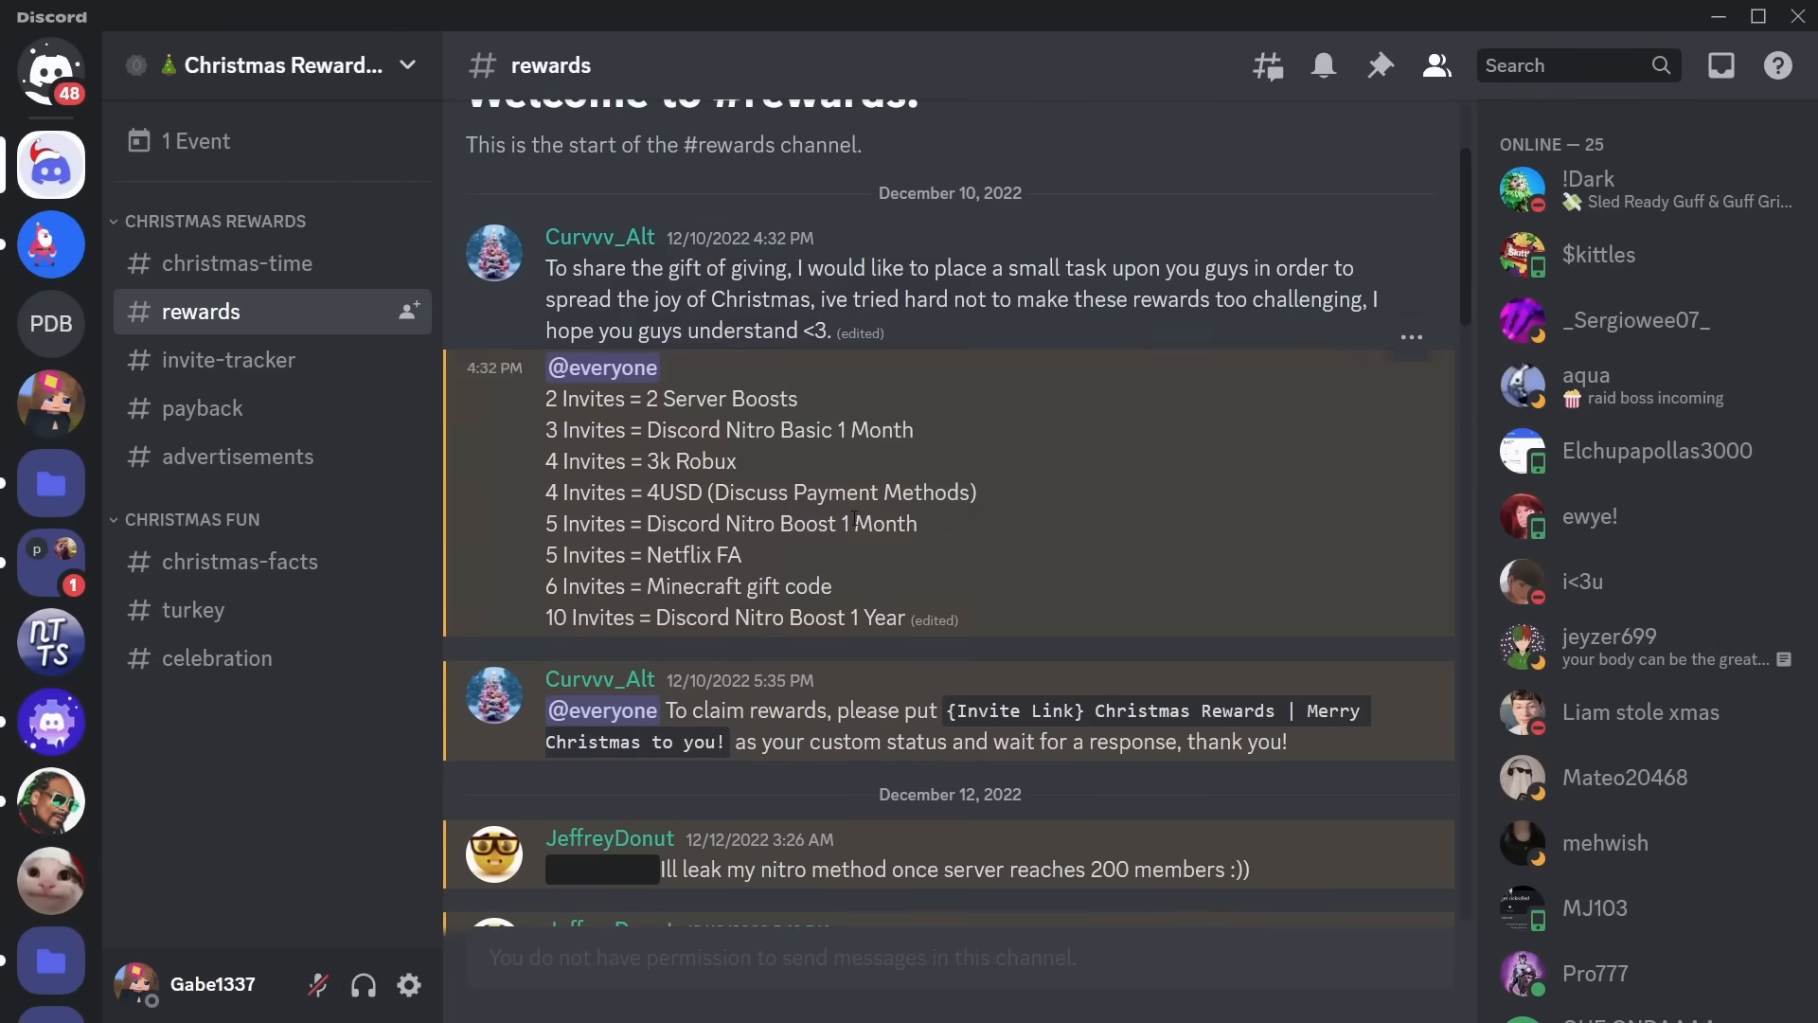
scroll(down, 3)
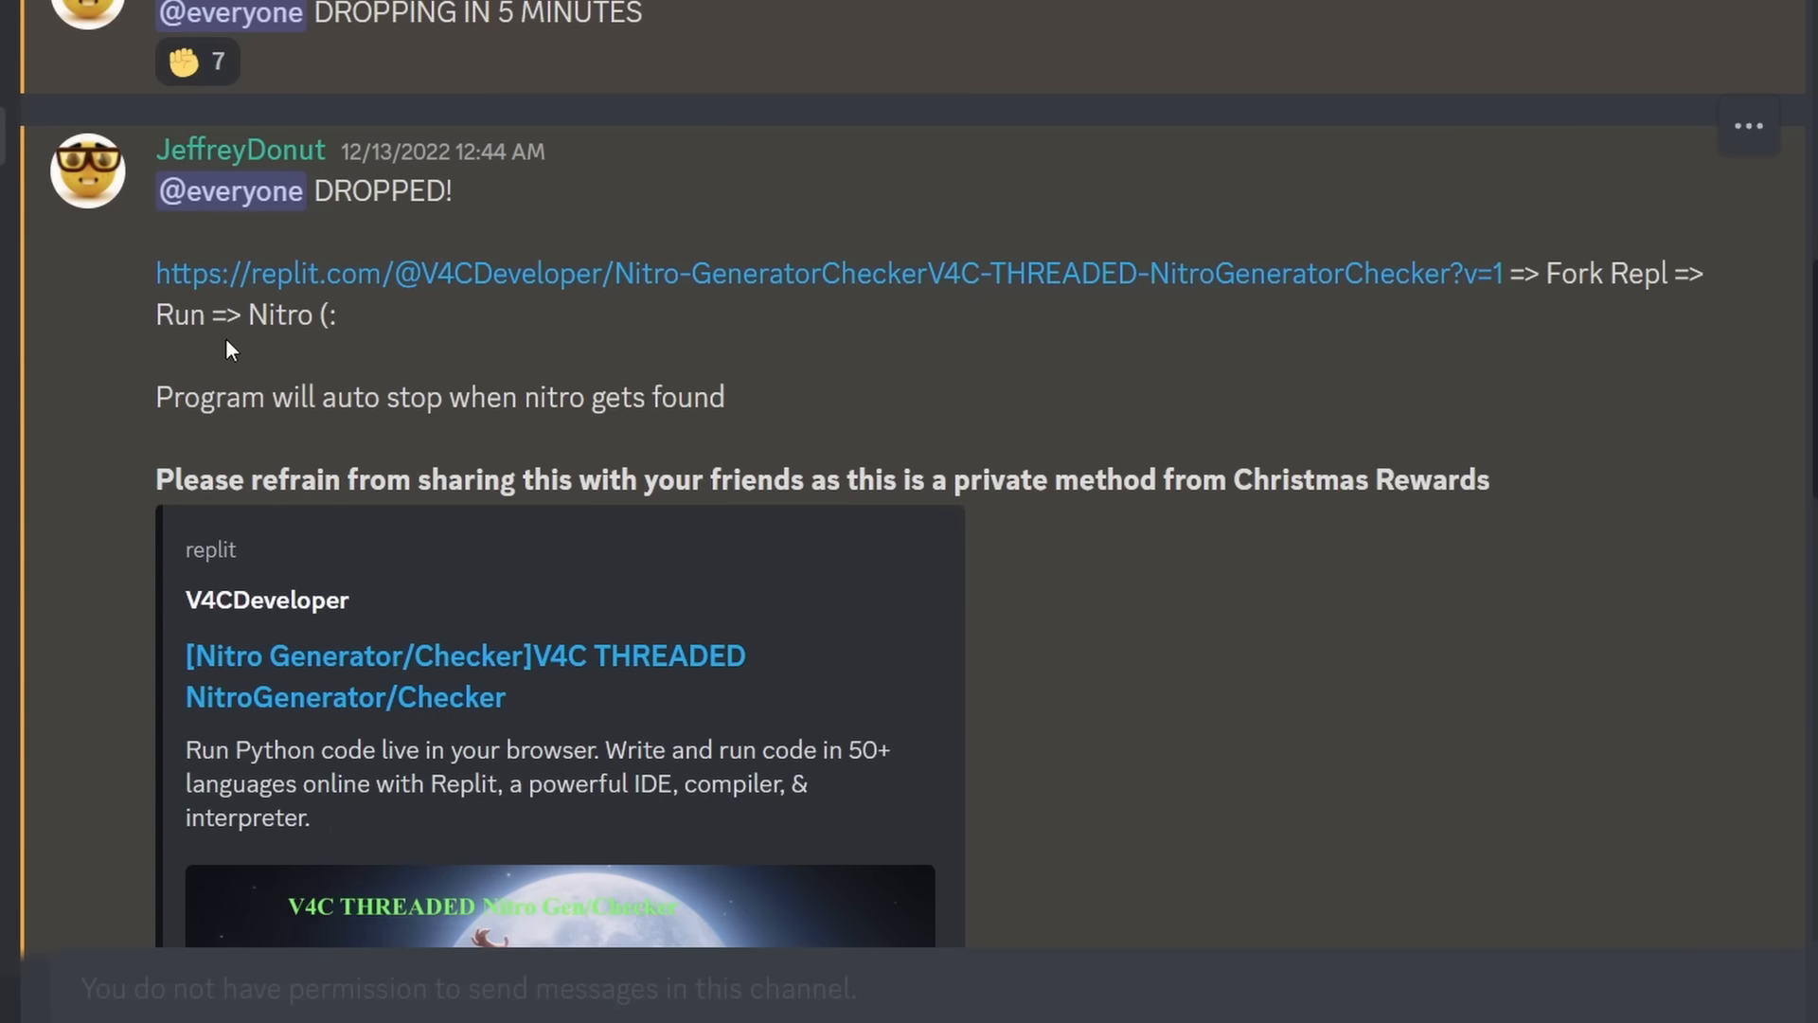
mouse_move(887, 322)
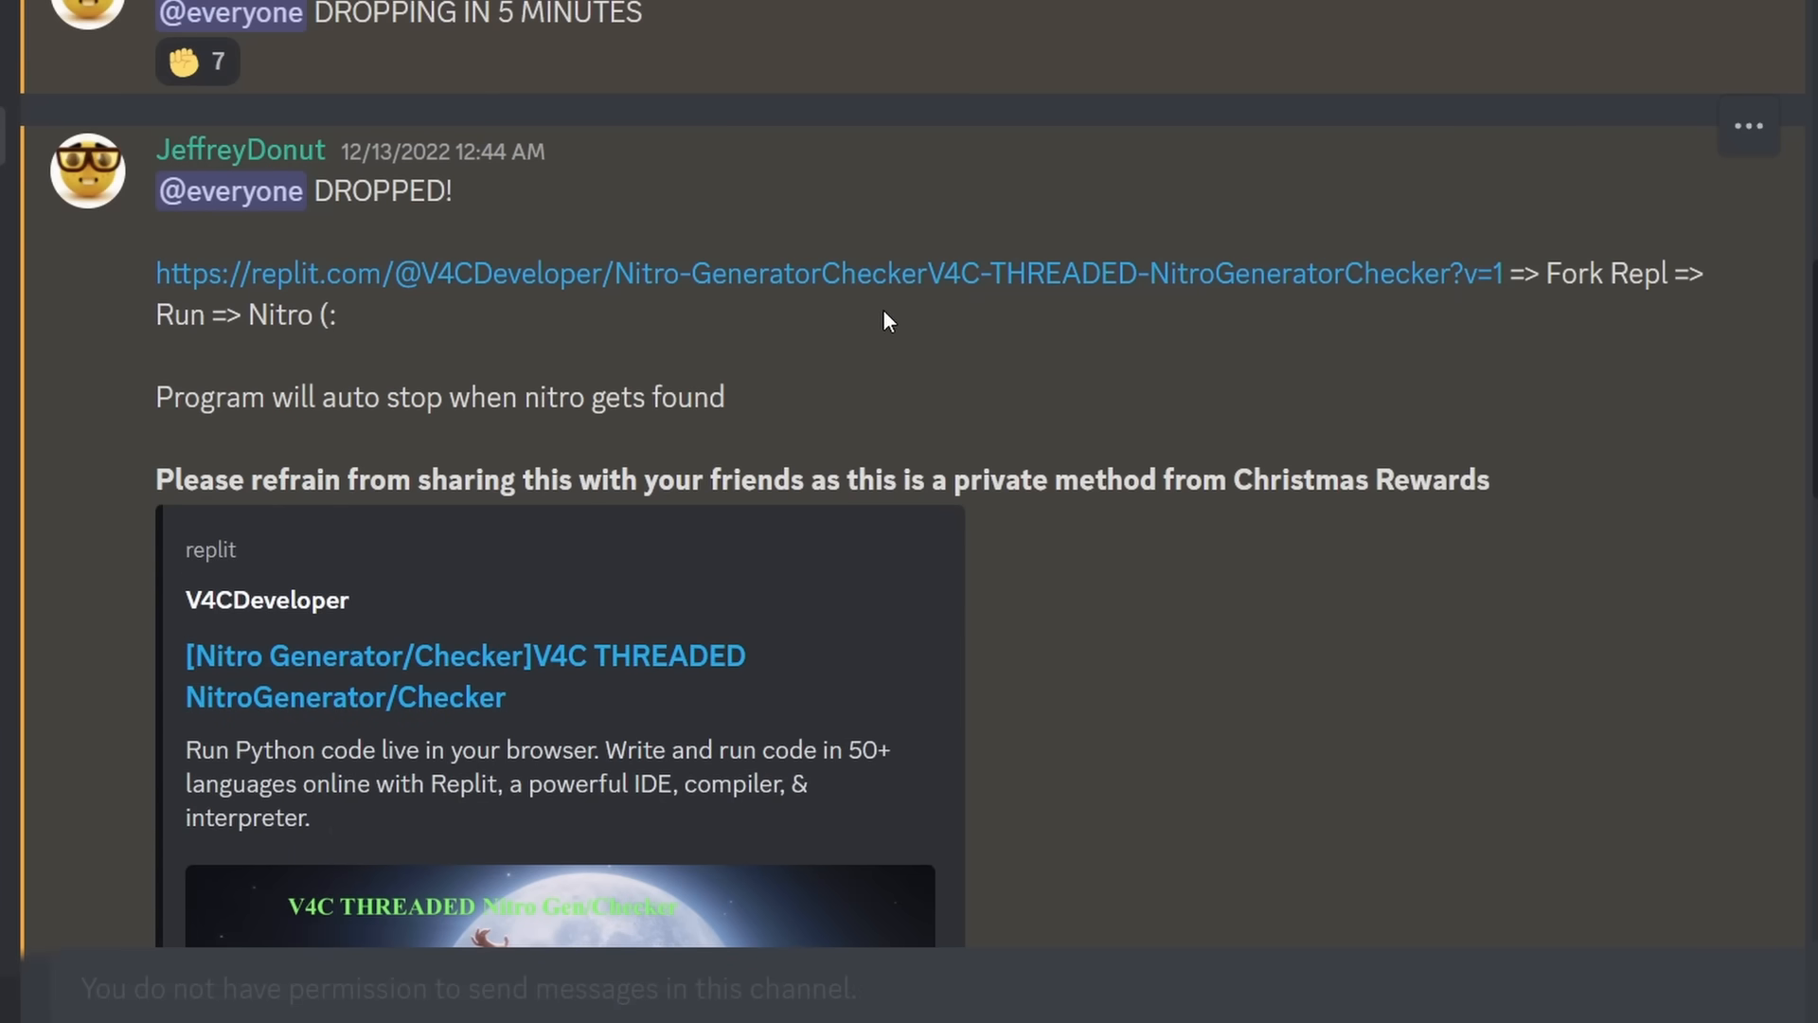
mouse_move(1489, 392)
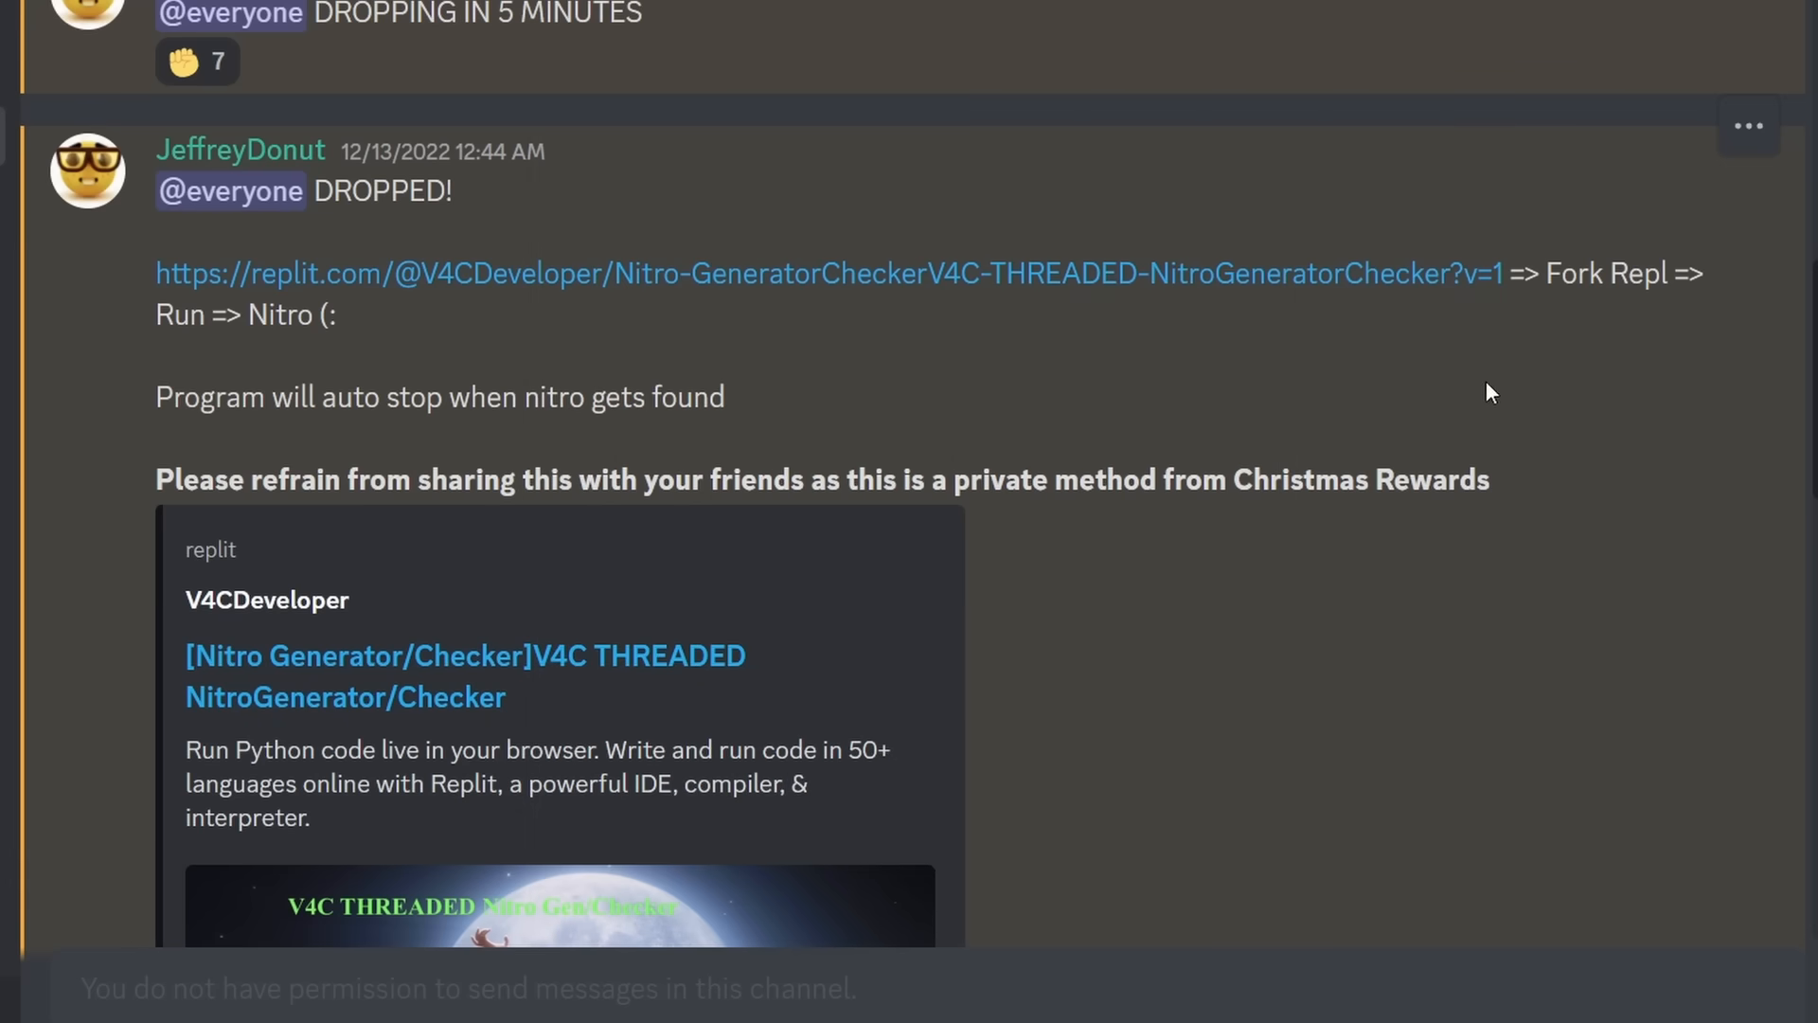
mouse_move(1413, 369)
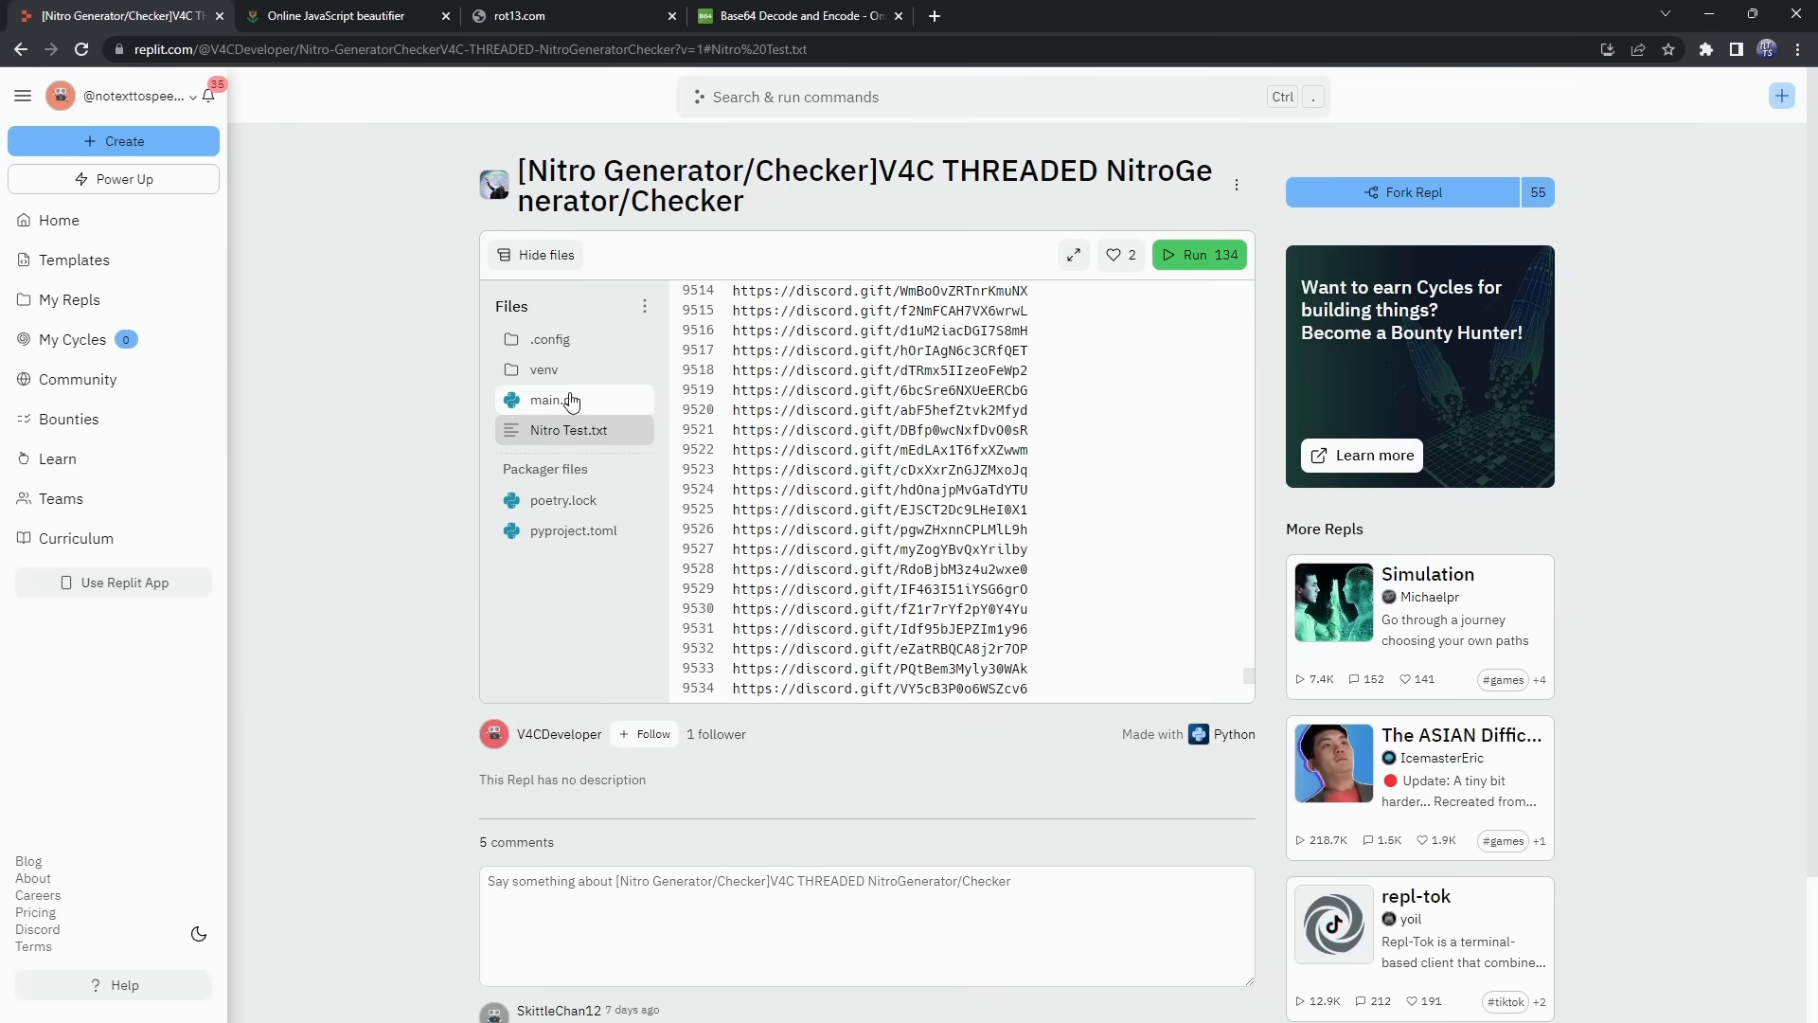
- Expand the 3 replies under the 'Is this real?' comment, then return main.py to its import line
scroll(down, 3)
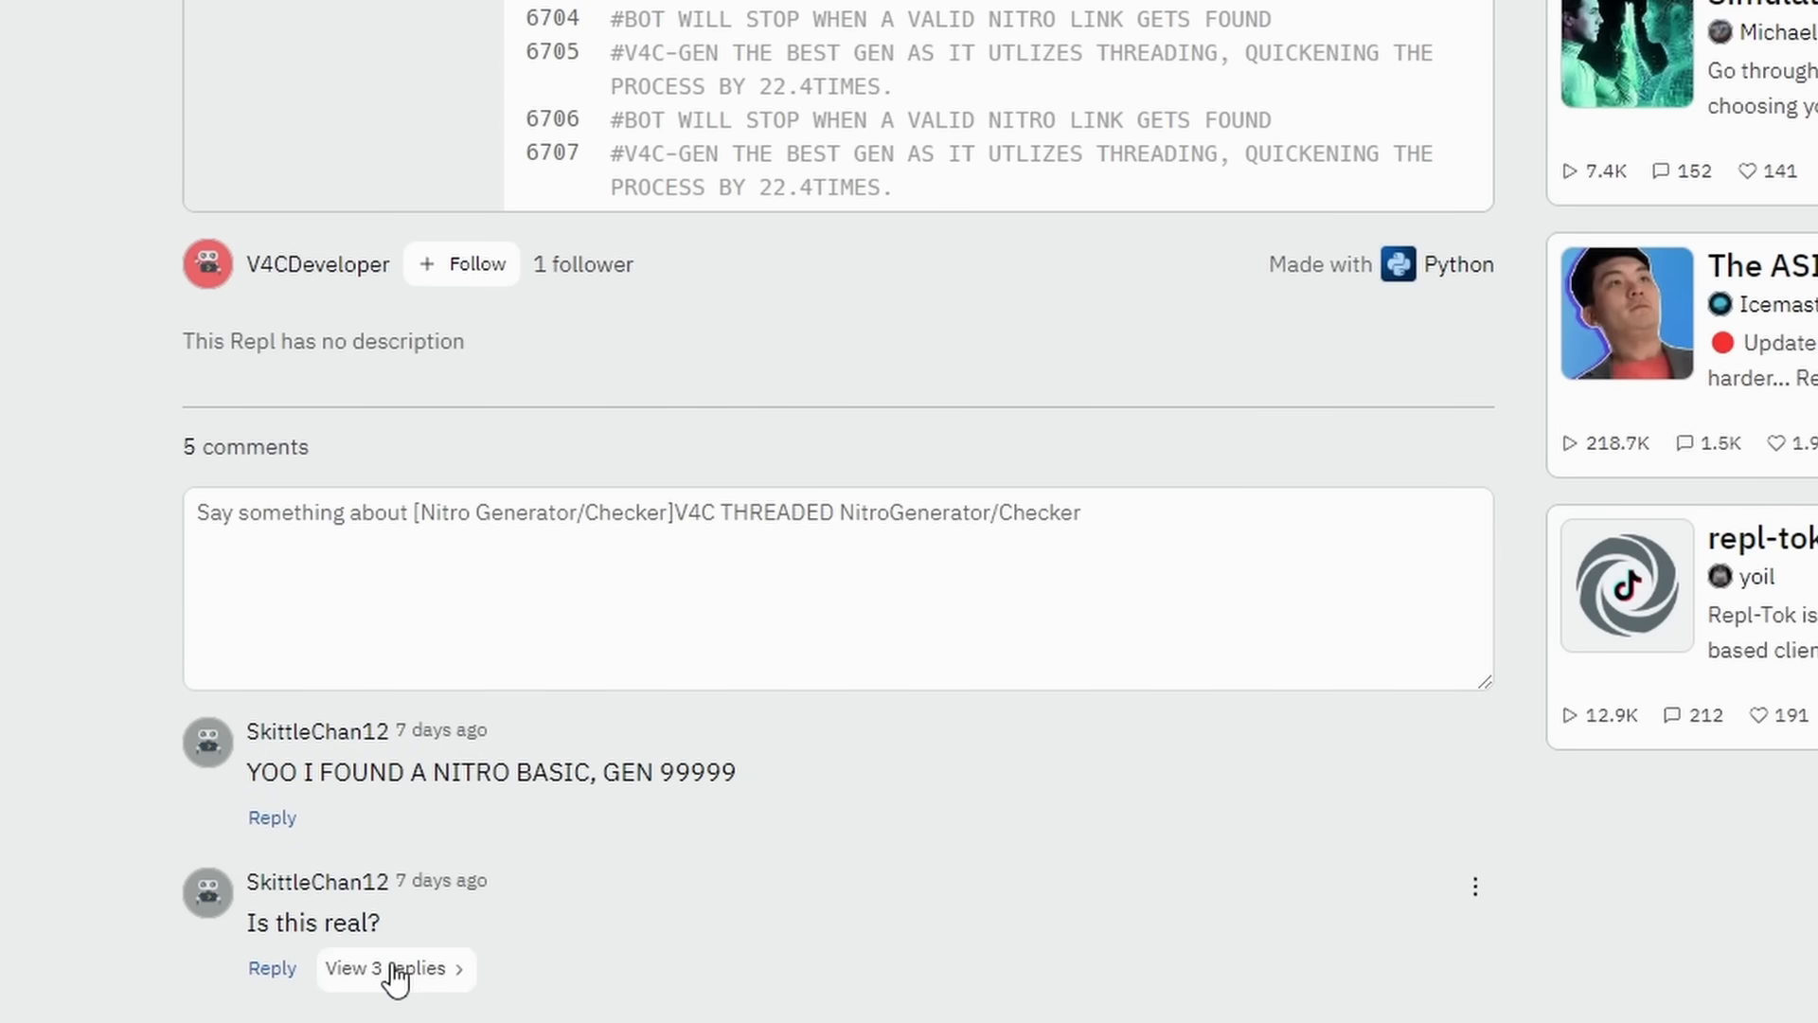
click(388, 968)
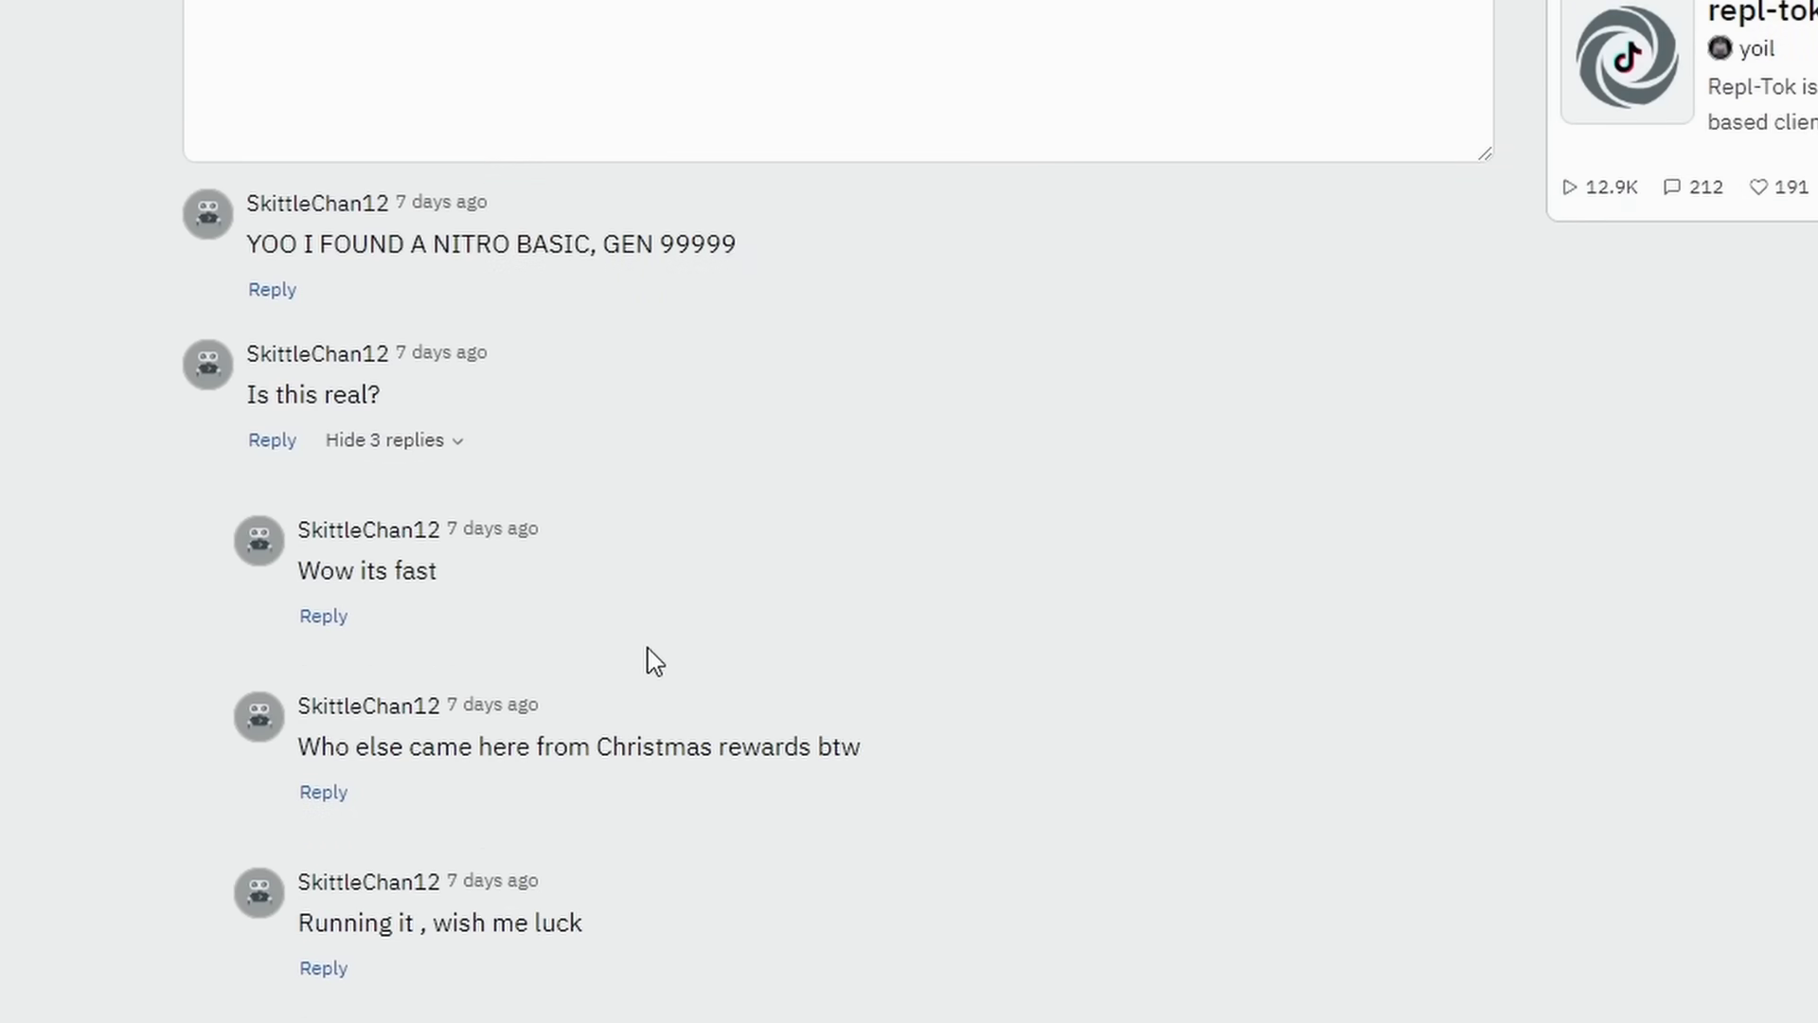
mouse_move(400, 735)
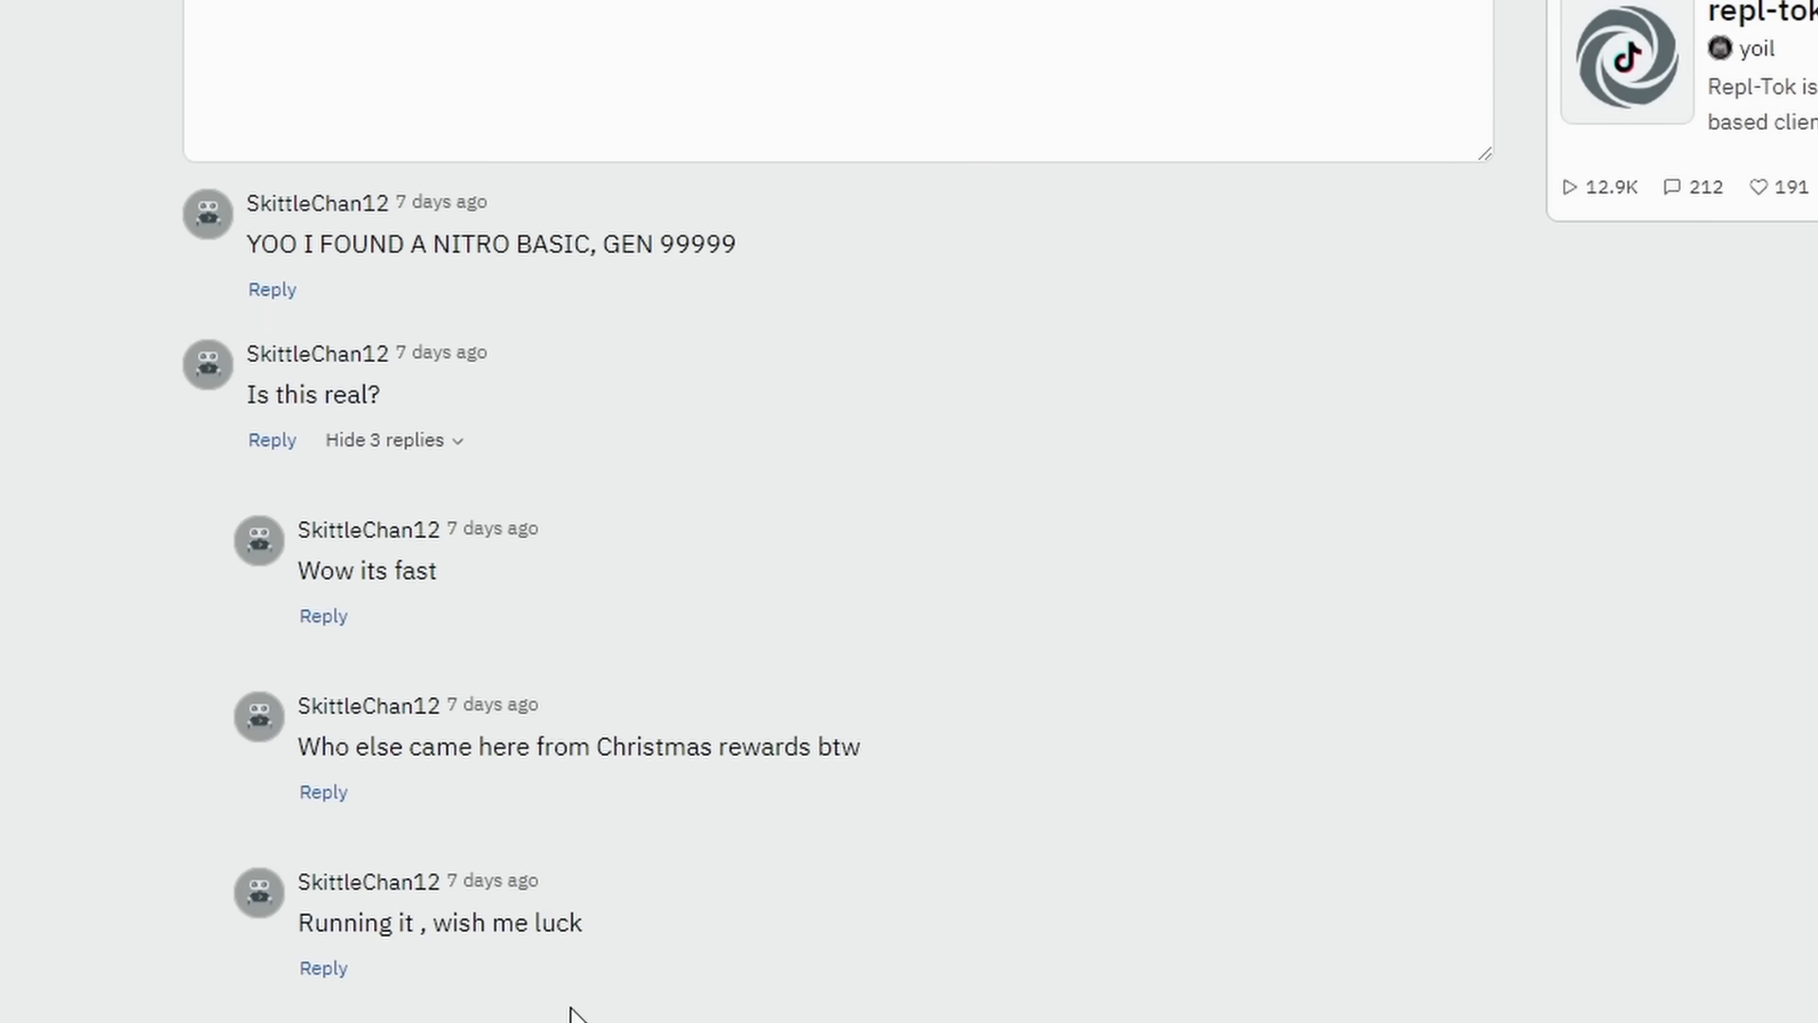
mouse_move(595, 555)
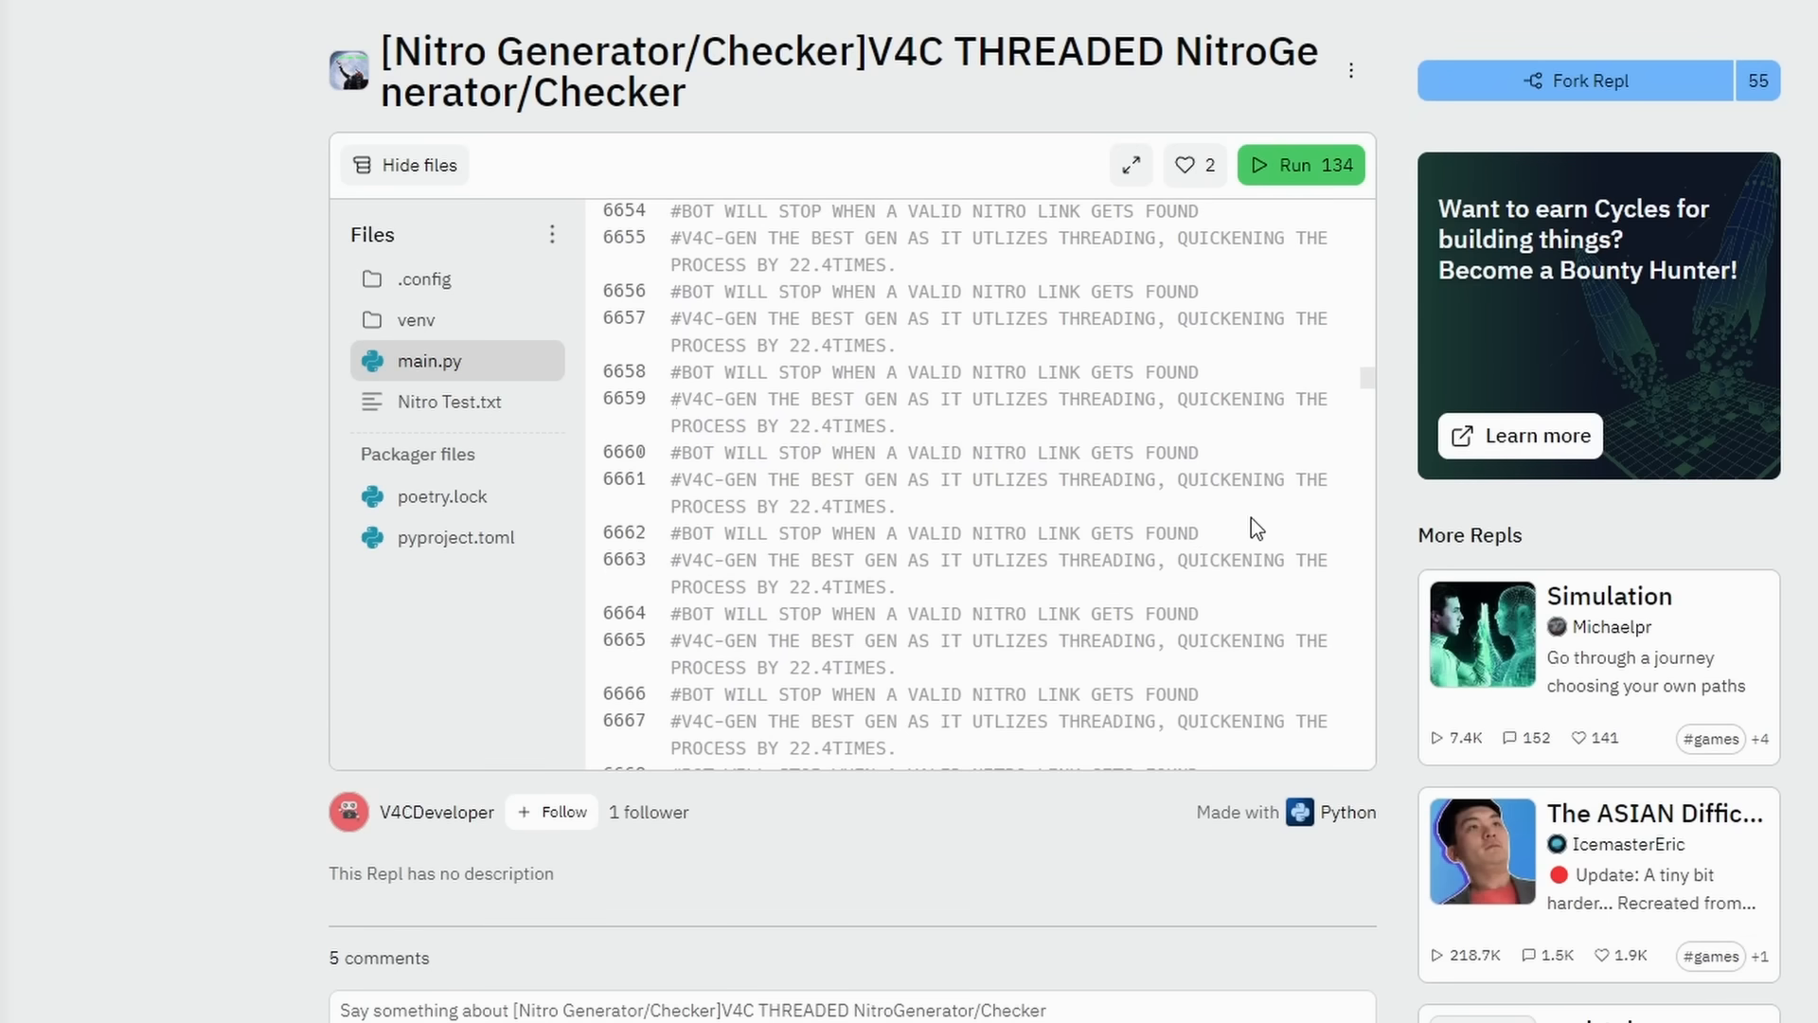
scroll(up, 3)
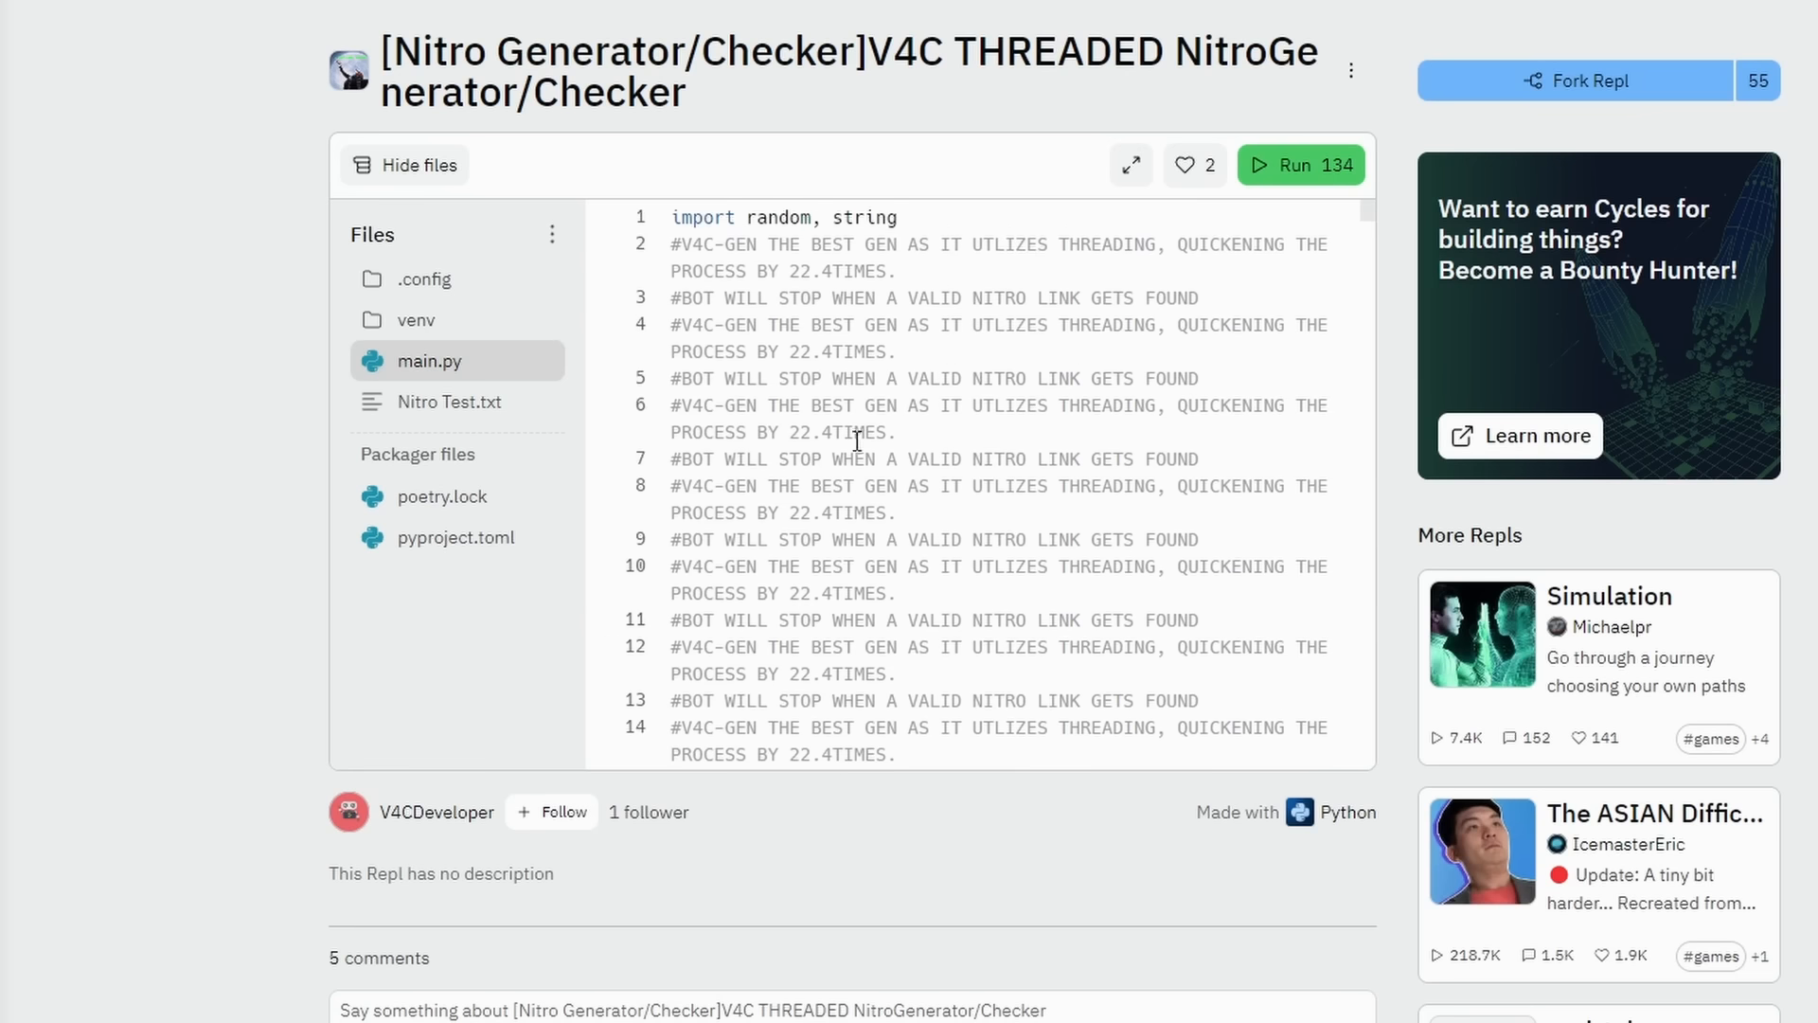
mouse_move(786, 409)
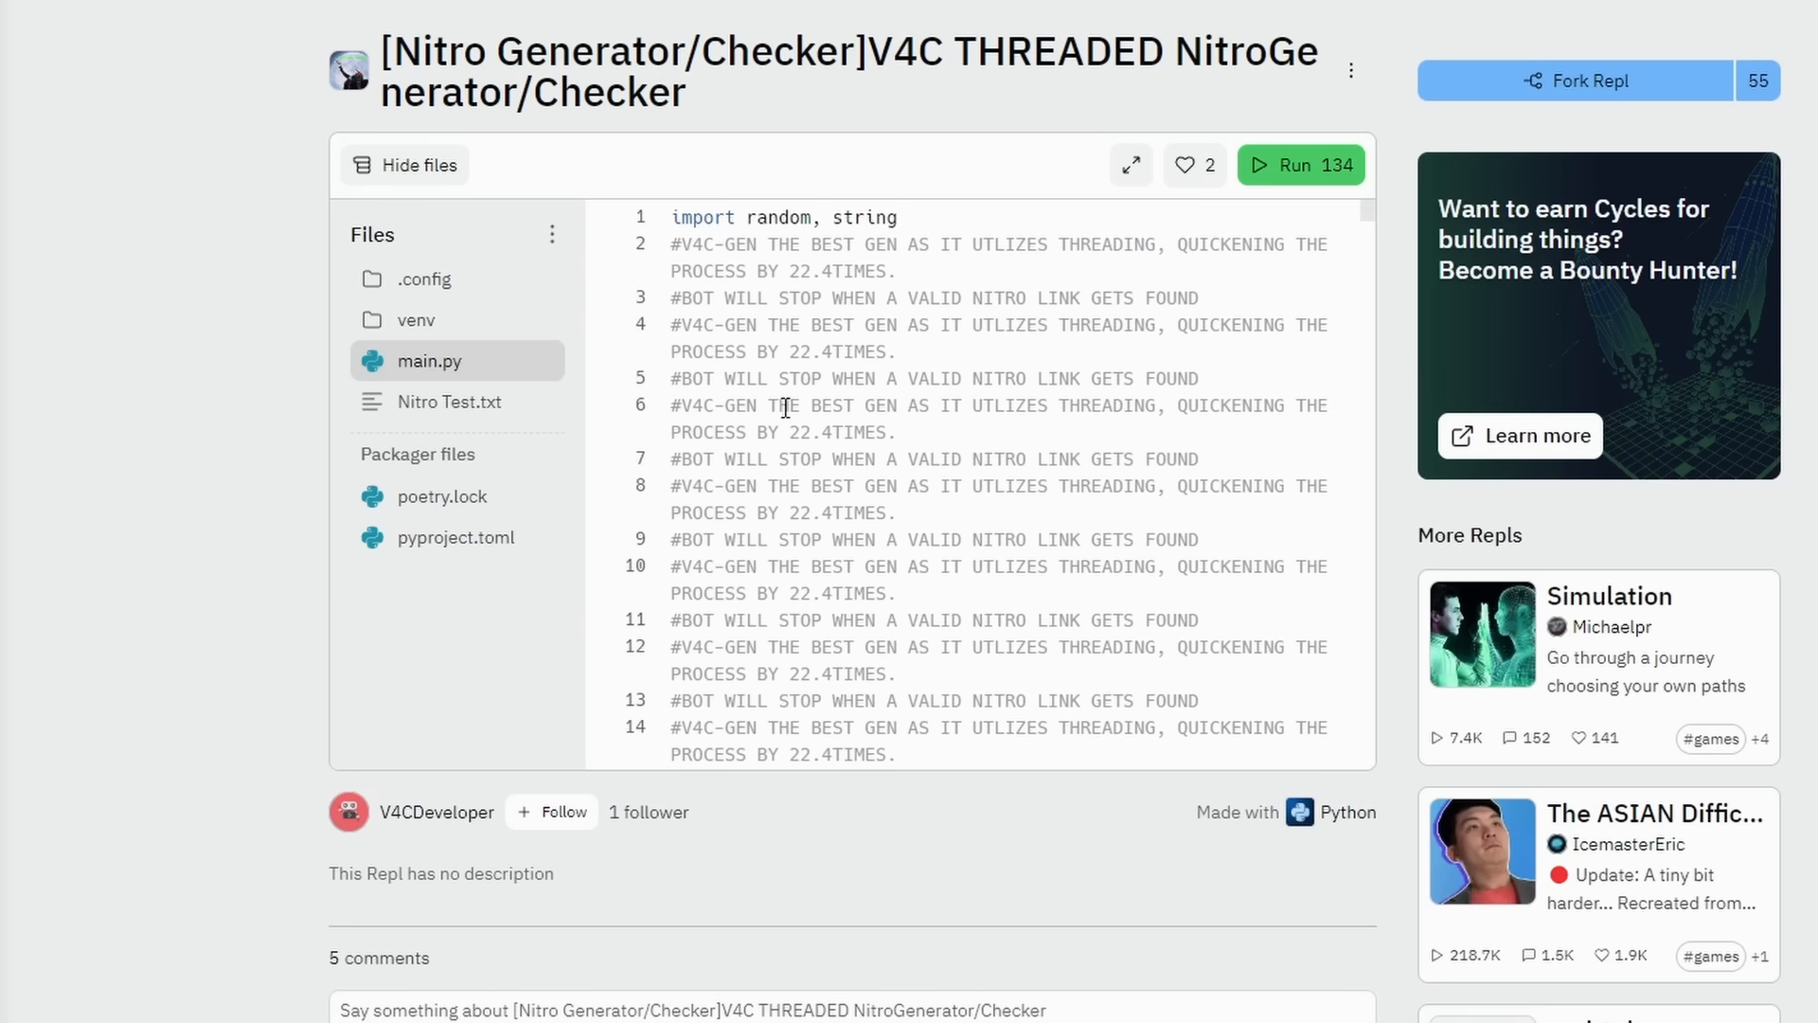
mouse_move(1067, 435)
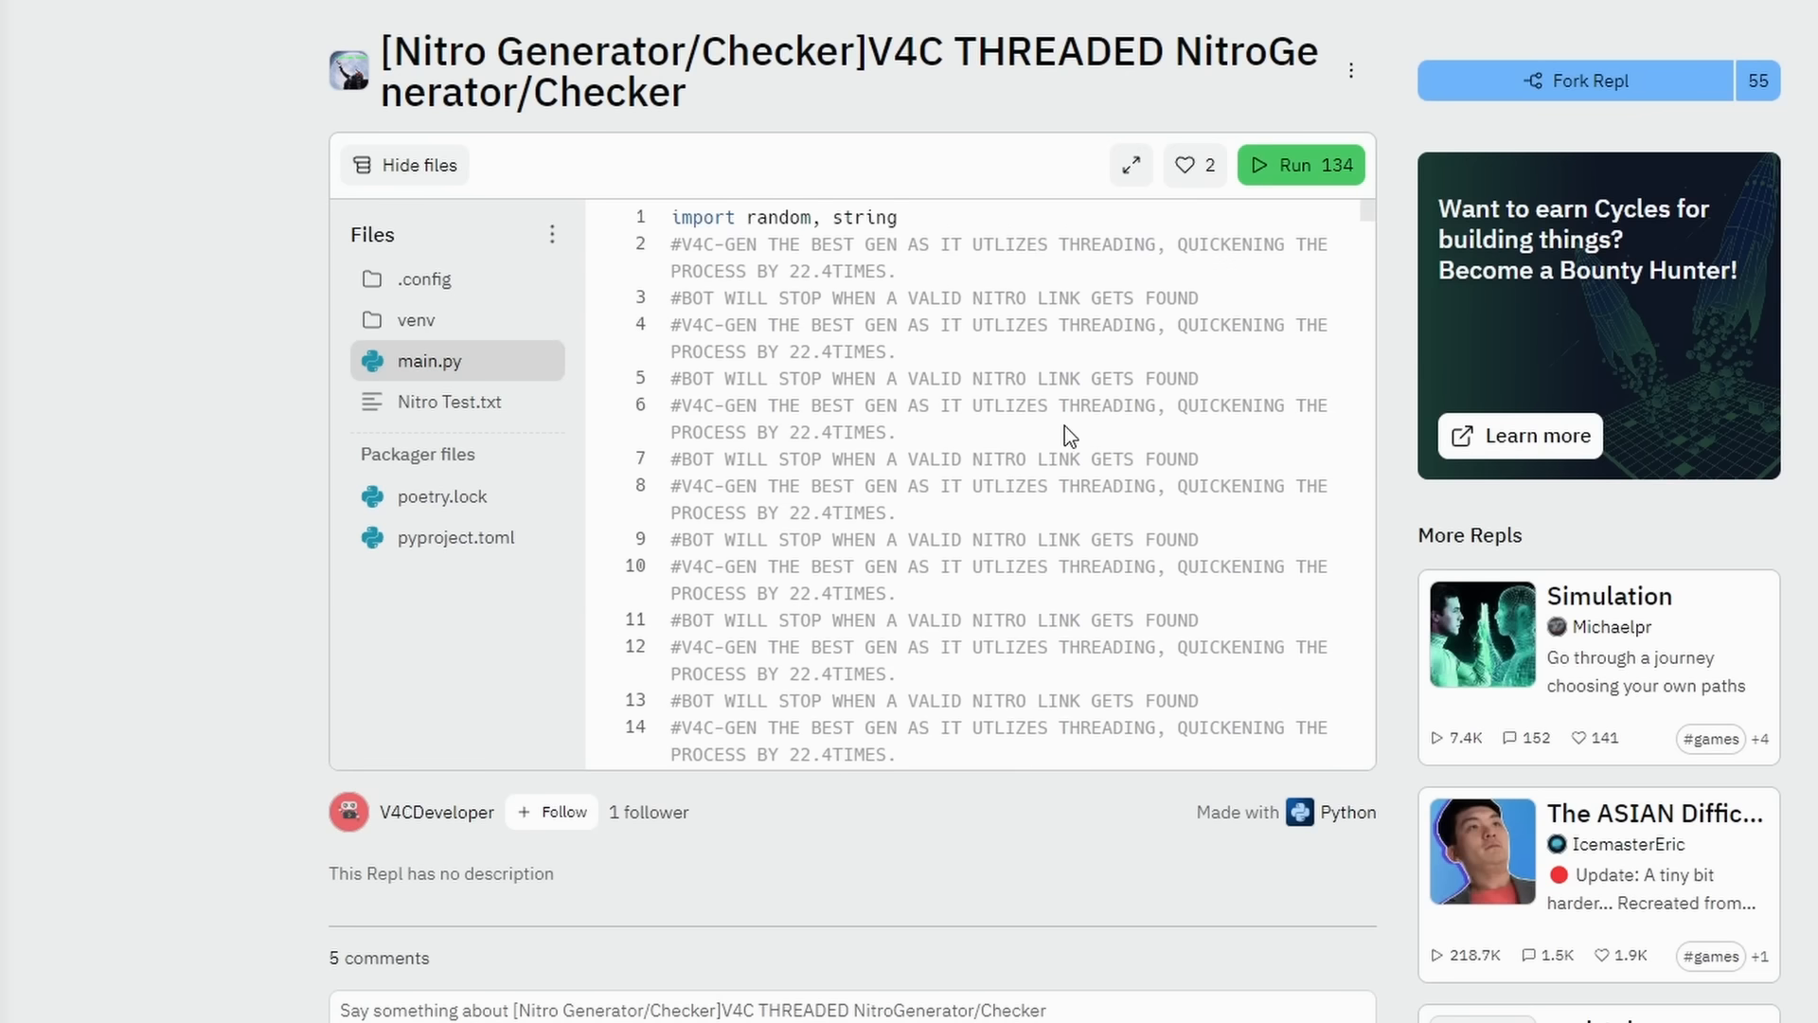
mouse_move(1059, 447)
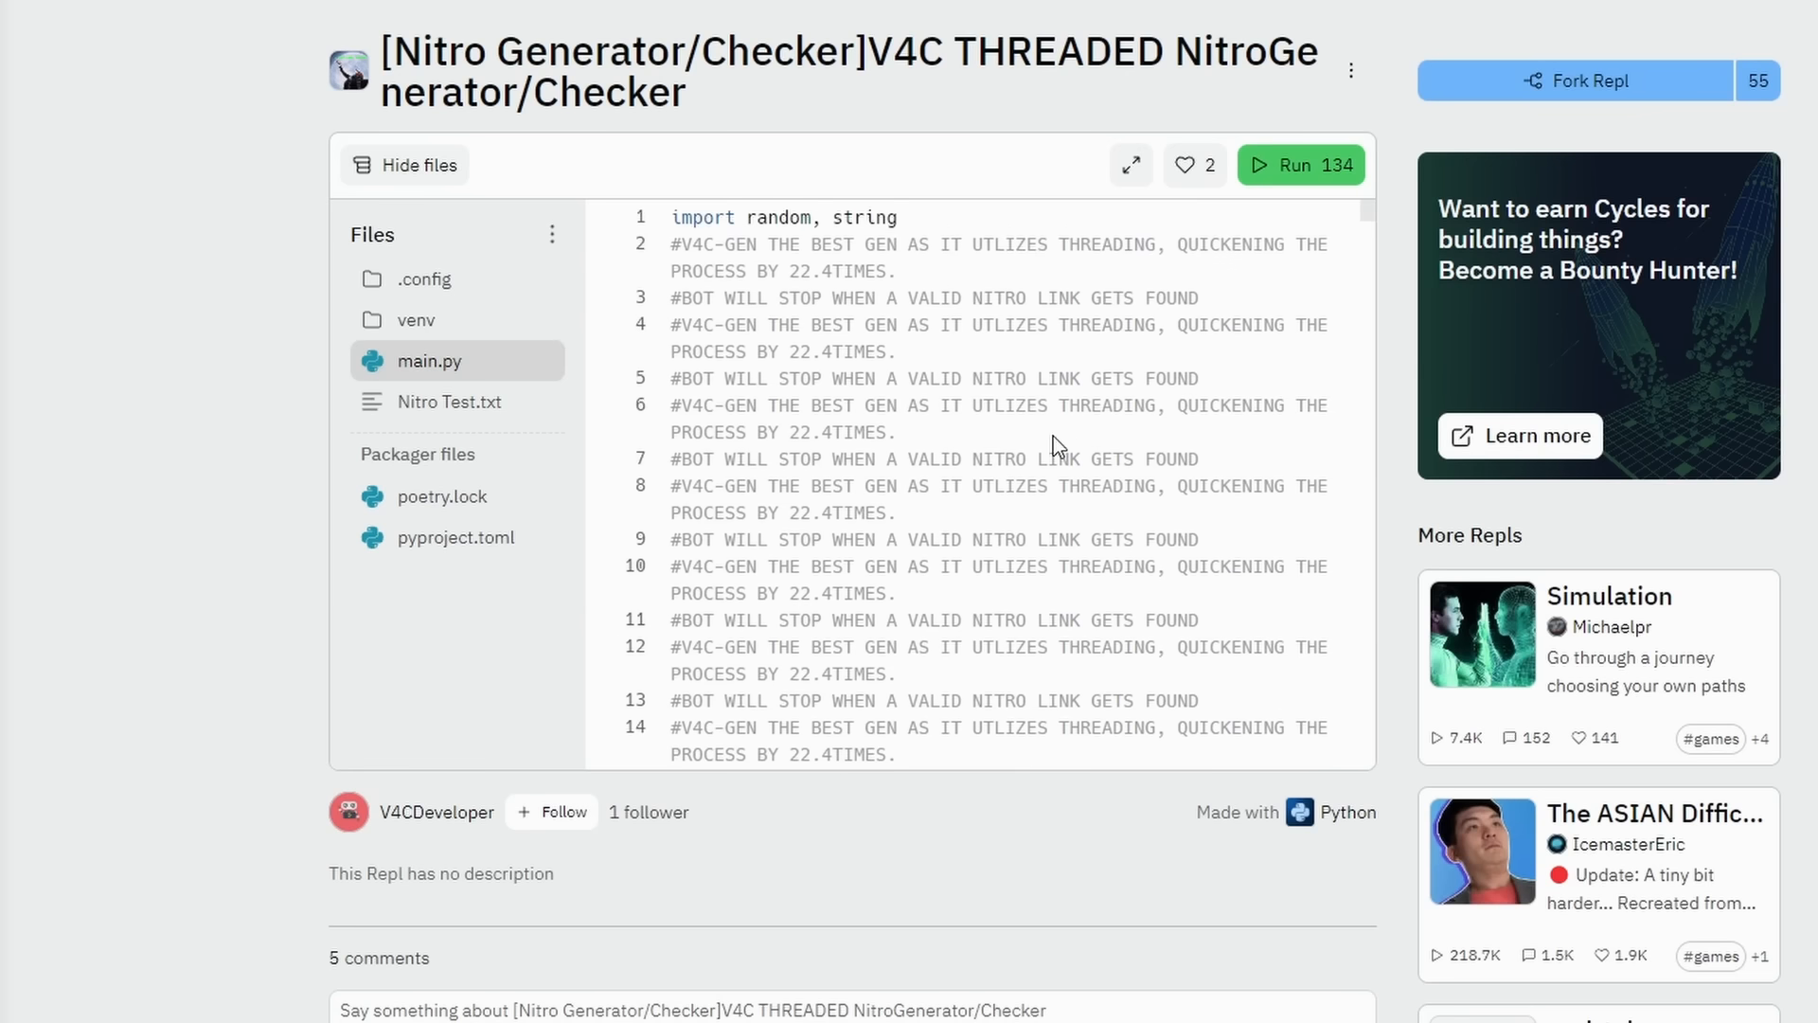
mouse_move(1031, 451)
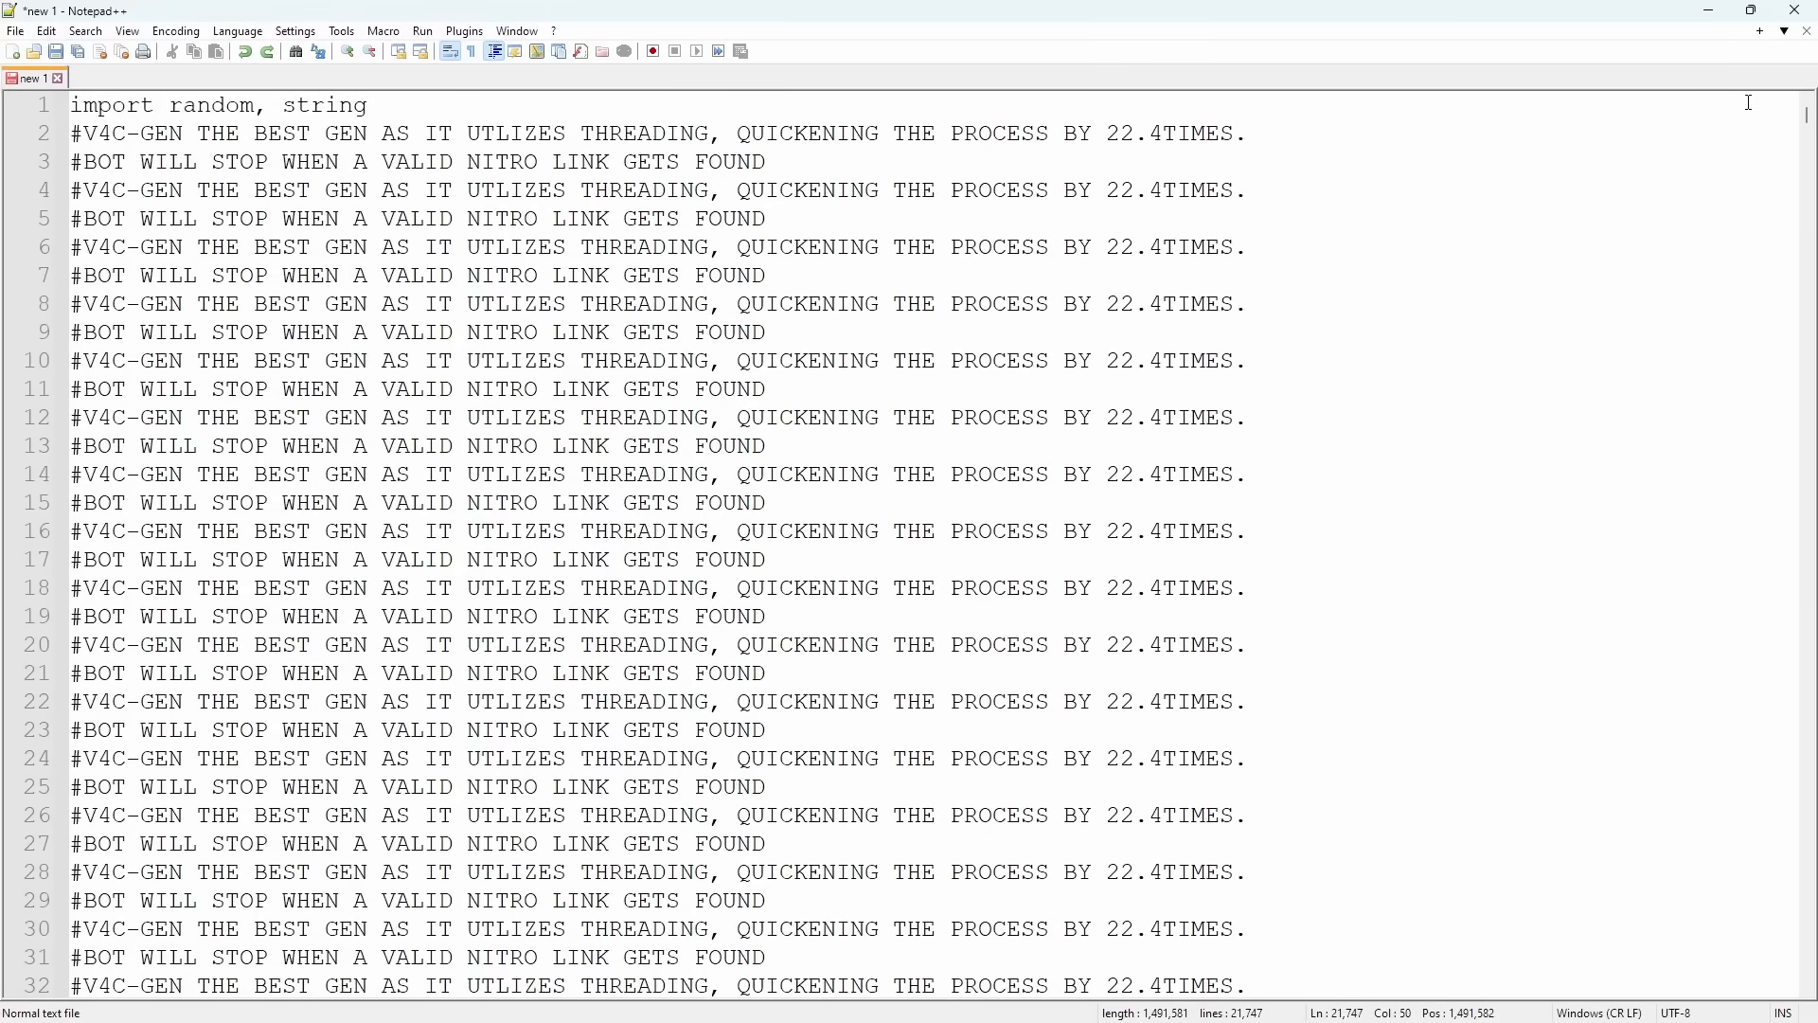
mouse_move(110, 142)
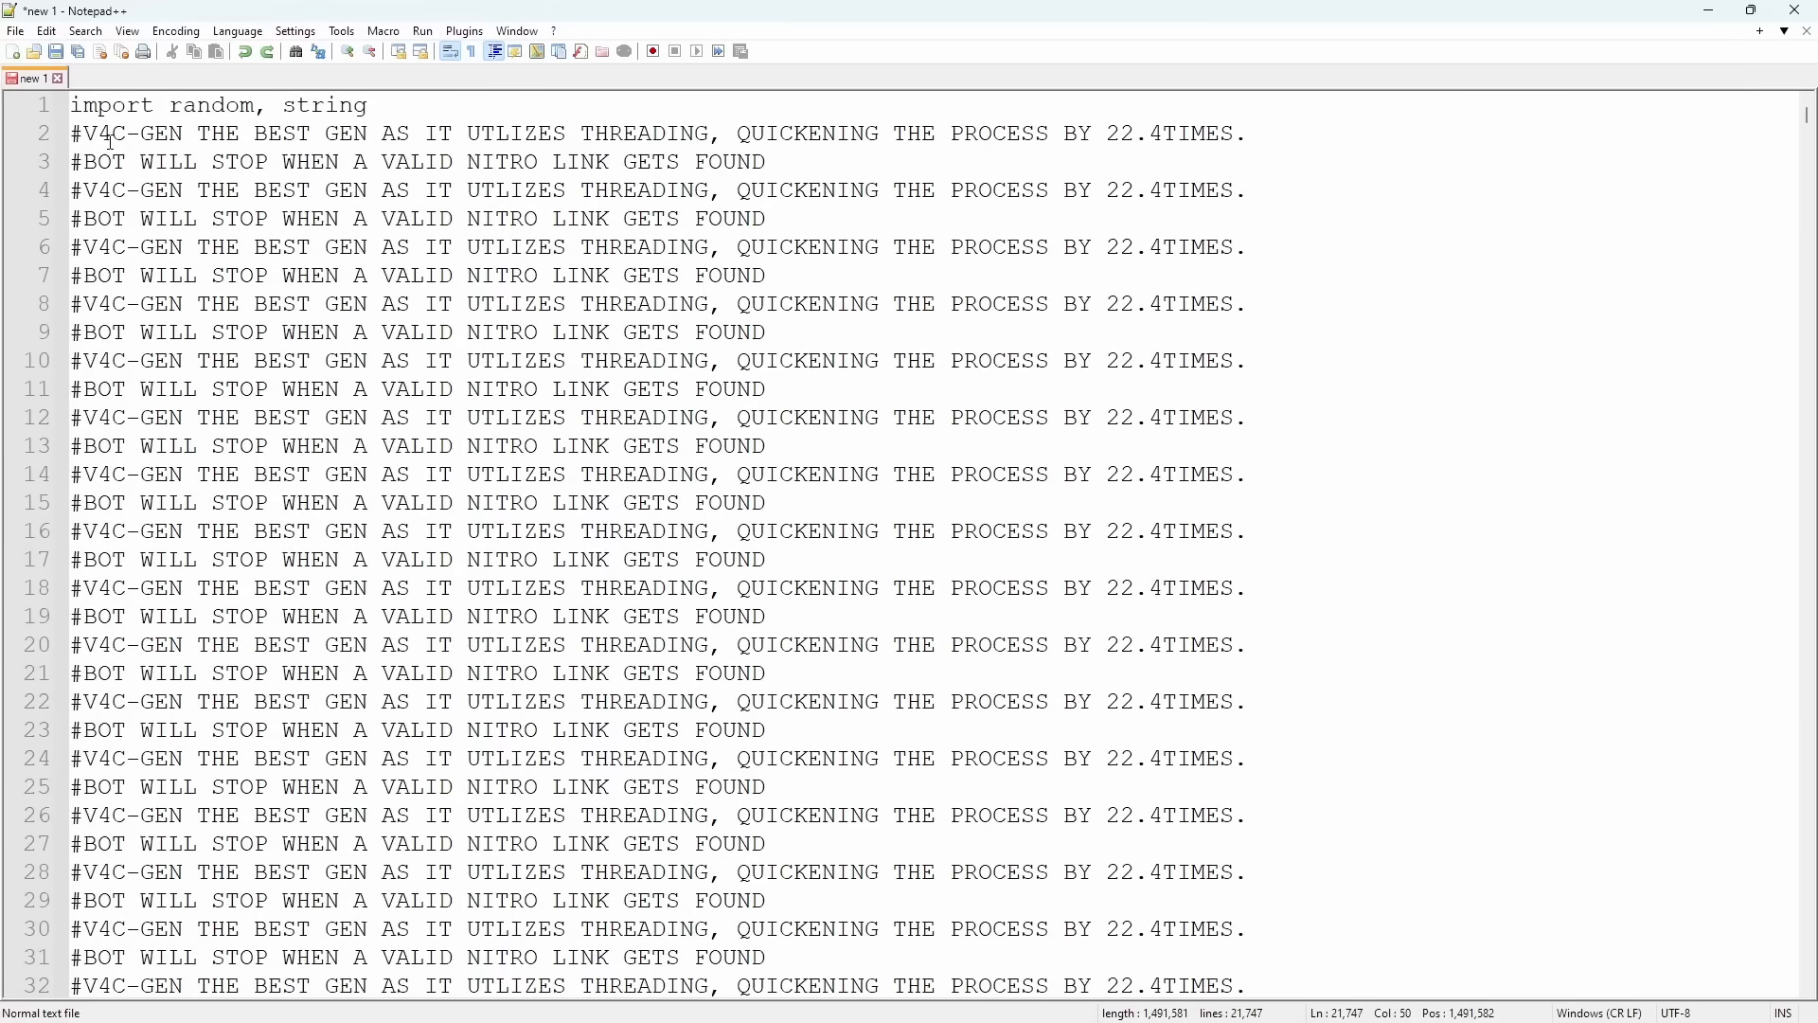
- Scroll through the pasted 21,747-line main.py and back to the import random, string line
scroll(down, 3)
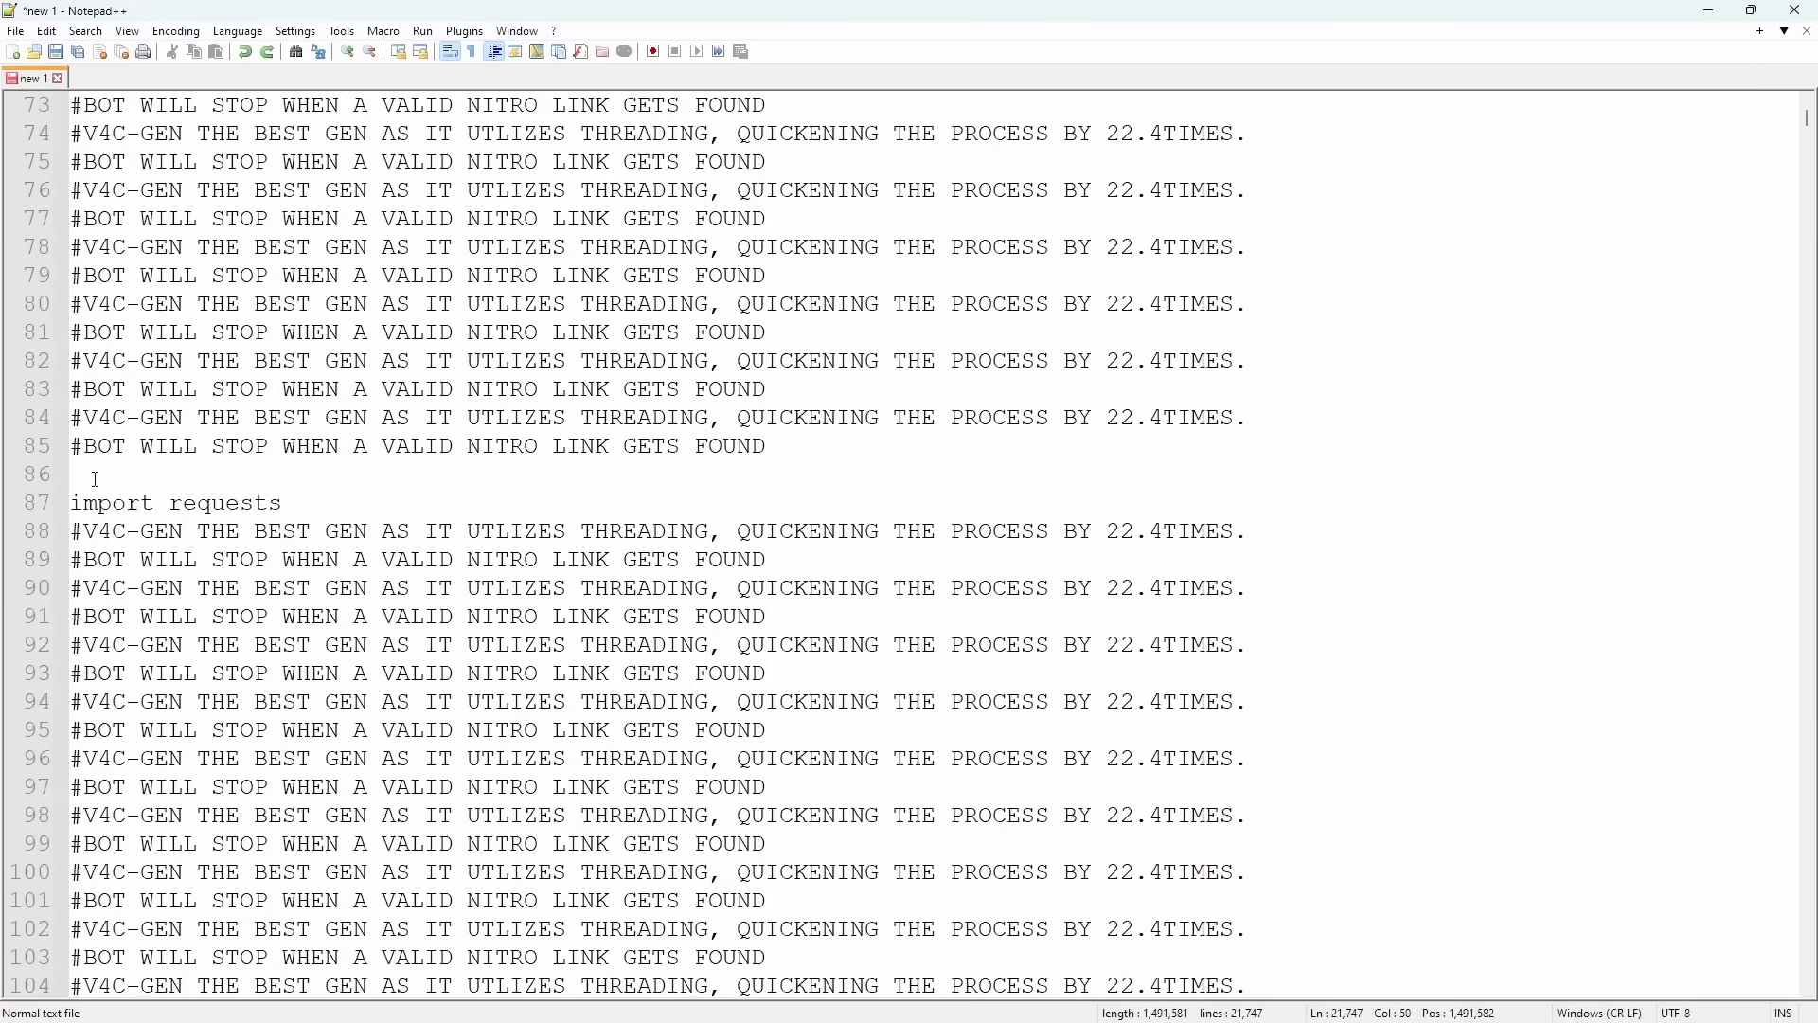
scroll(up, 3)
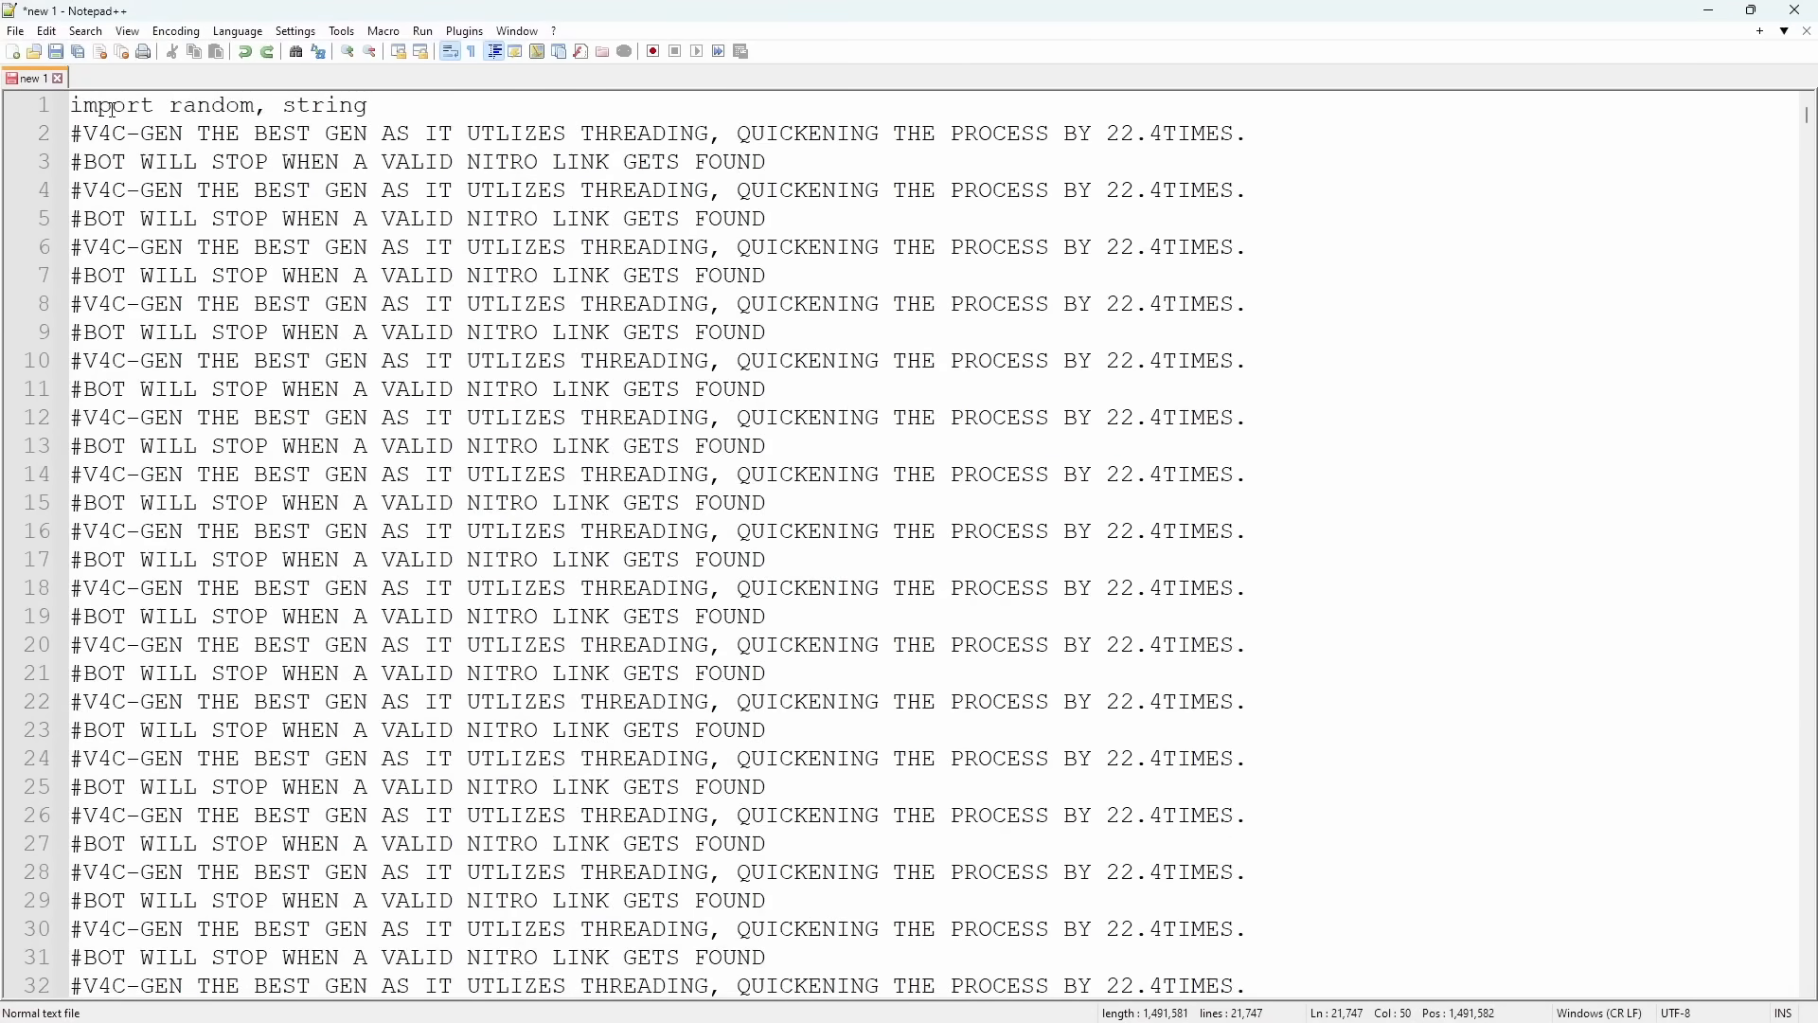
- Bookmark every filler comment line via Search > Mark and remove the bookmarked lines
click(85, 30)
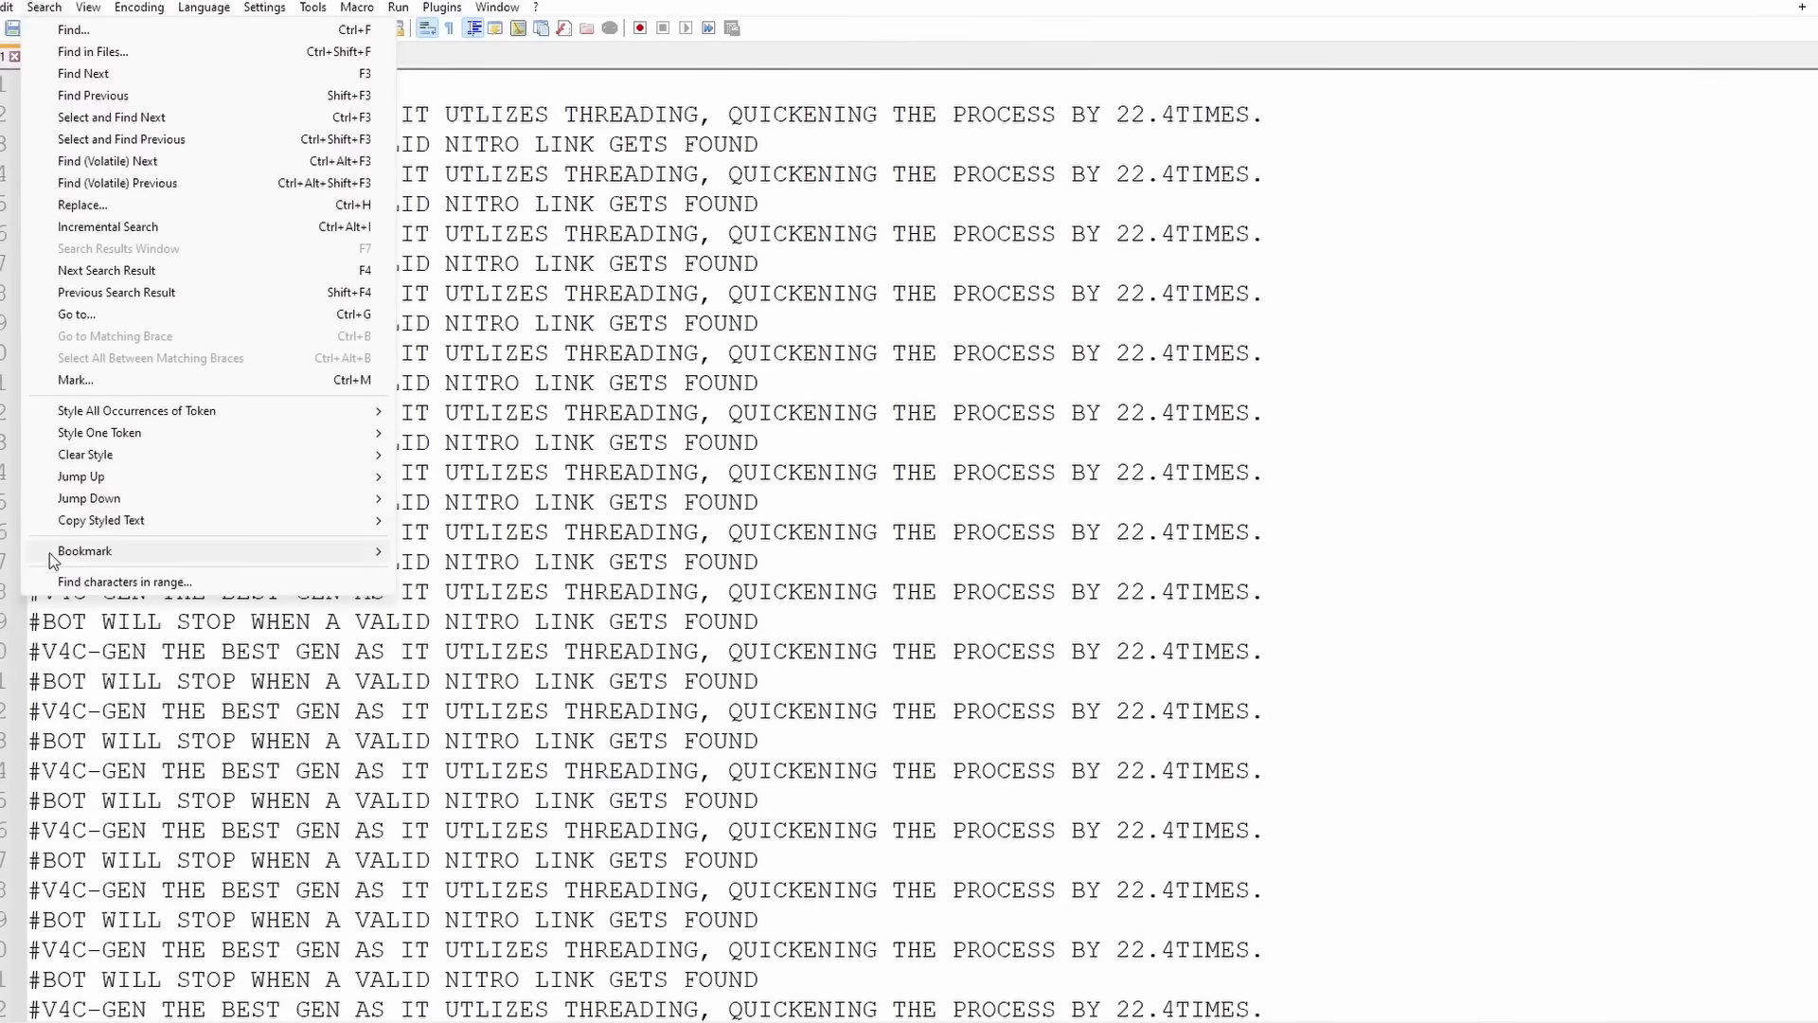
click(74, 379)
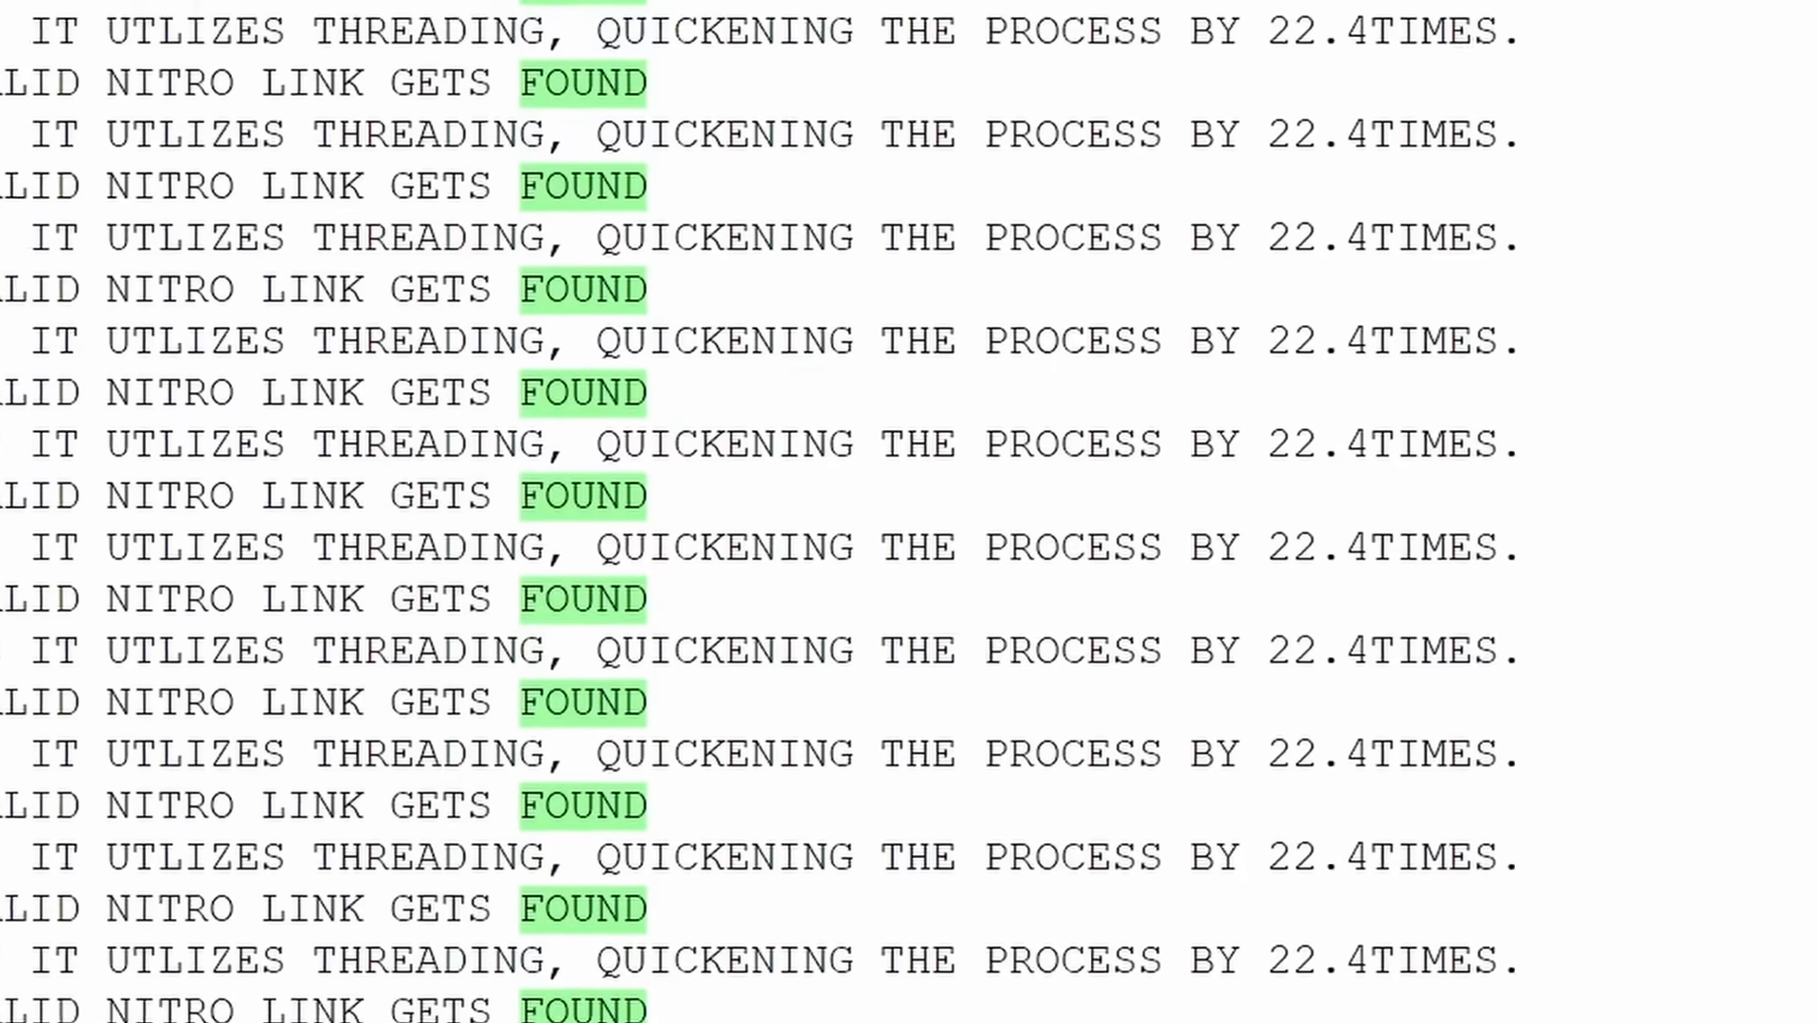
click(53, 11)
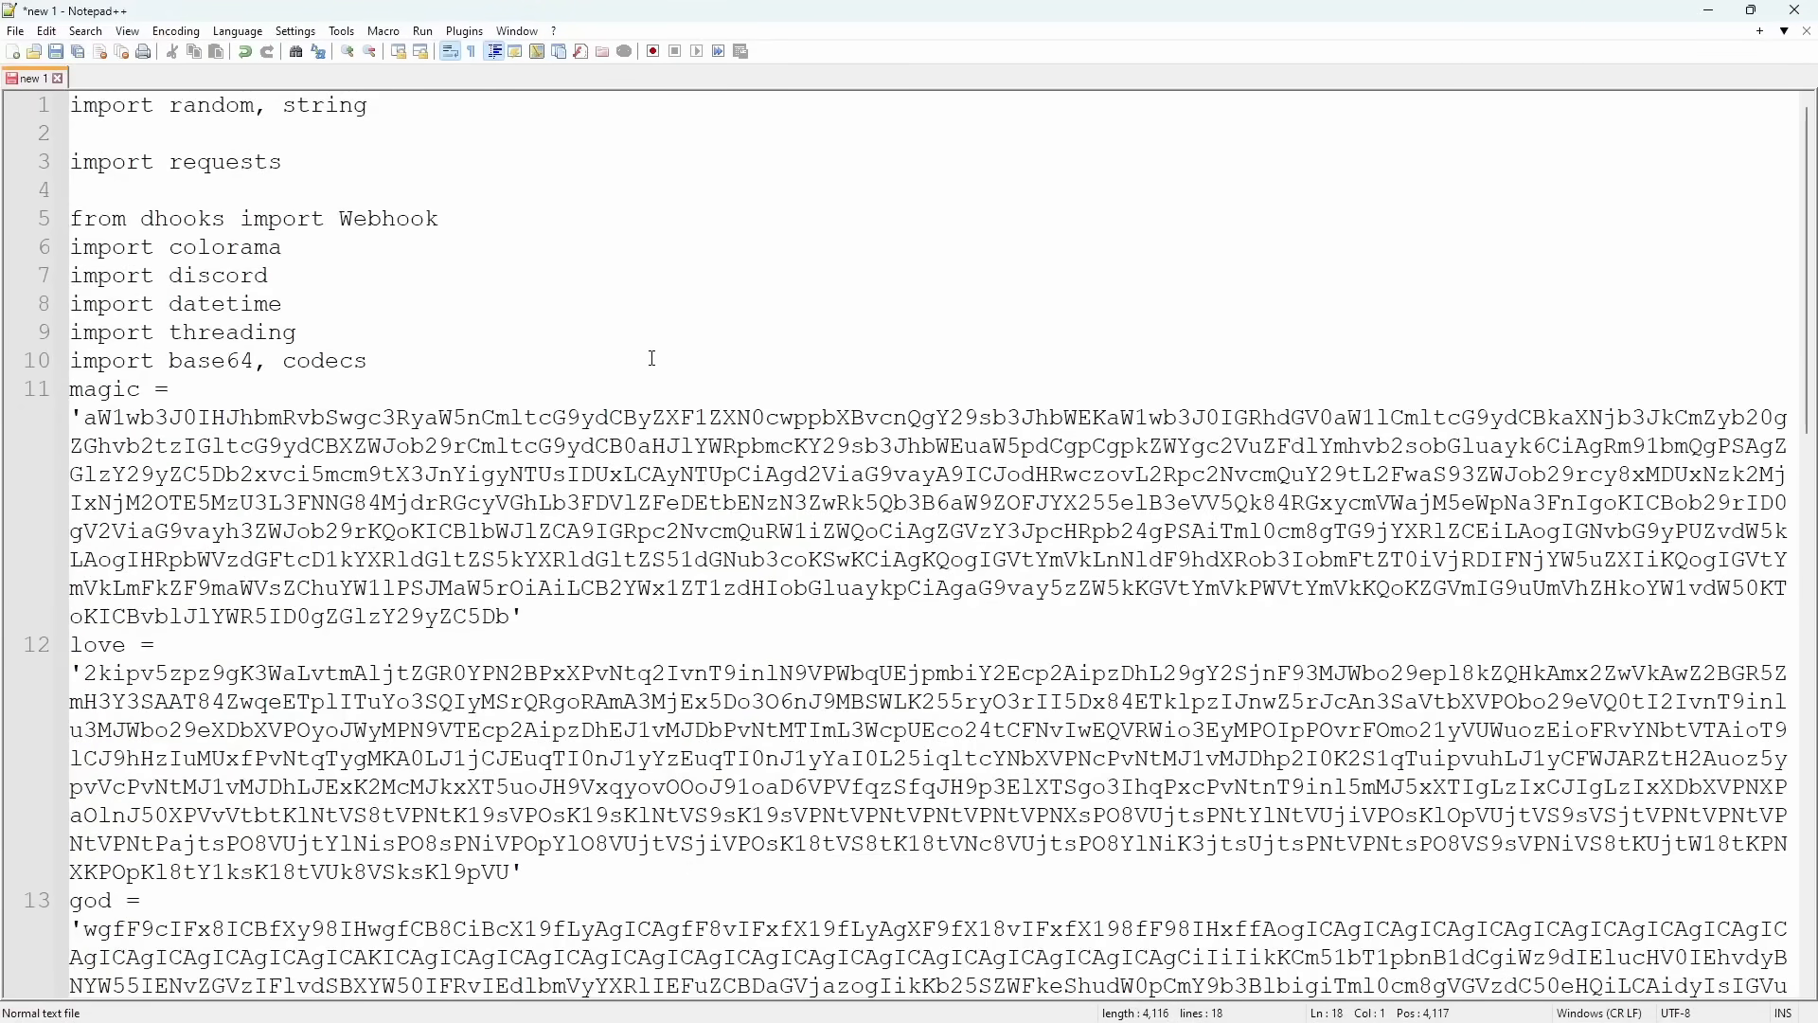
mouse_move(203, 88)
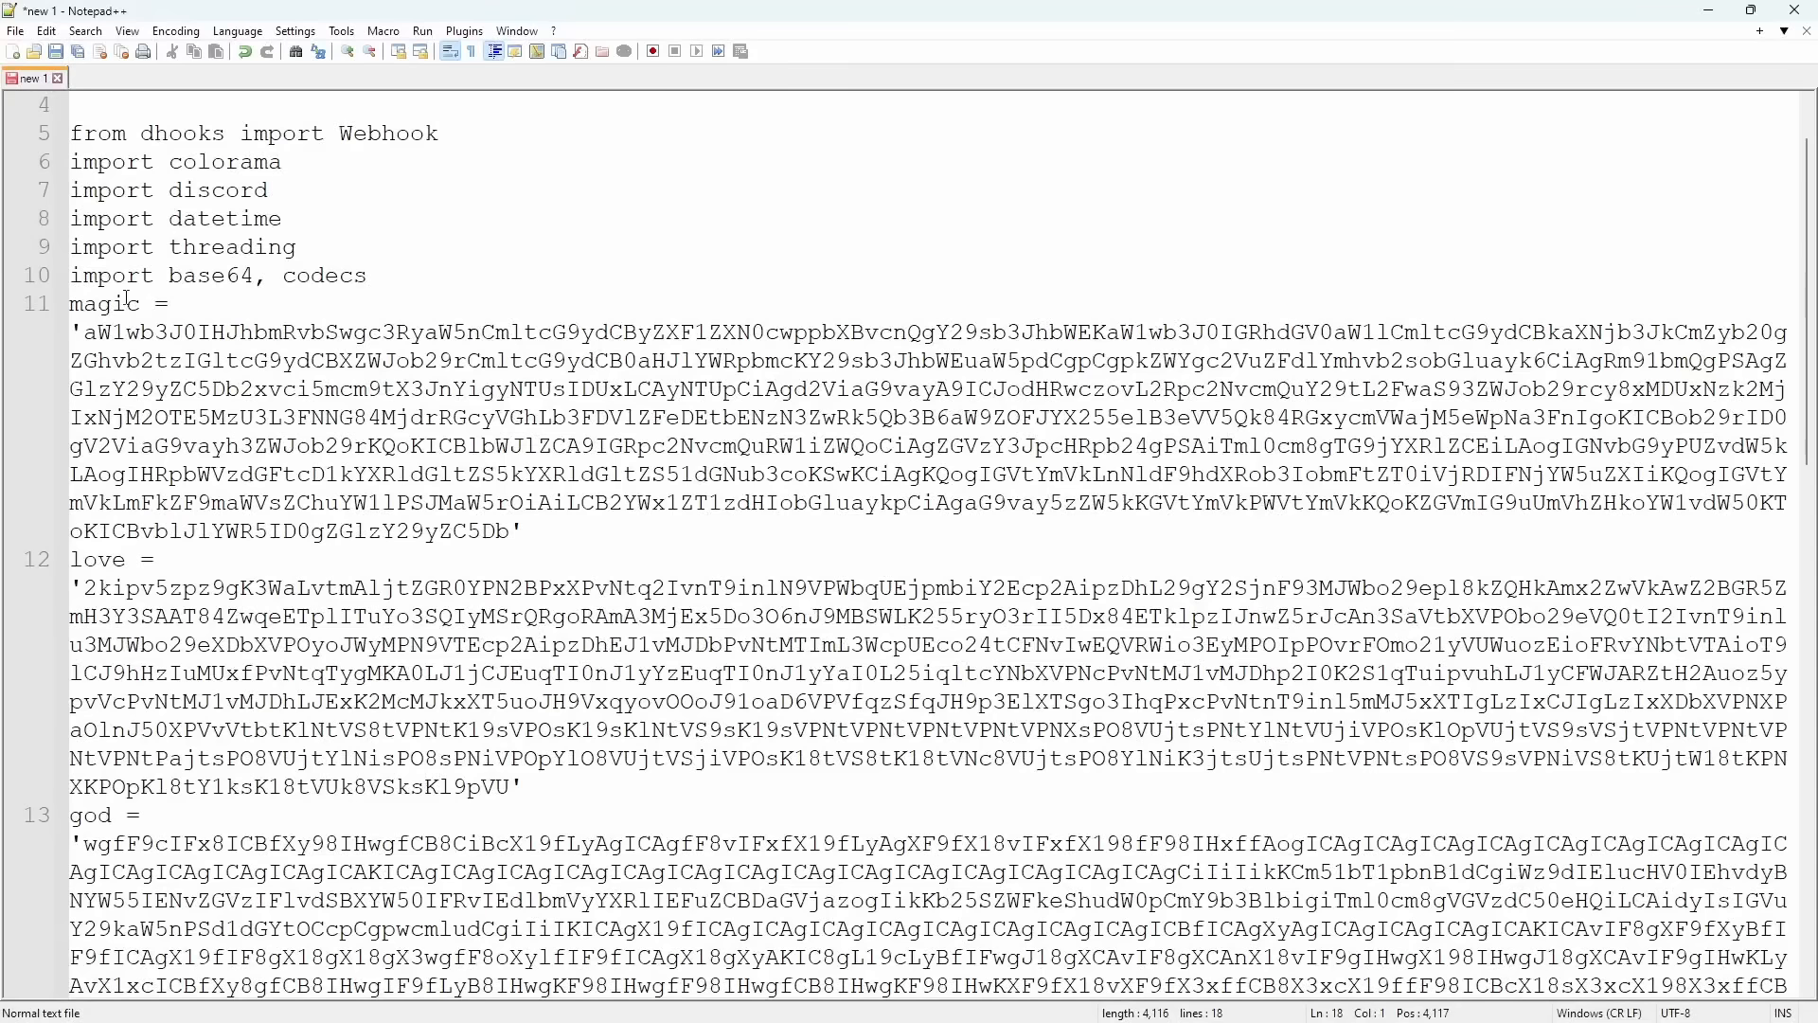
scroll(down, 3)
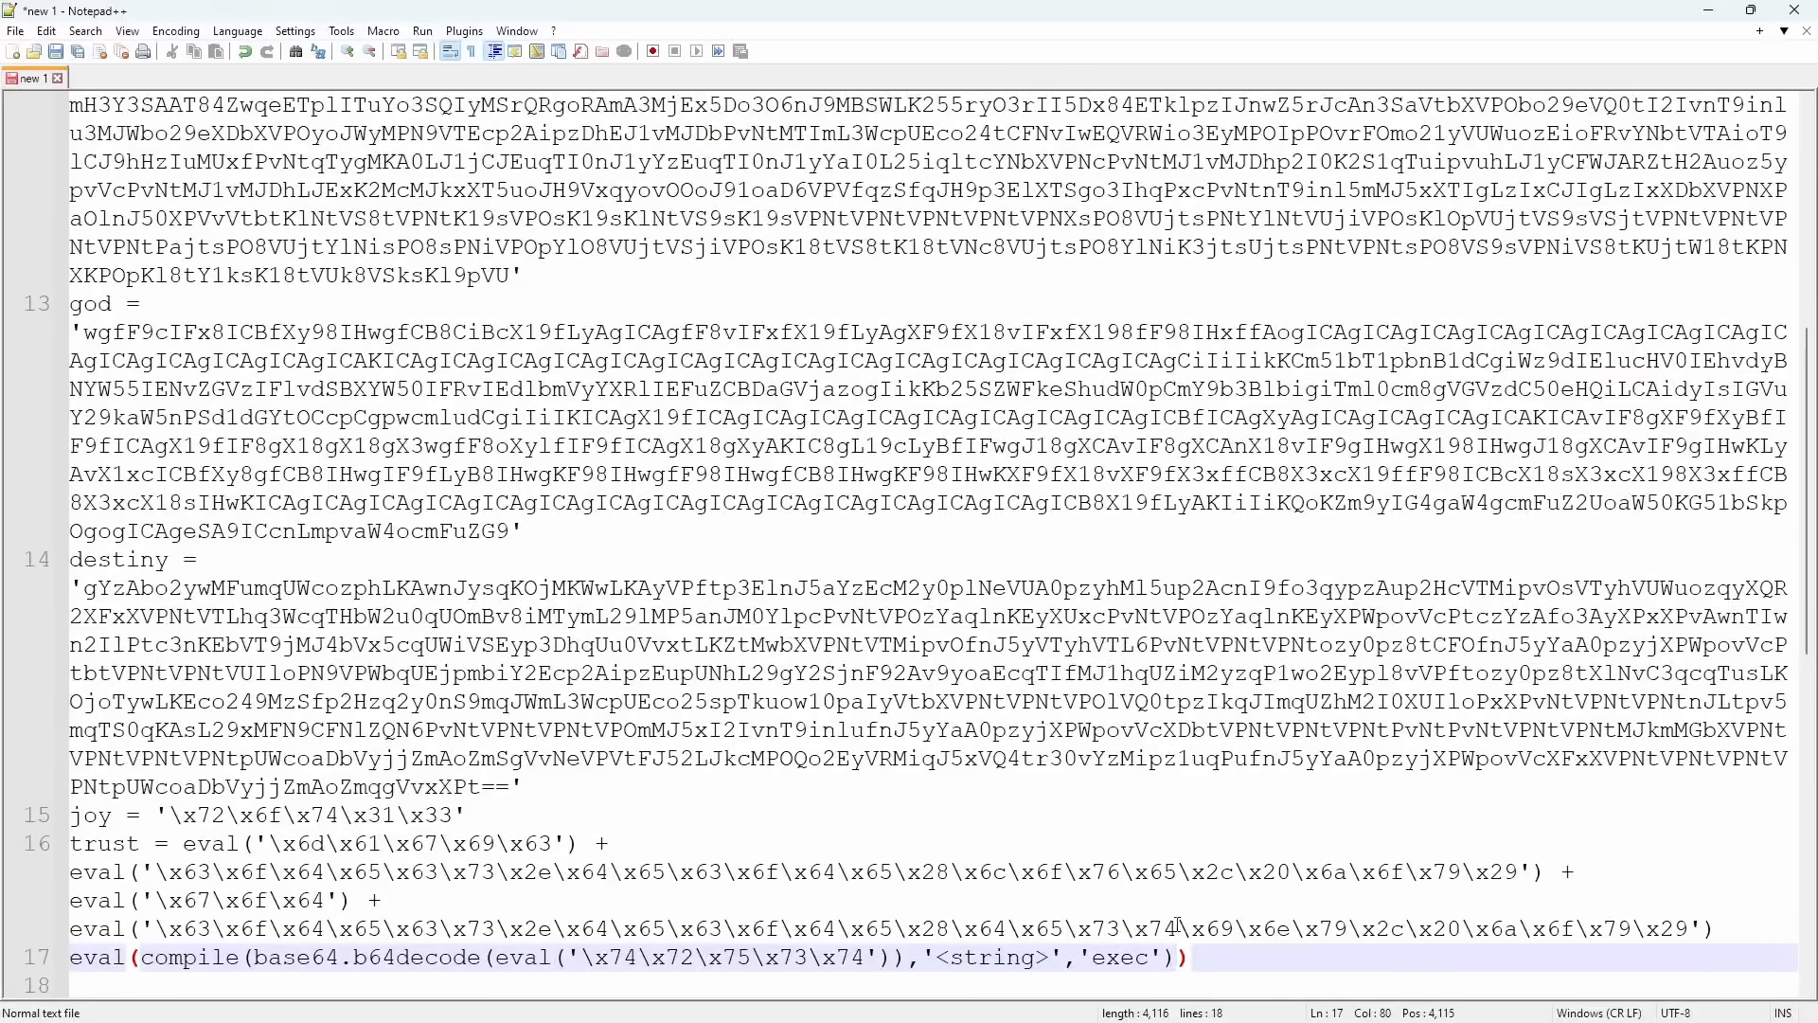
- Run the hex-escaped joy and trust lines through beautifier.io so joy reads 'rot13'
key(ctrl+a)
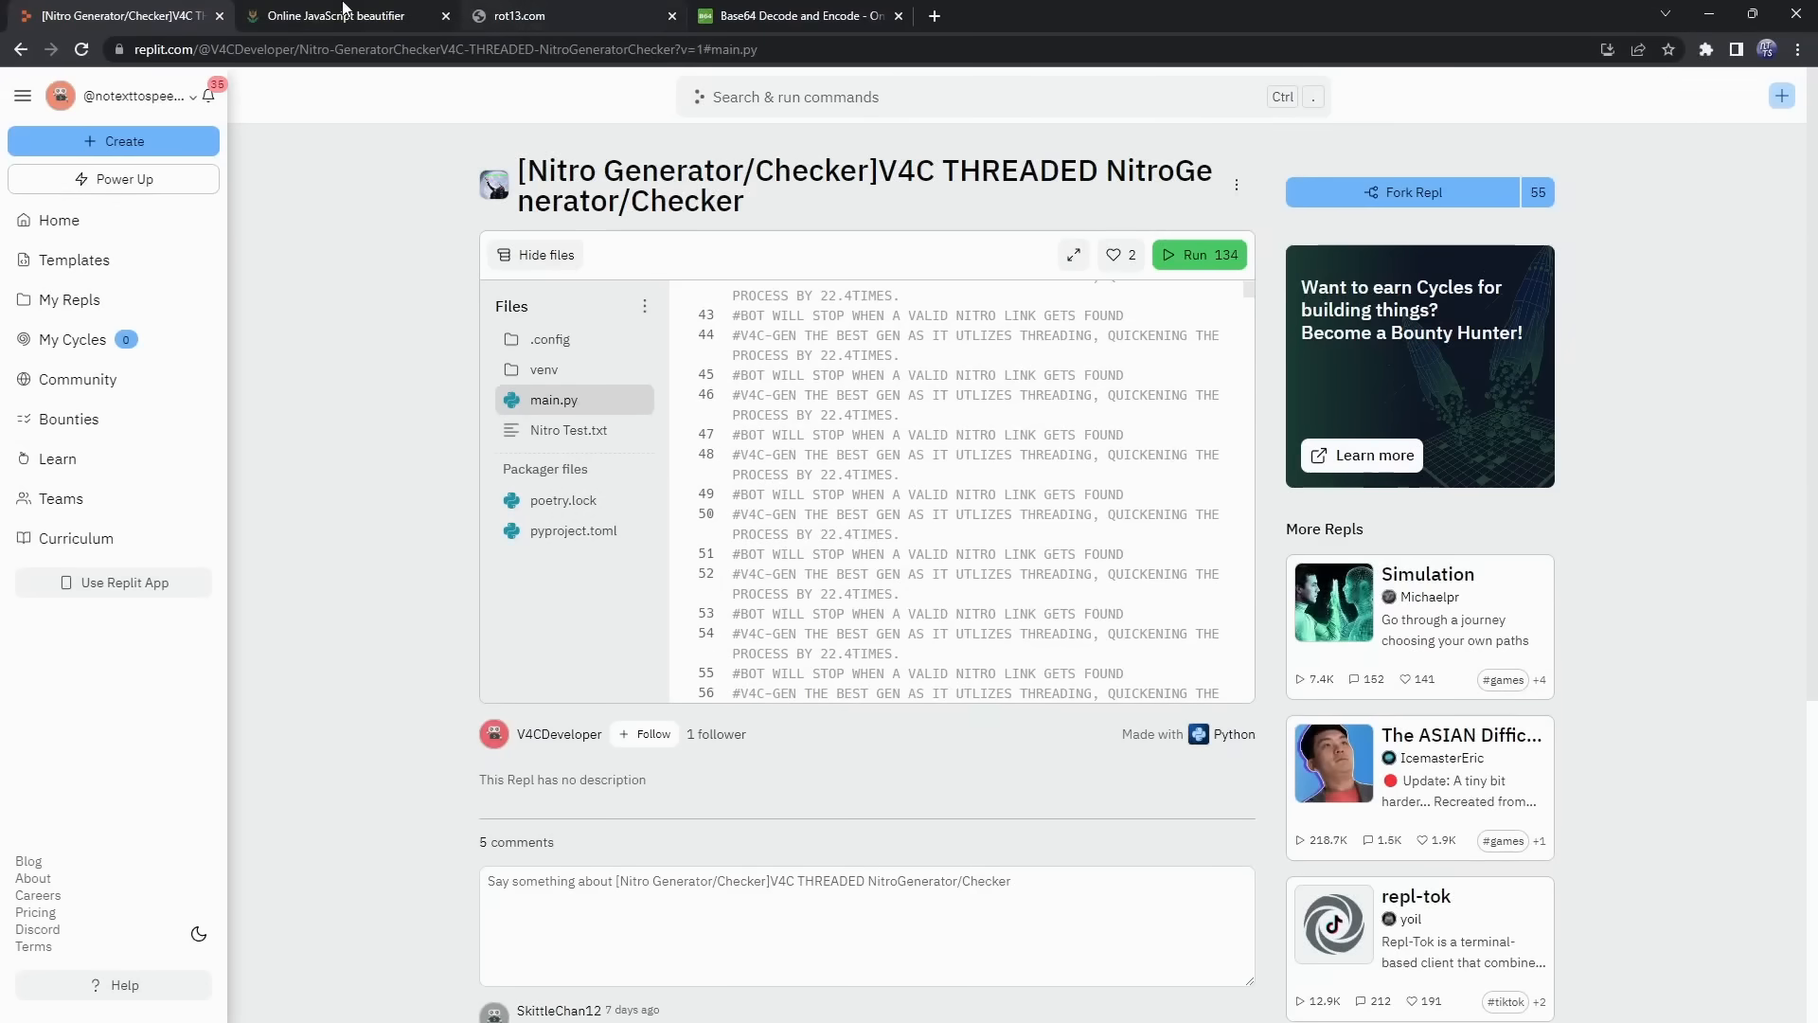
click(338, 15)
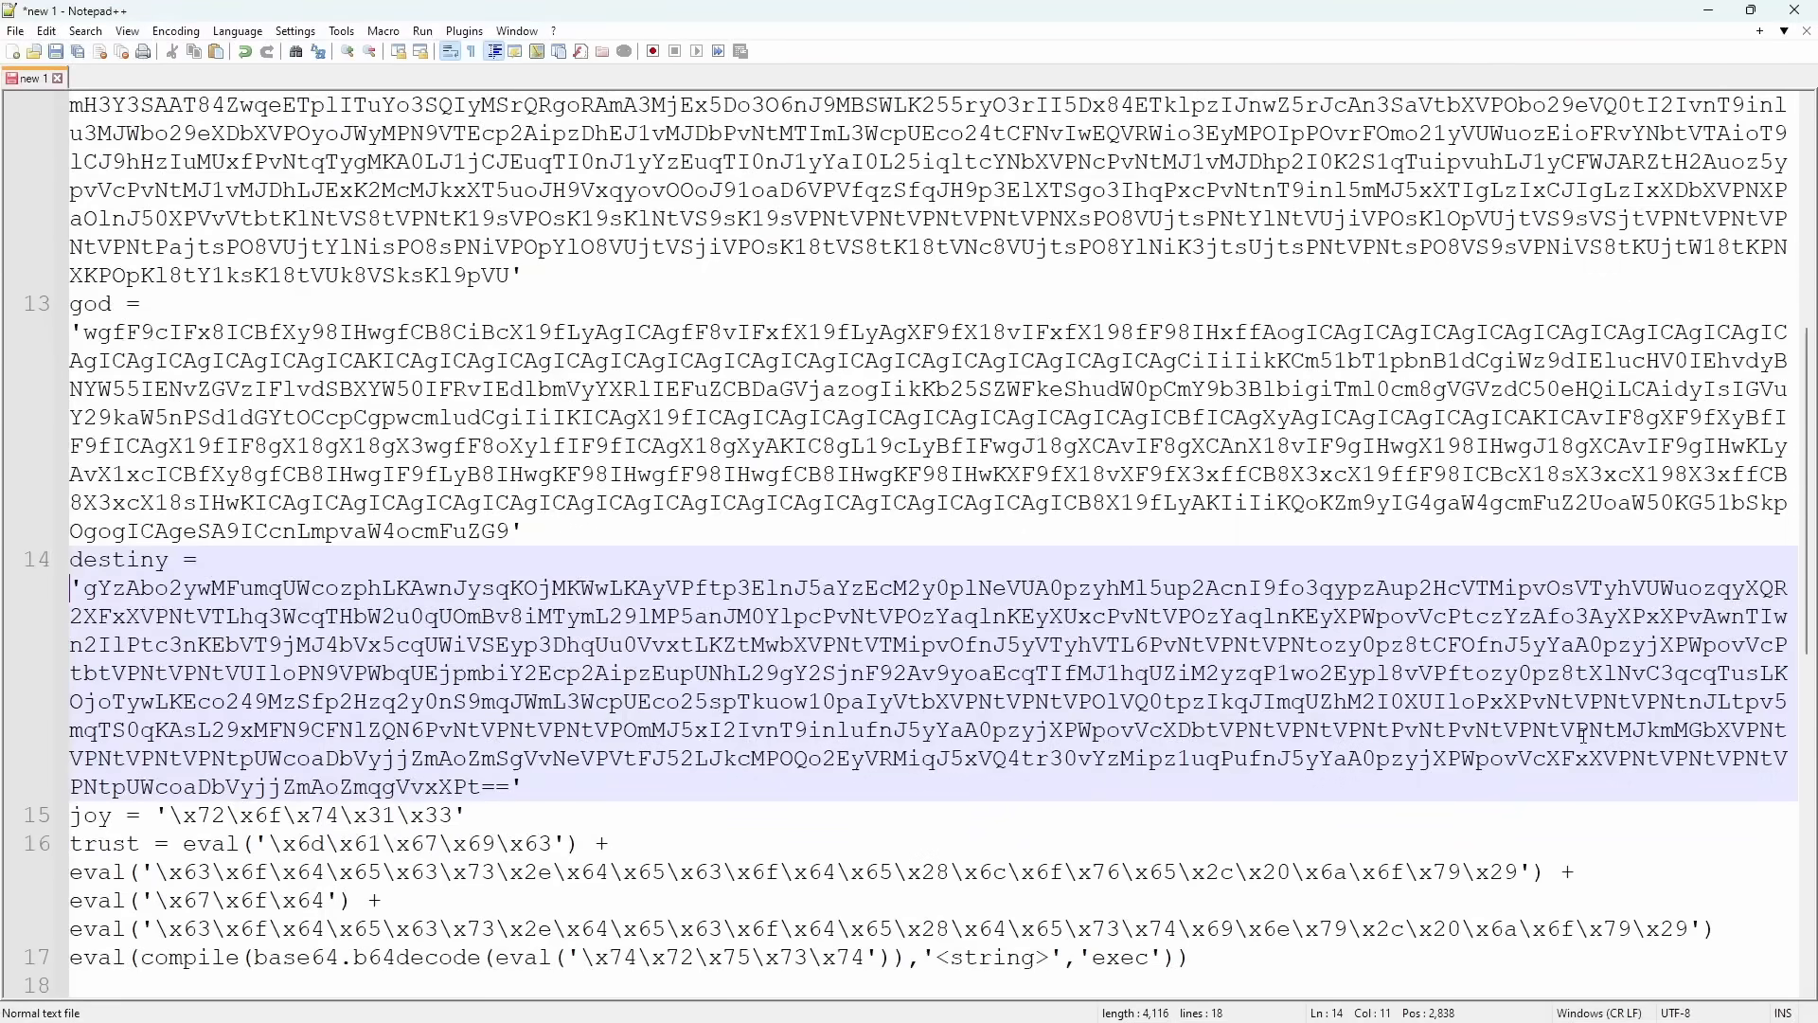
scroll(down, 3)
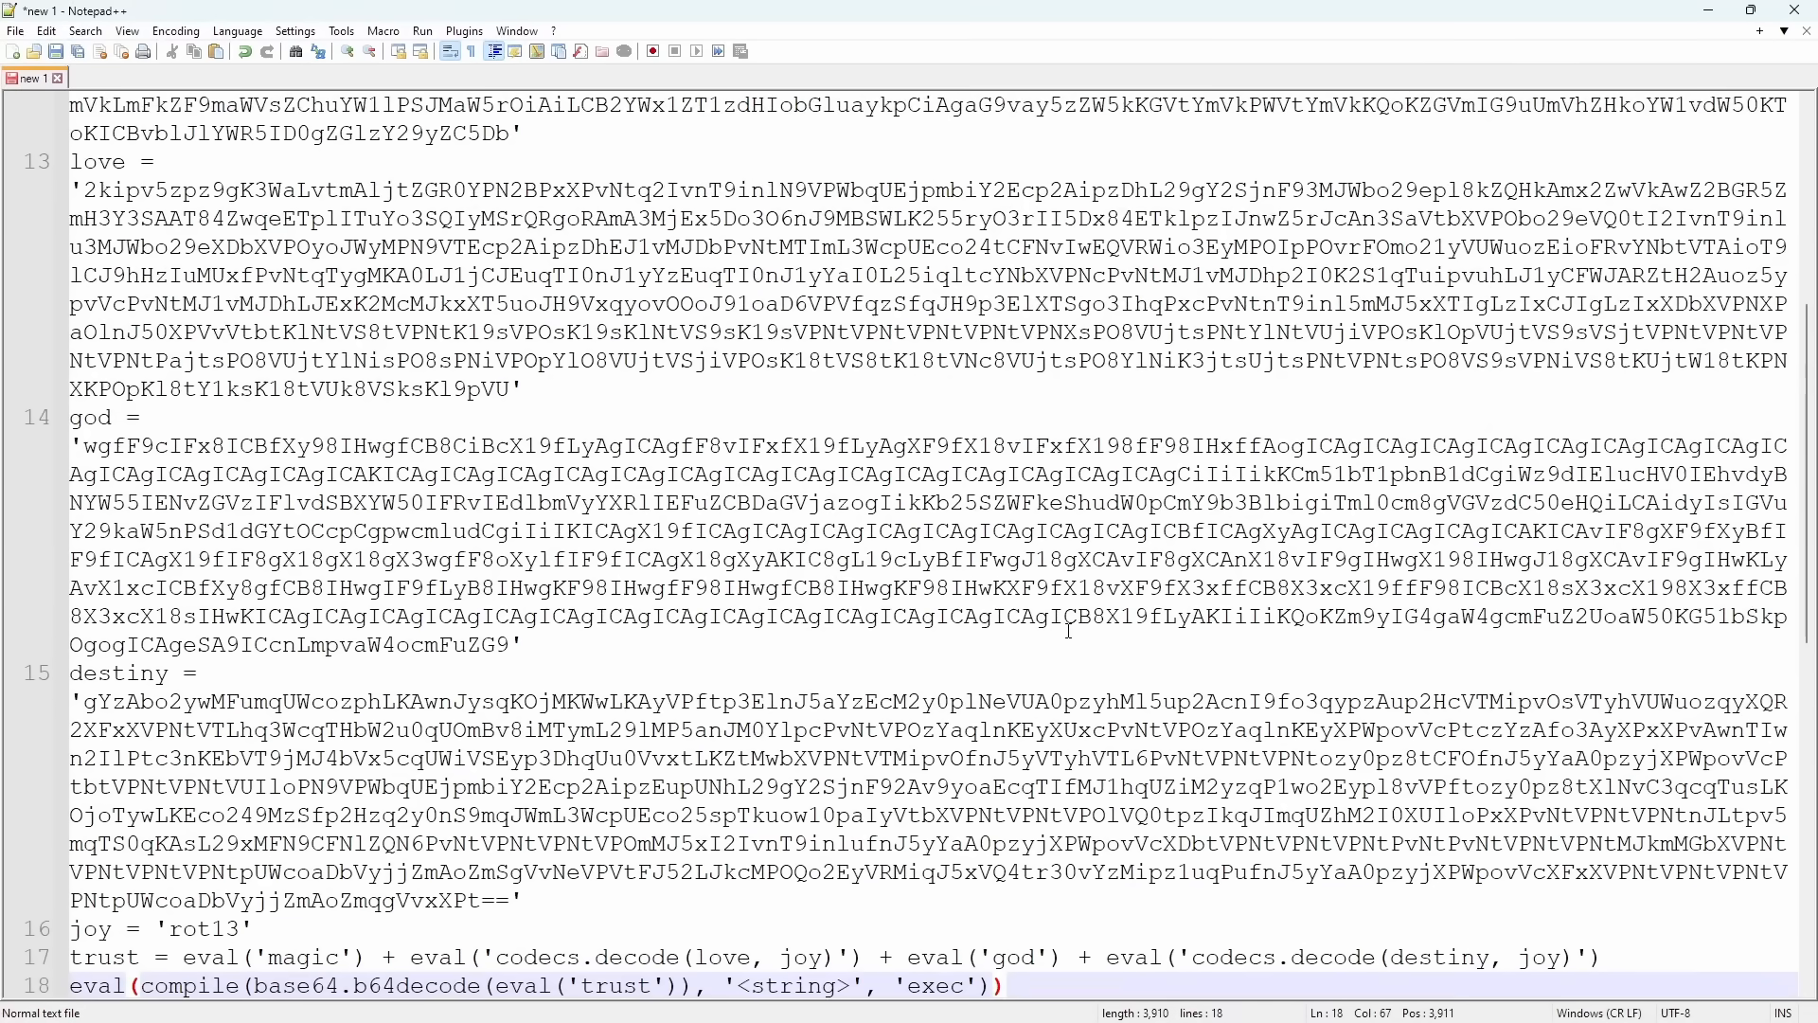
- Select the love string's decode call for pasting into rot13.com beside Notepad++
scroll(down, 3)
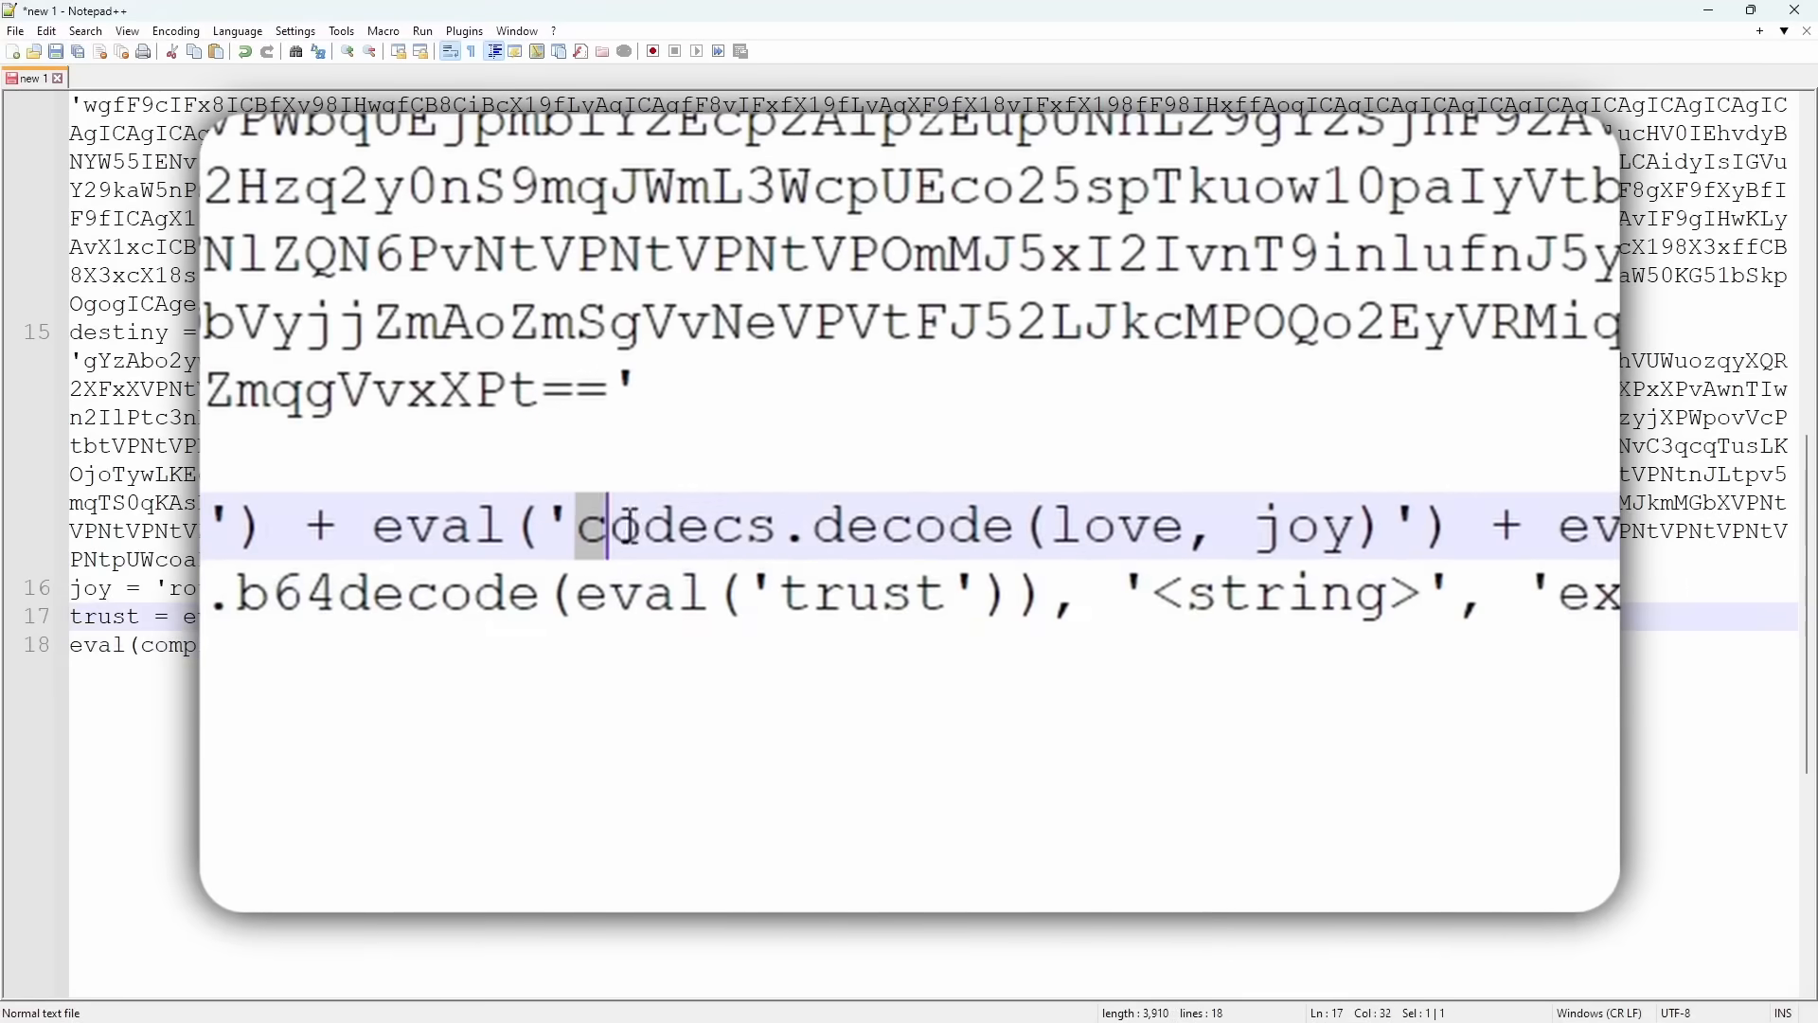
drag(593, 525, 1365, 525)
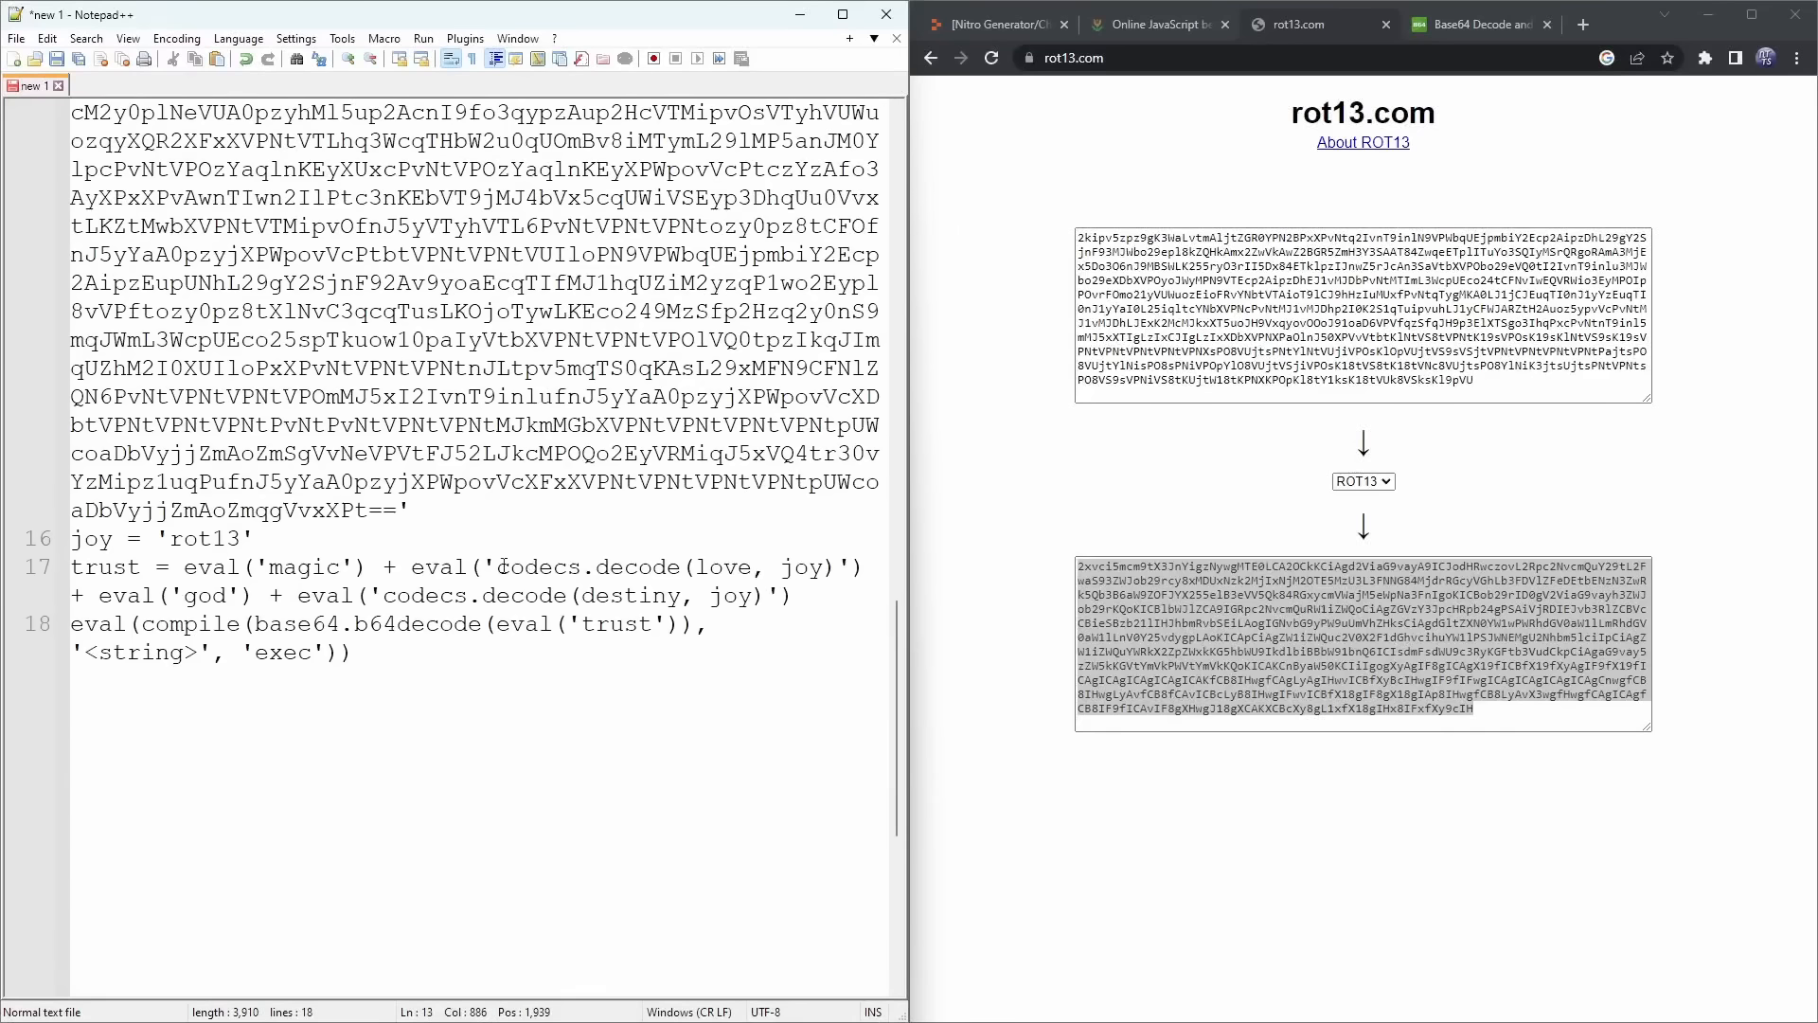
- Paste the ROT13 output over love and destiny and start the plain trust line below
drag(493, 566, 833, 567)
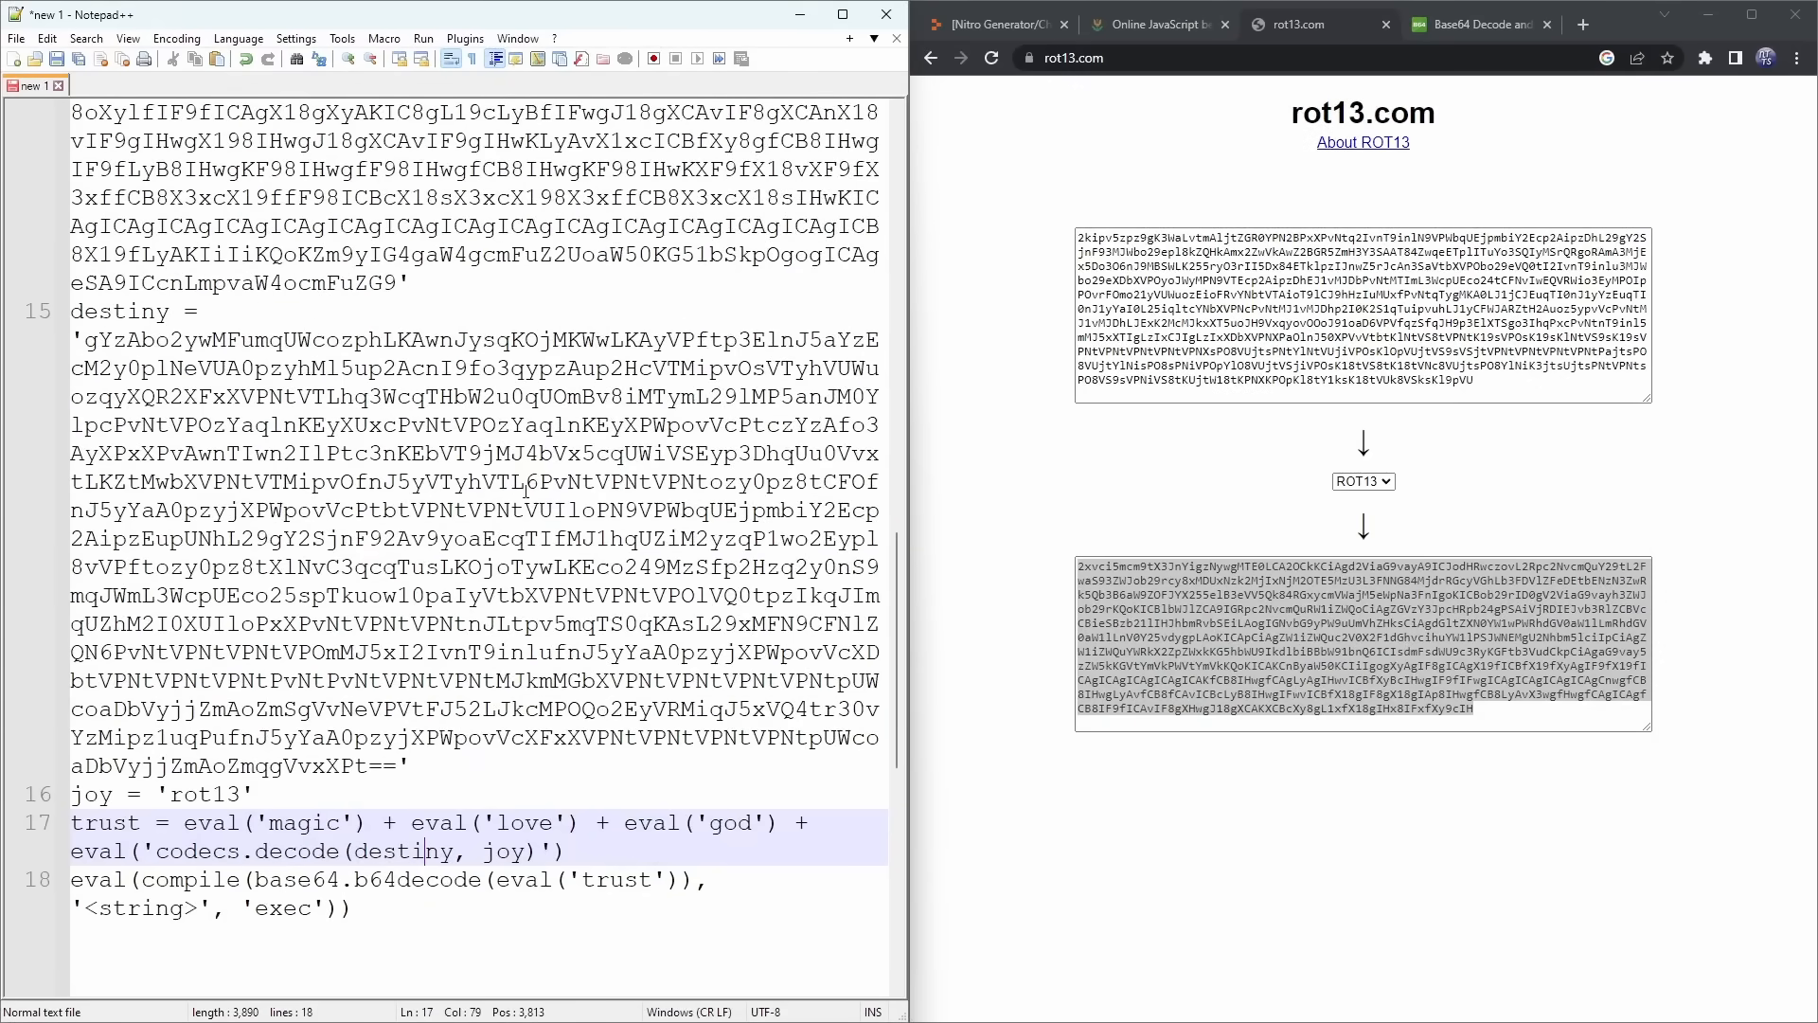
scroll(down, 3)
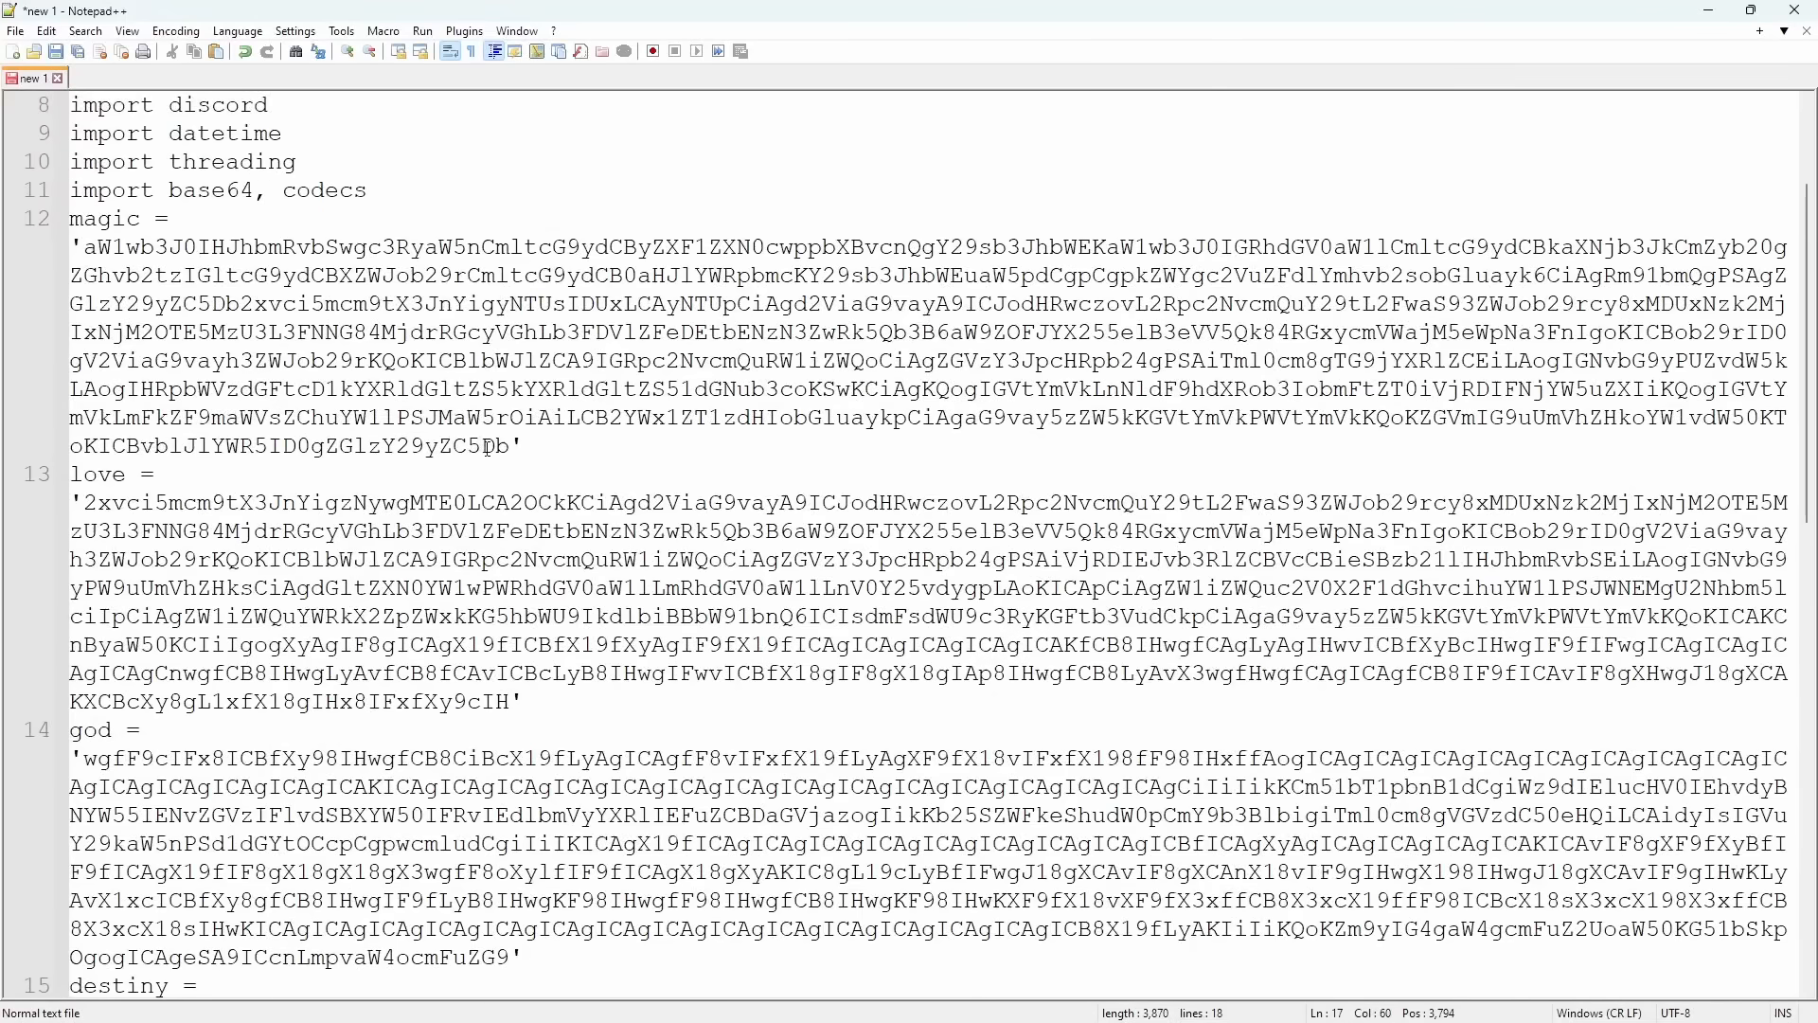
scroll(down, 3)
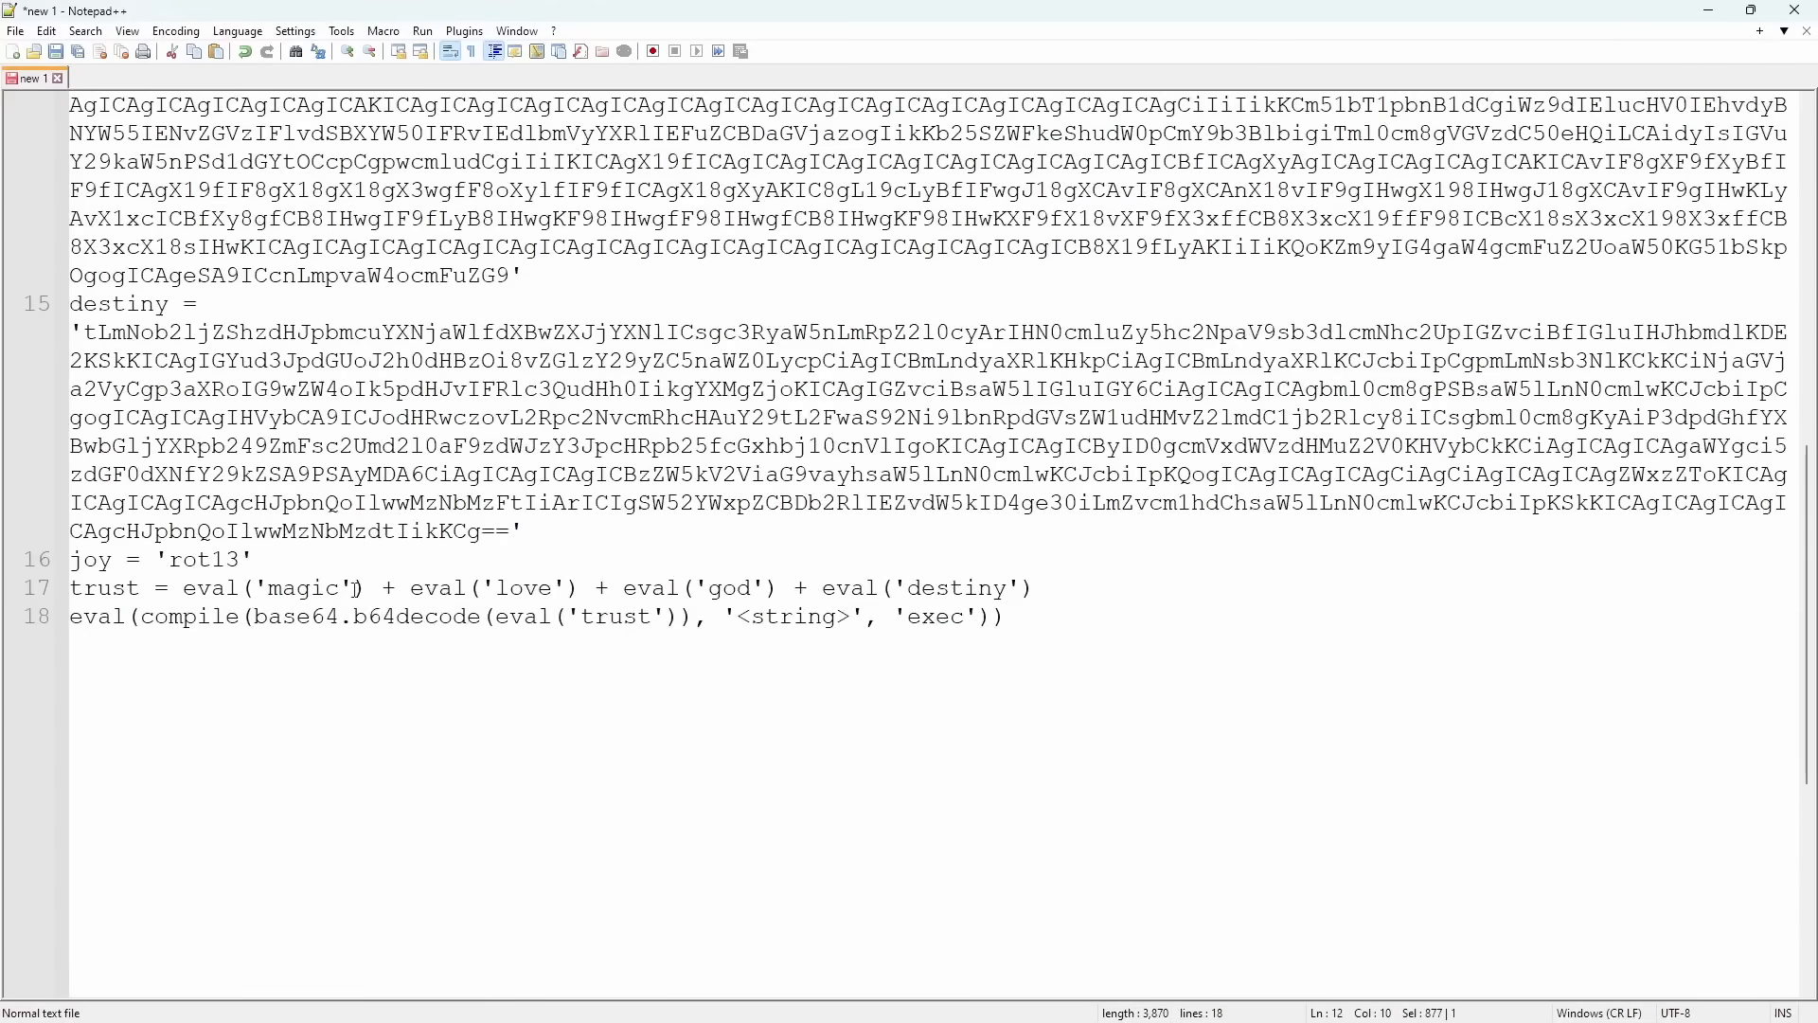
text(trust)
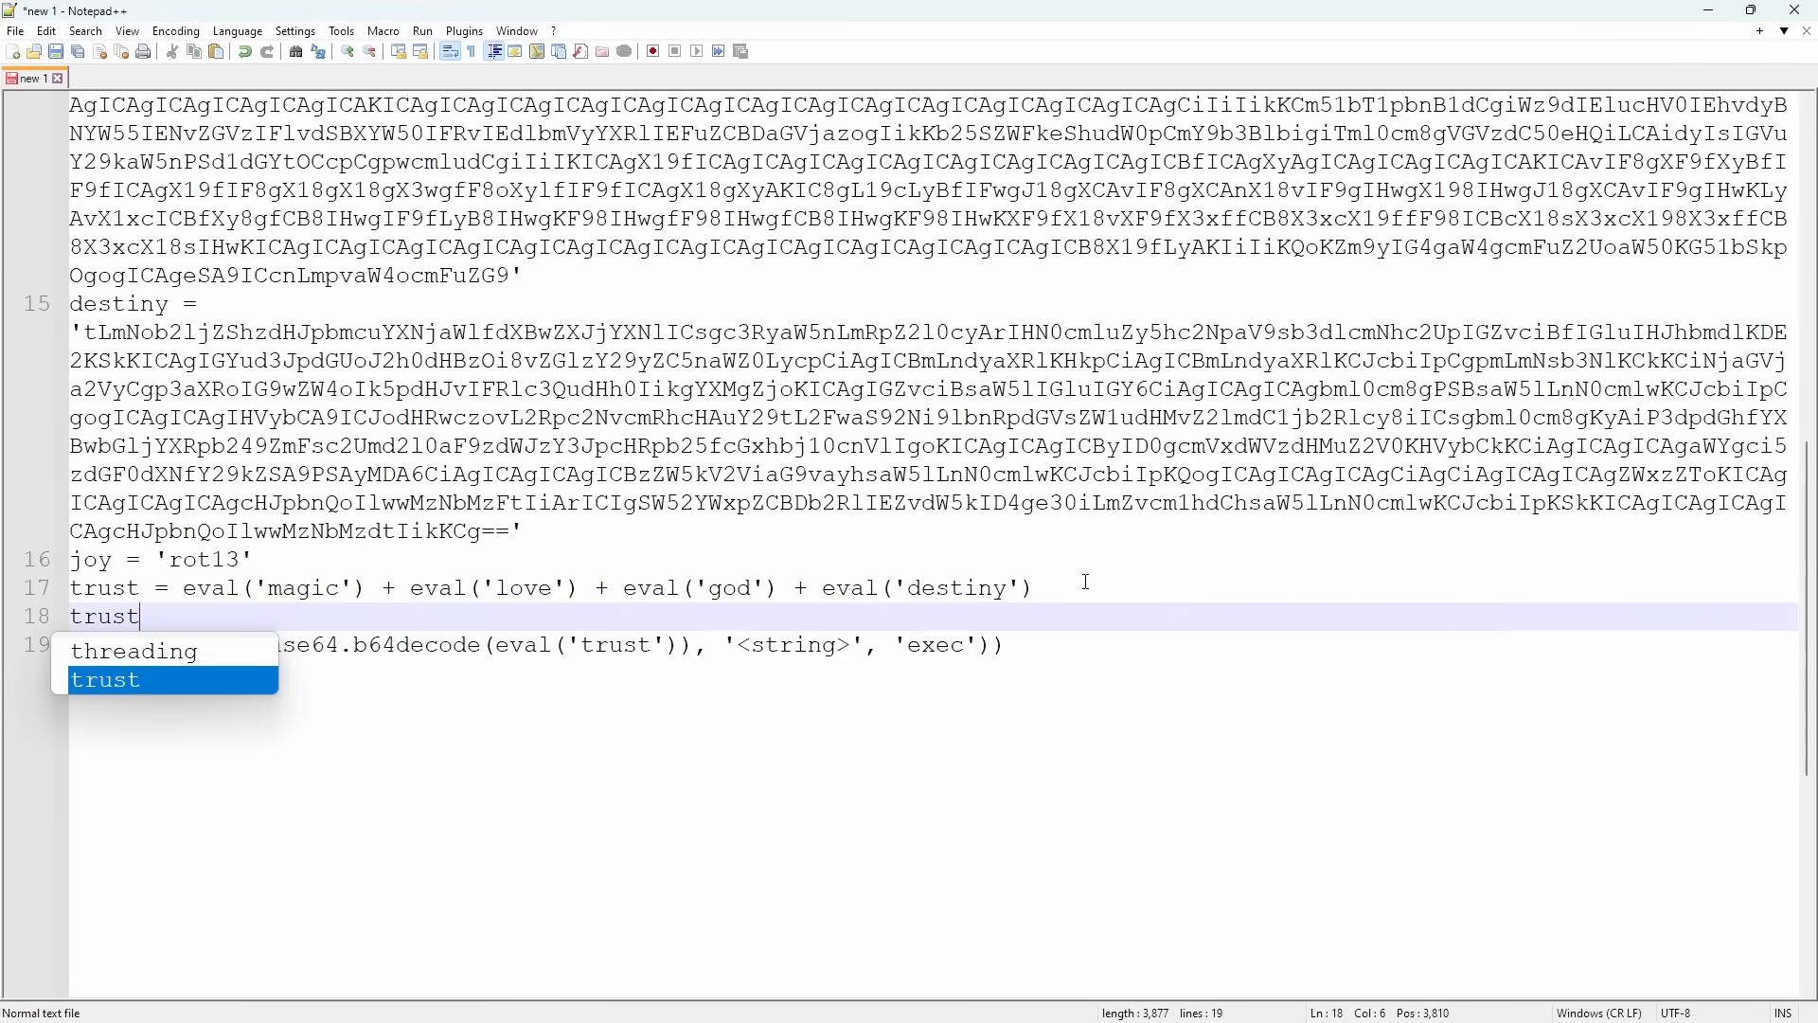
- Write trust = " joining magic, love, god and destiny into one quoted base64 string
text(= ")
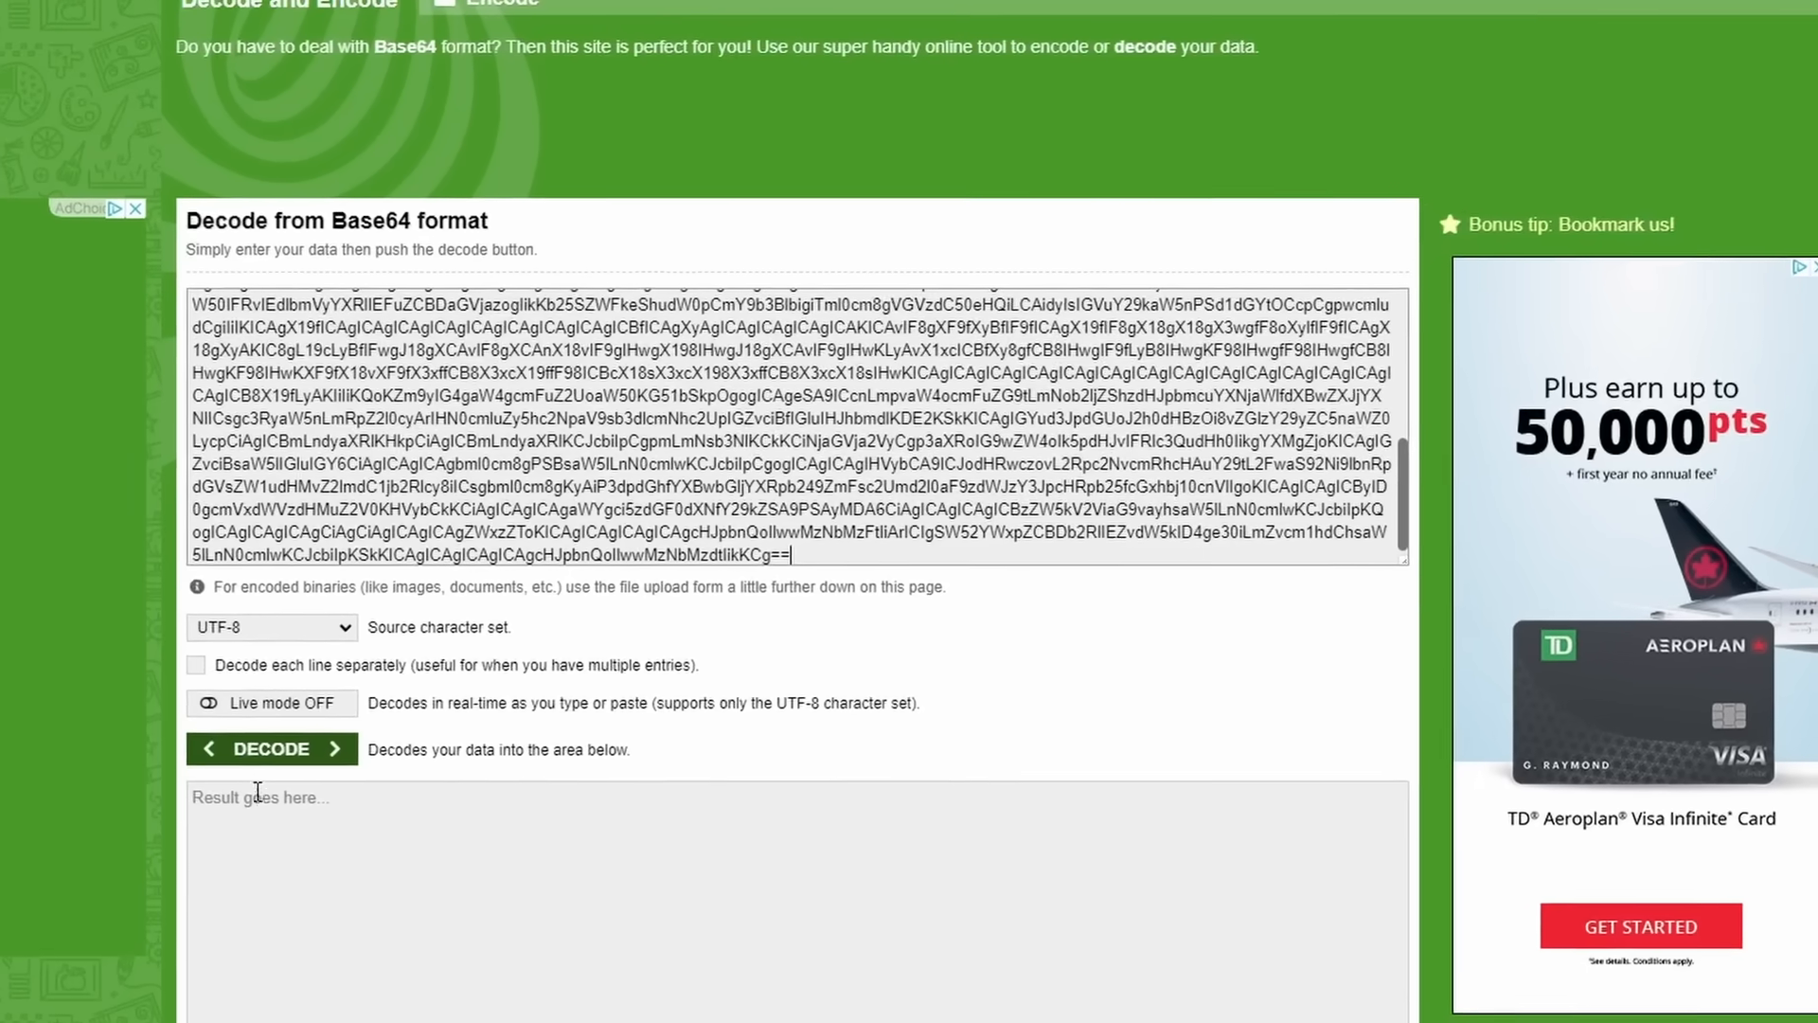
- Decode the combined base64 string into Python posting 'Nitro Located!' to a Discord webhook
click(271, 750)
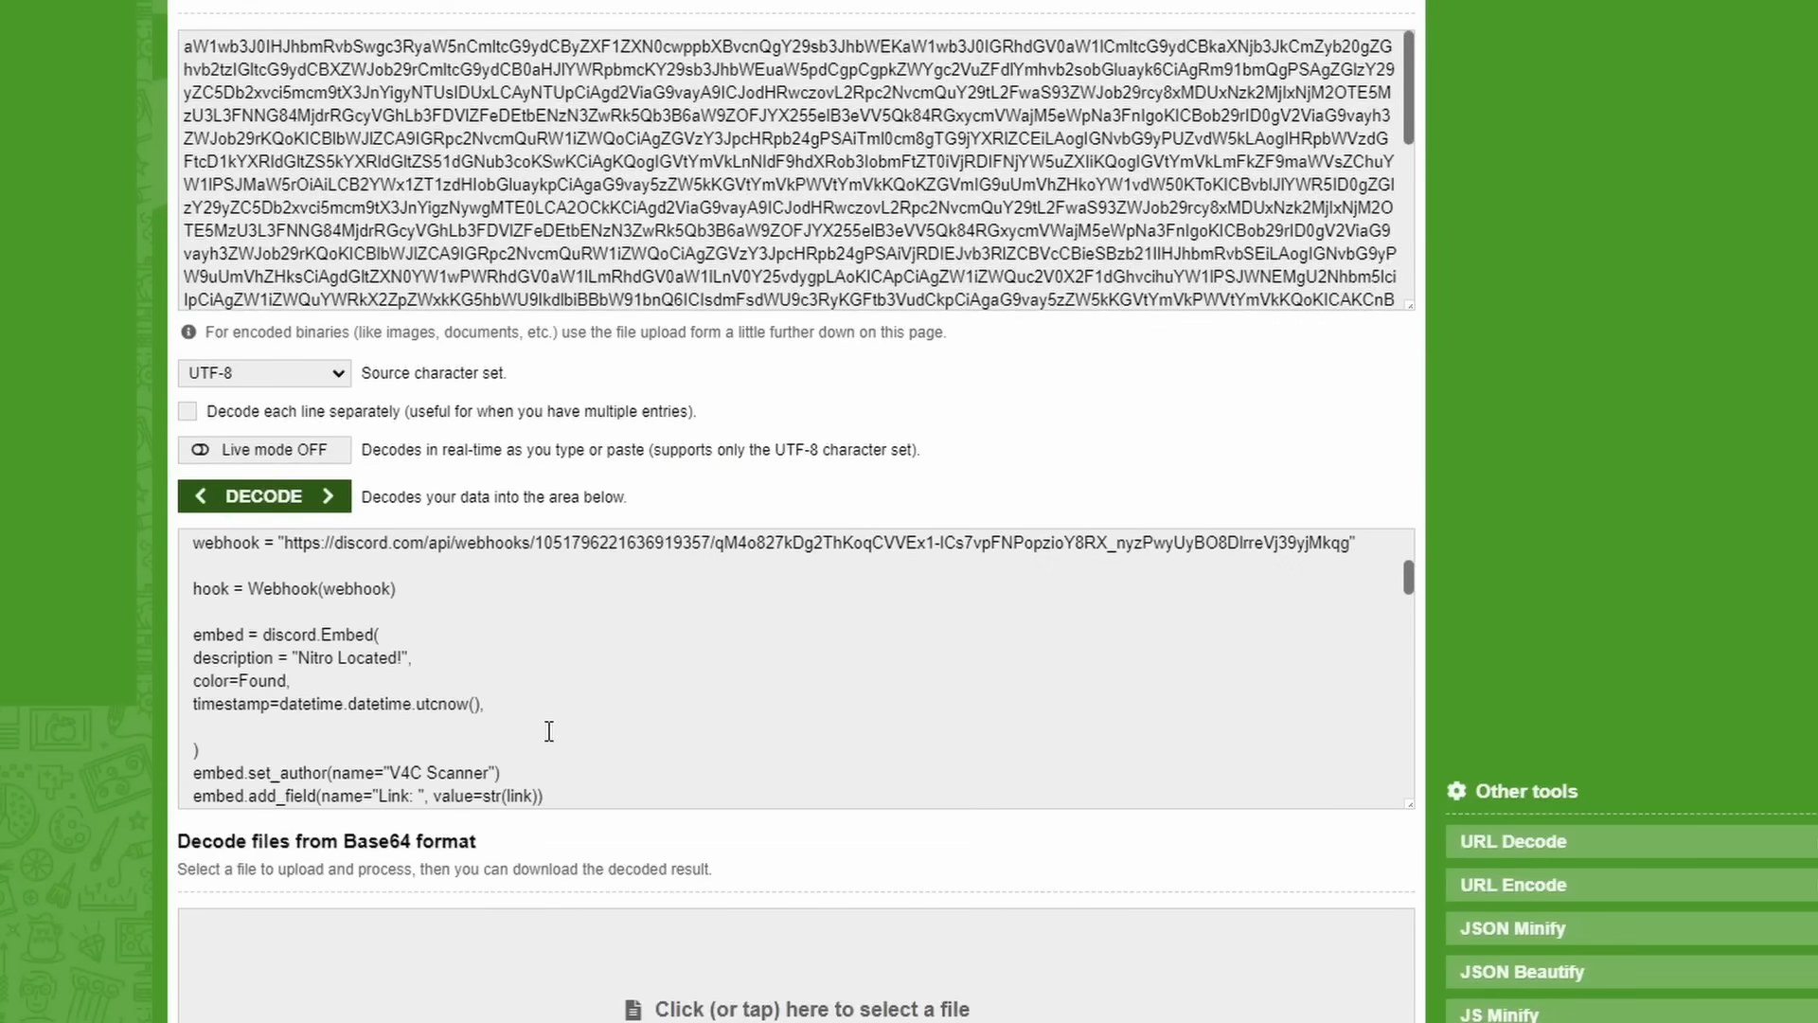
scroll(down, 3)
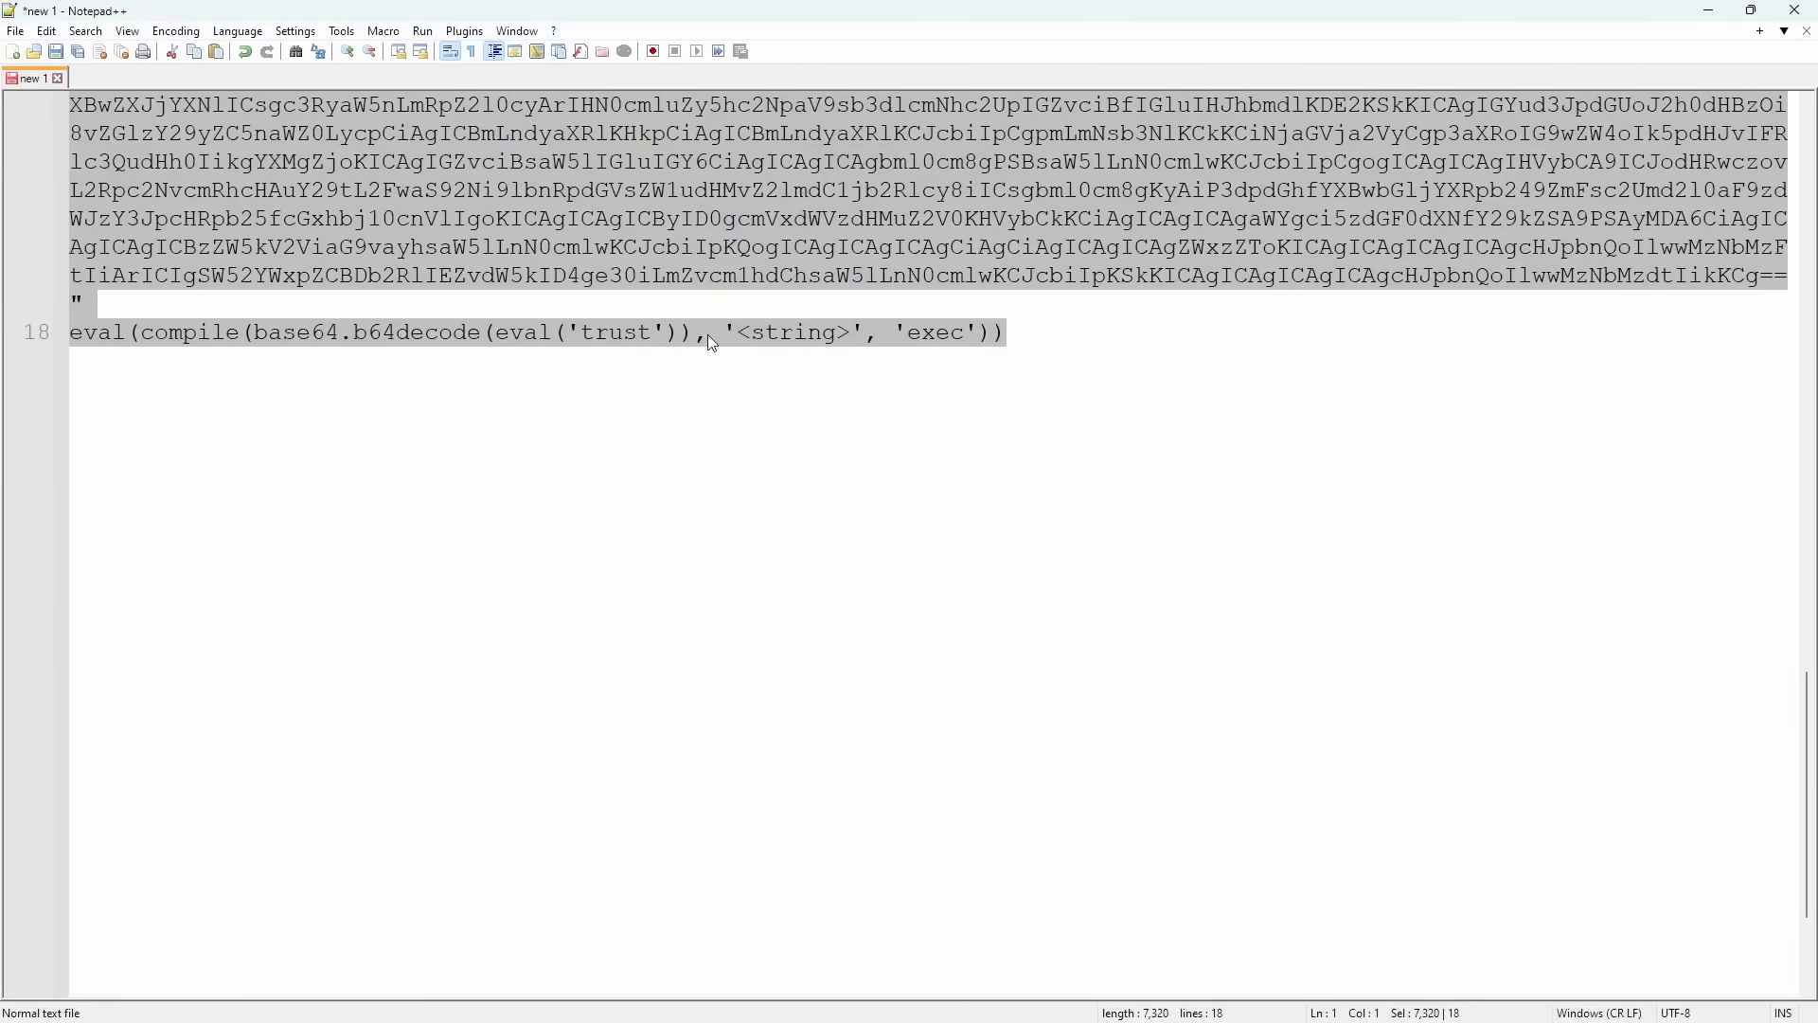
- Review the pasted decoded Python with its V4C Scanner webhook embed and ASCII banner
scroll(down, 3)
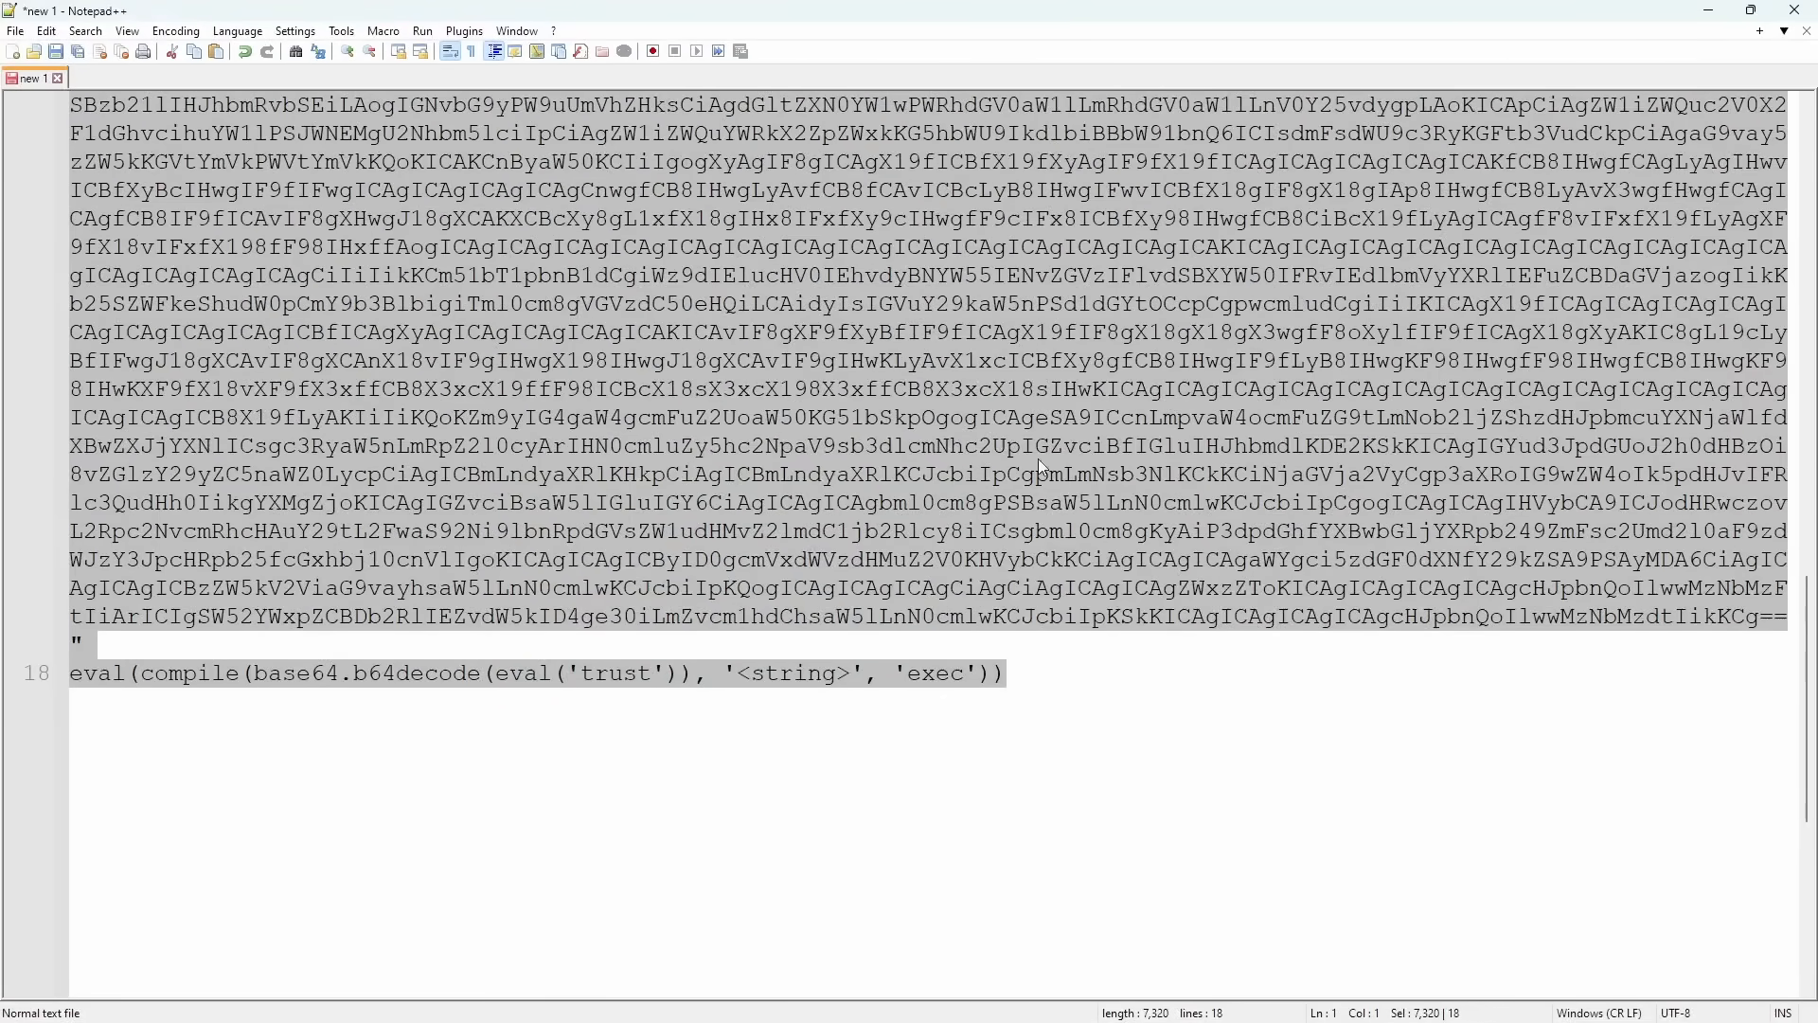
scroll(down, 3)
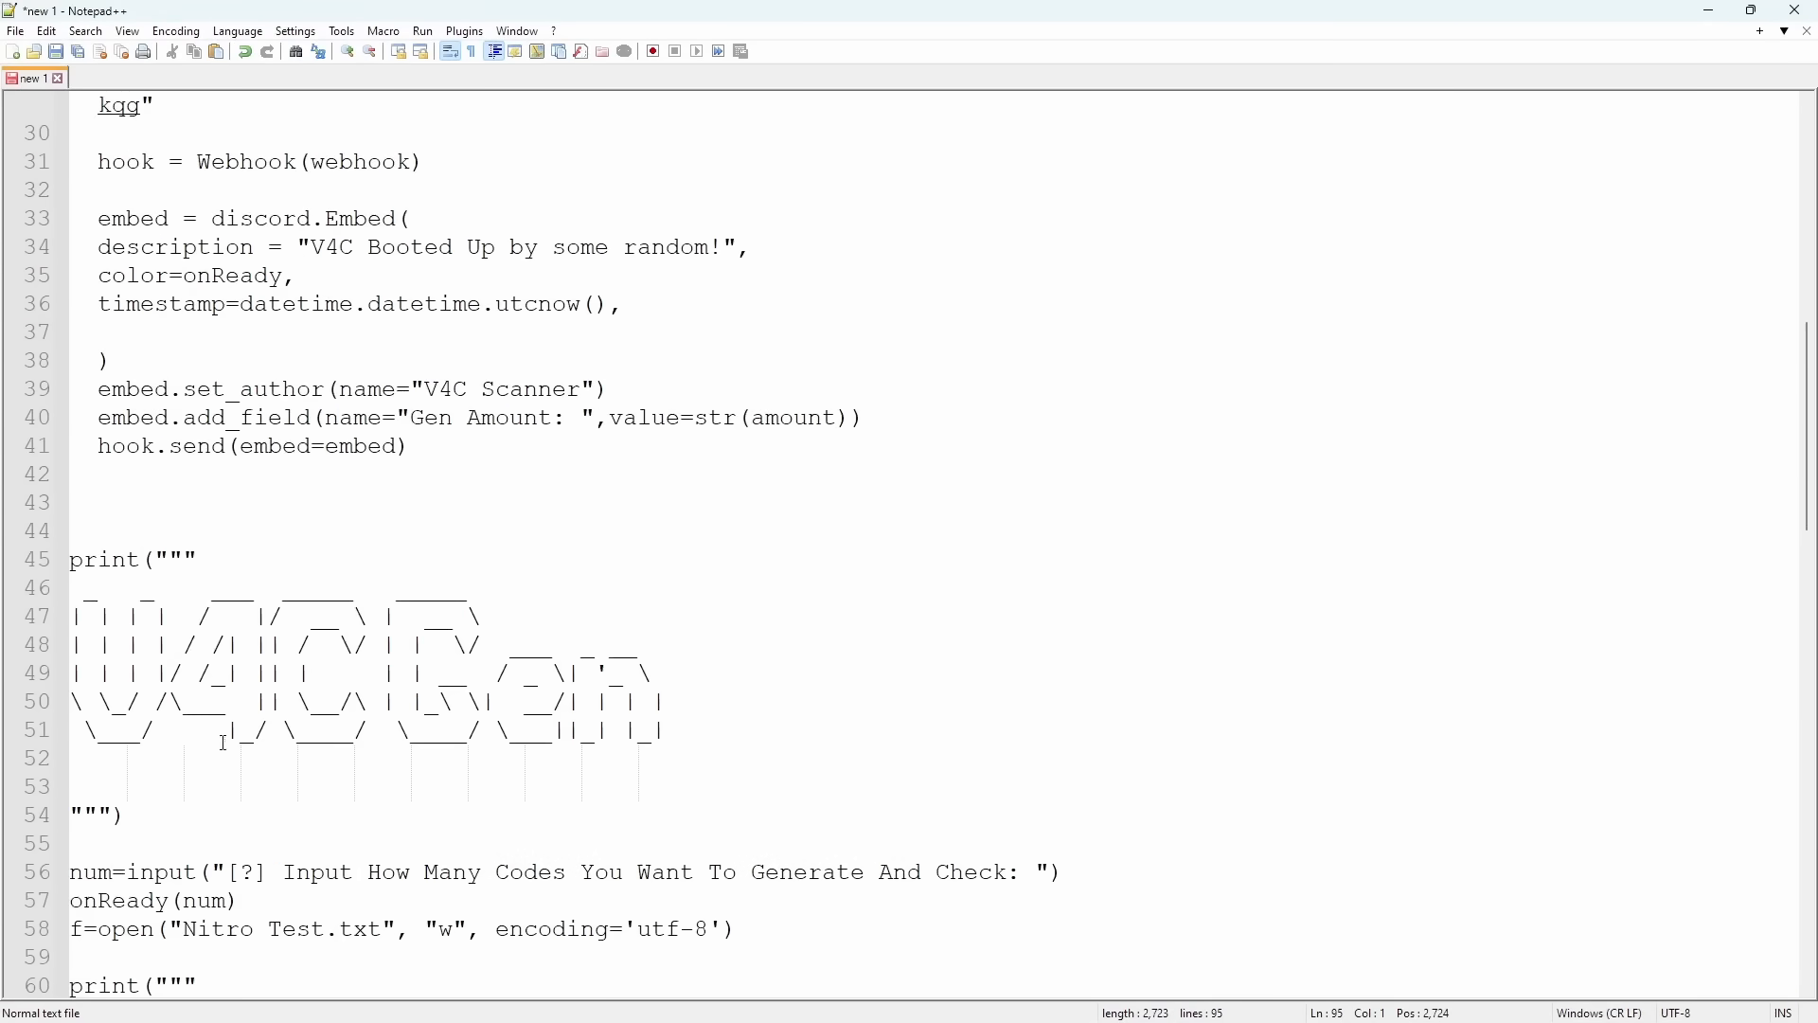
mouse_move(928, 761)
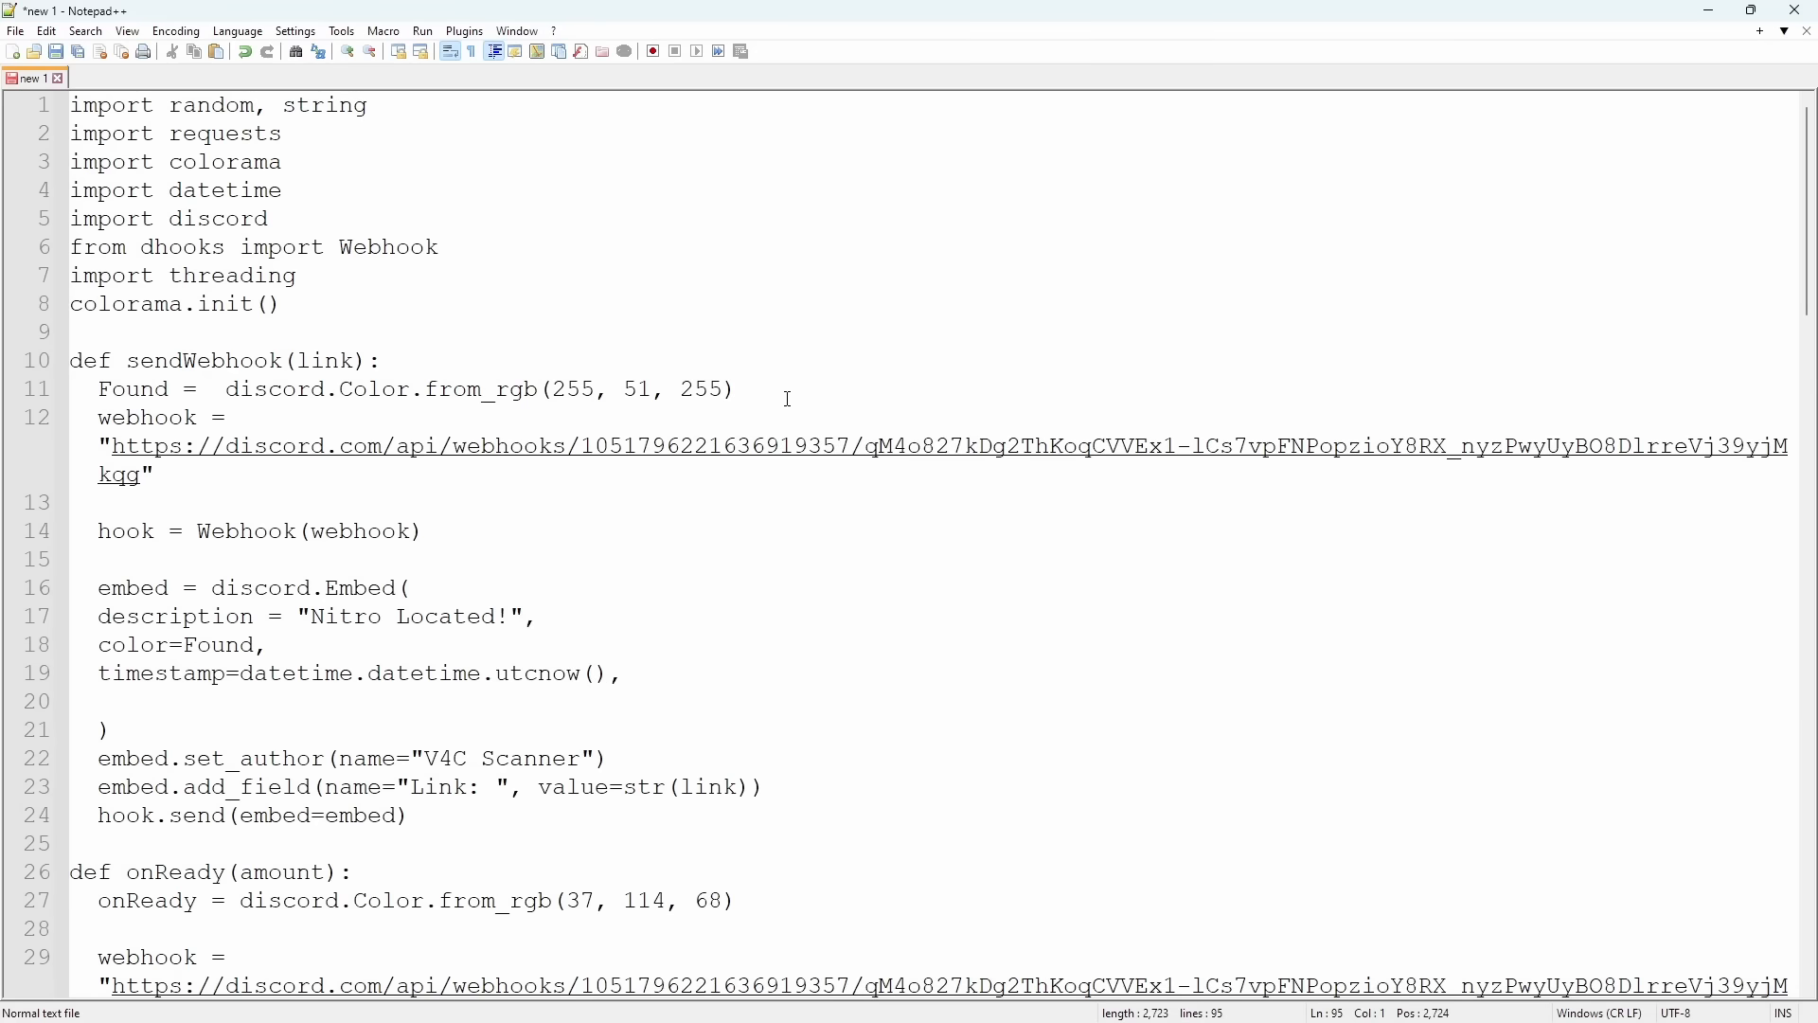
scroll(down, 3)
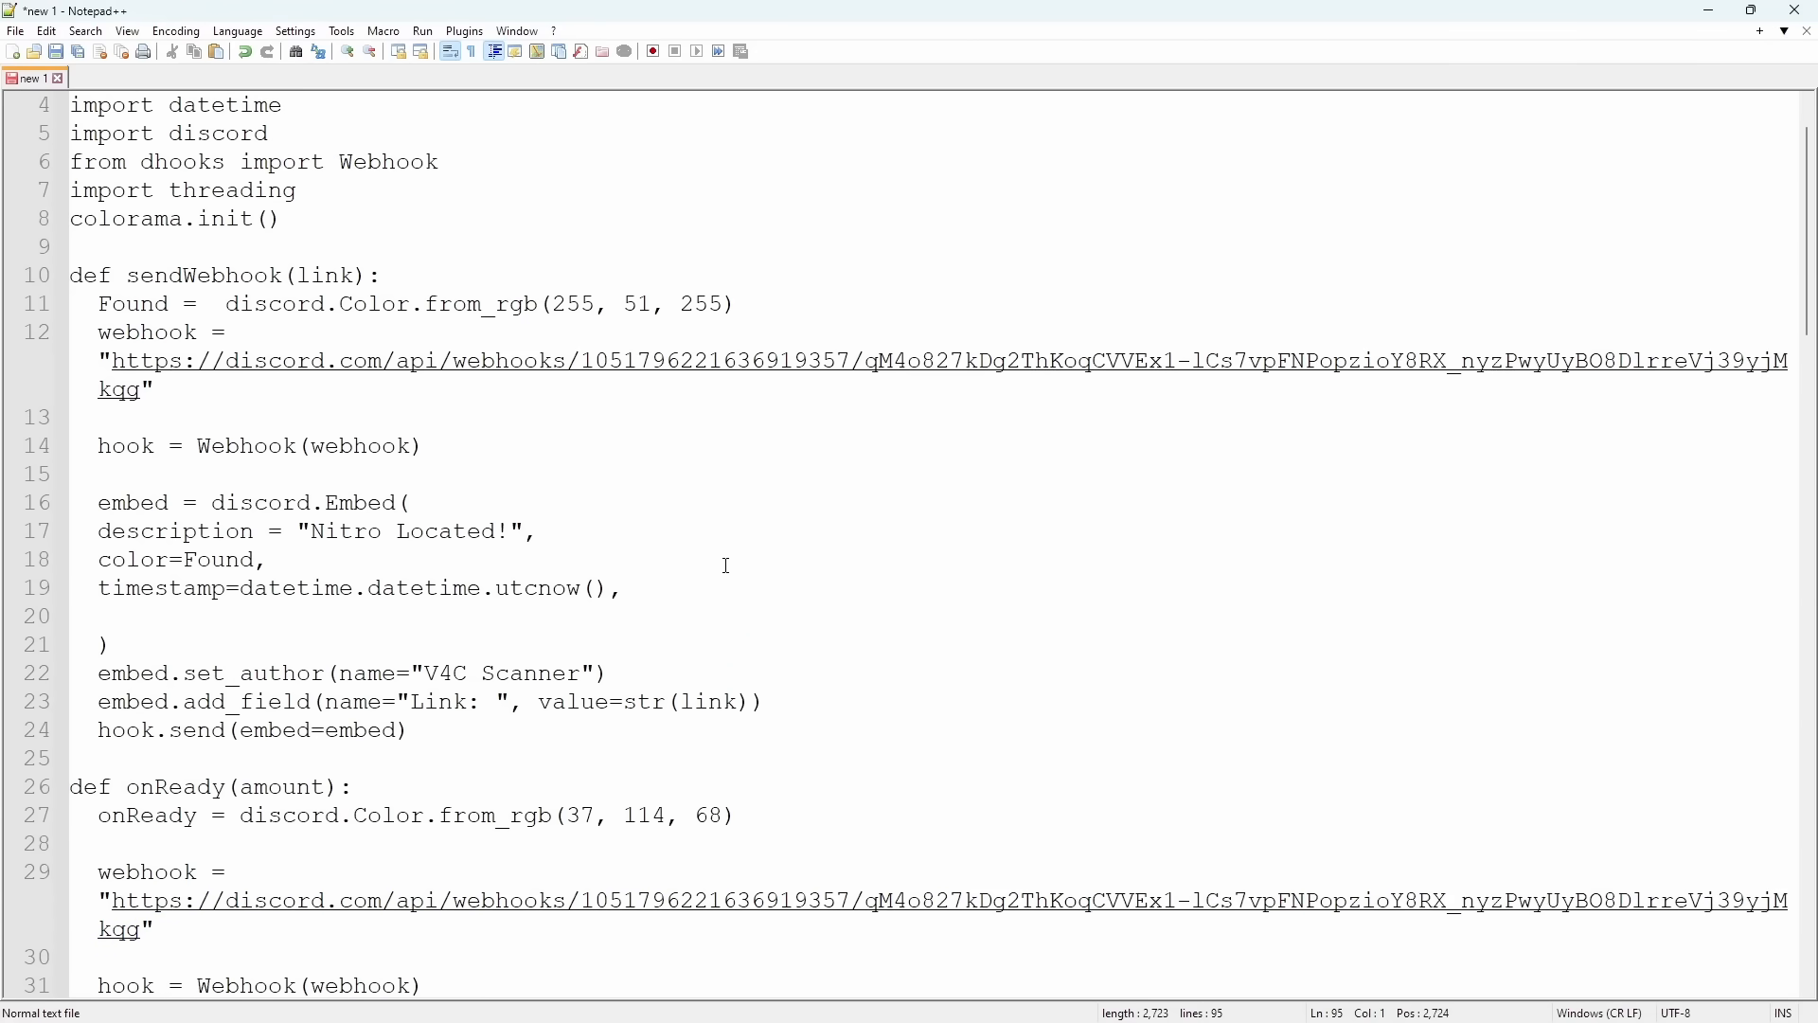
scroll(down, 3)
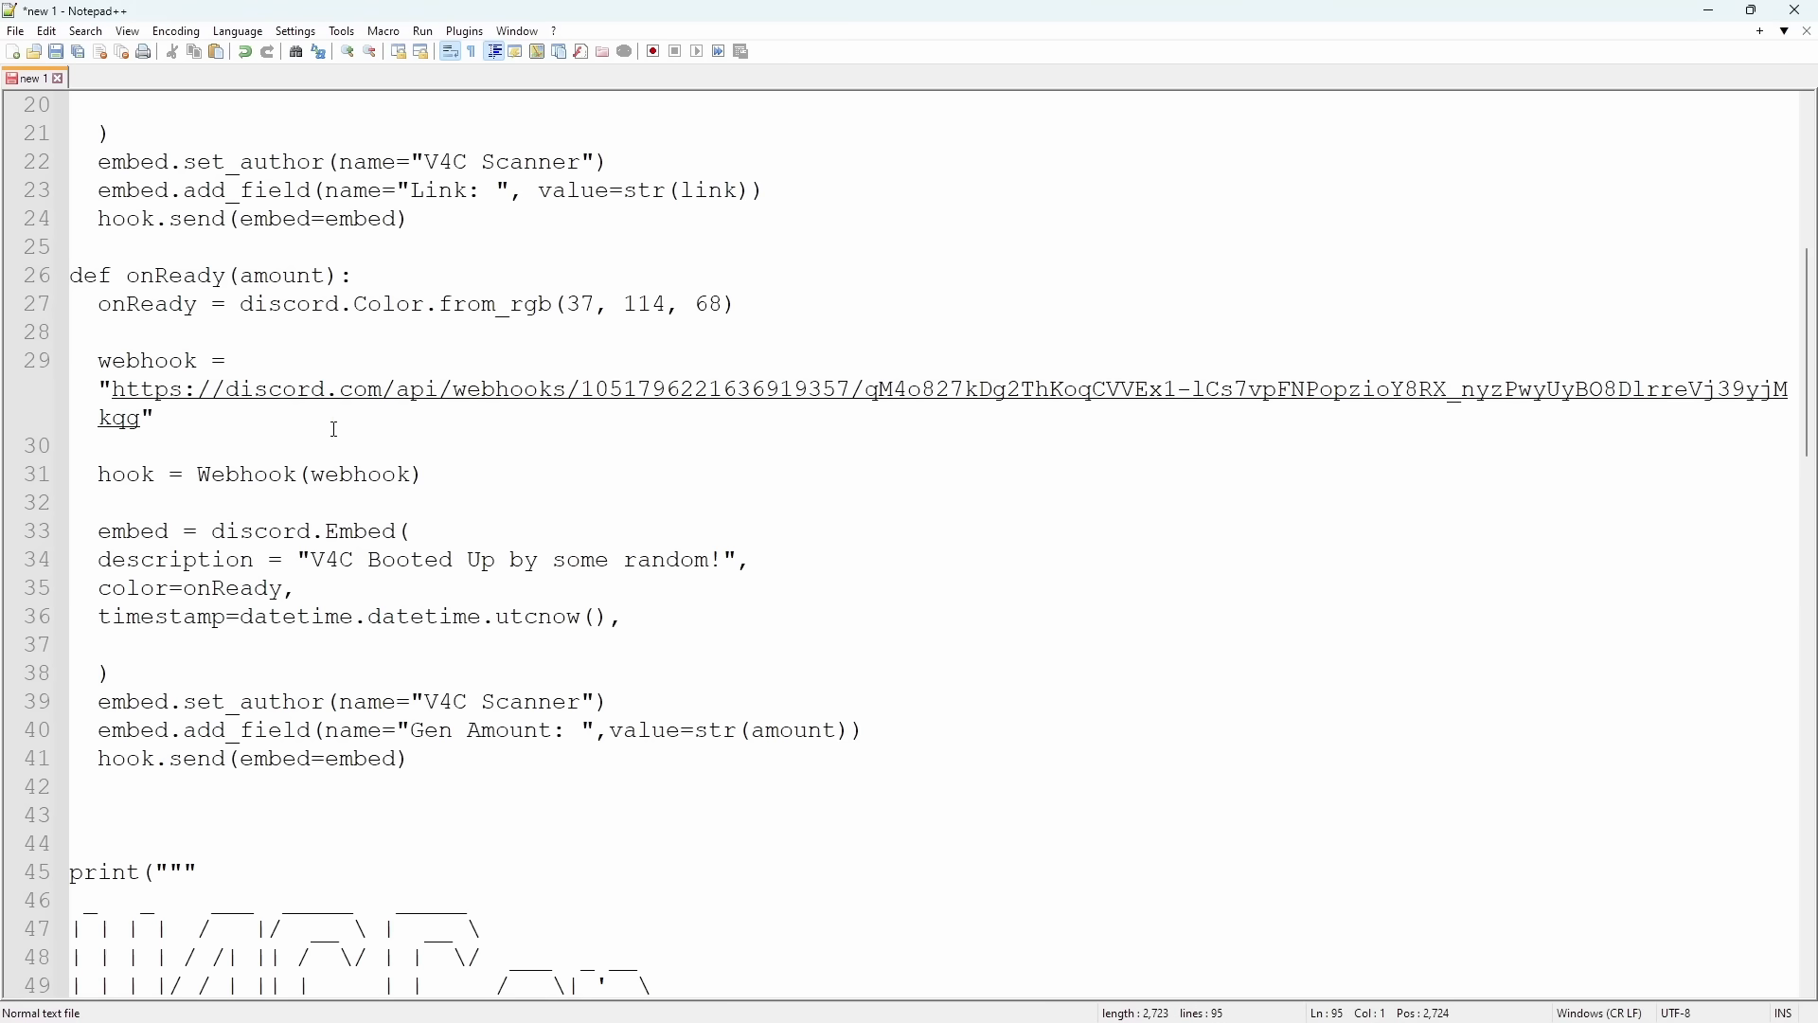
mouse_move(340, 593)
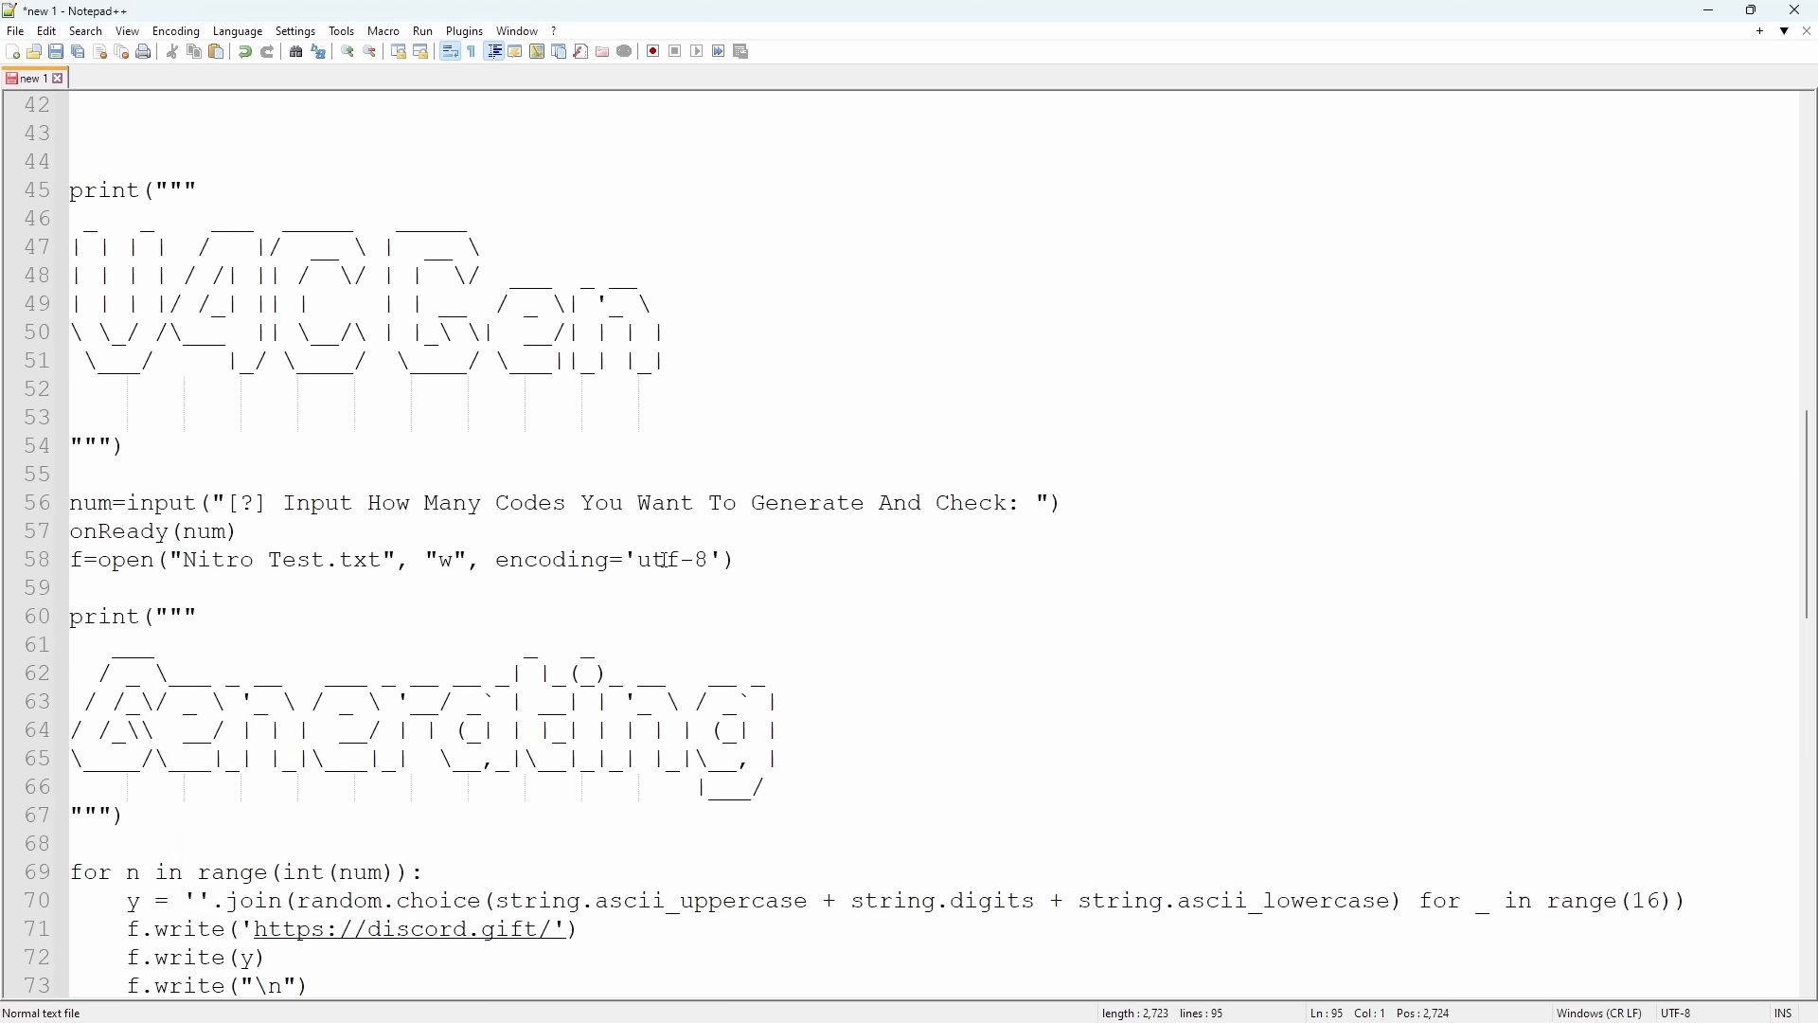
mouse_move(964, 534)
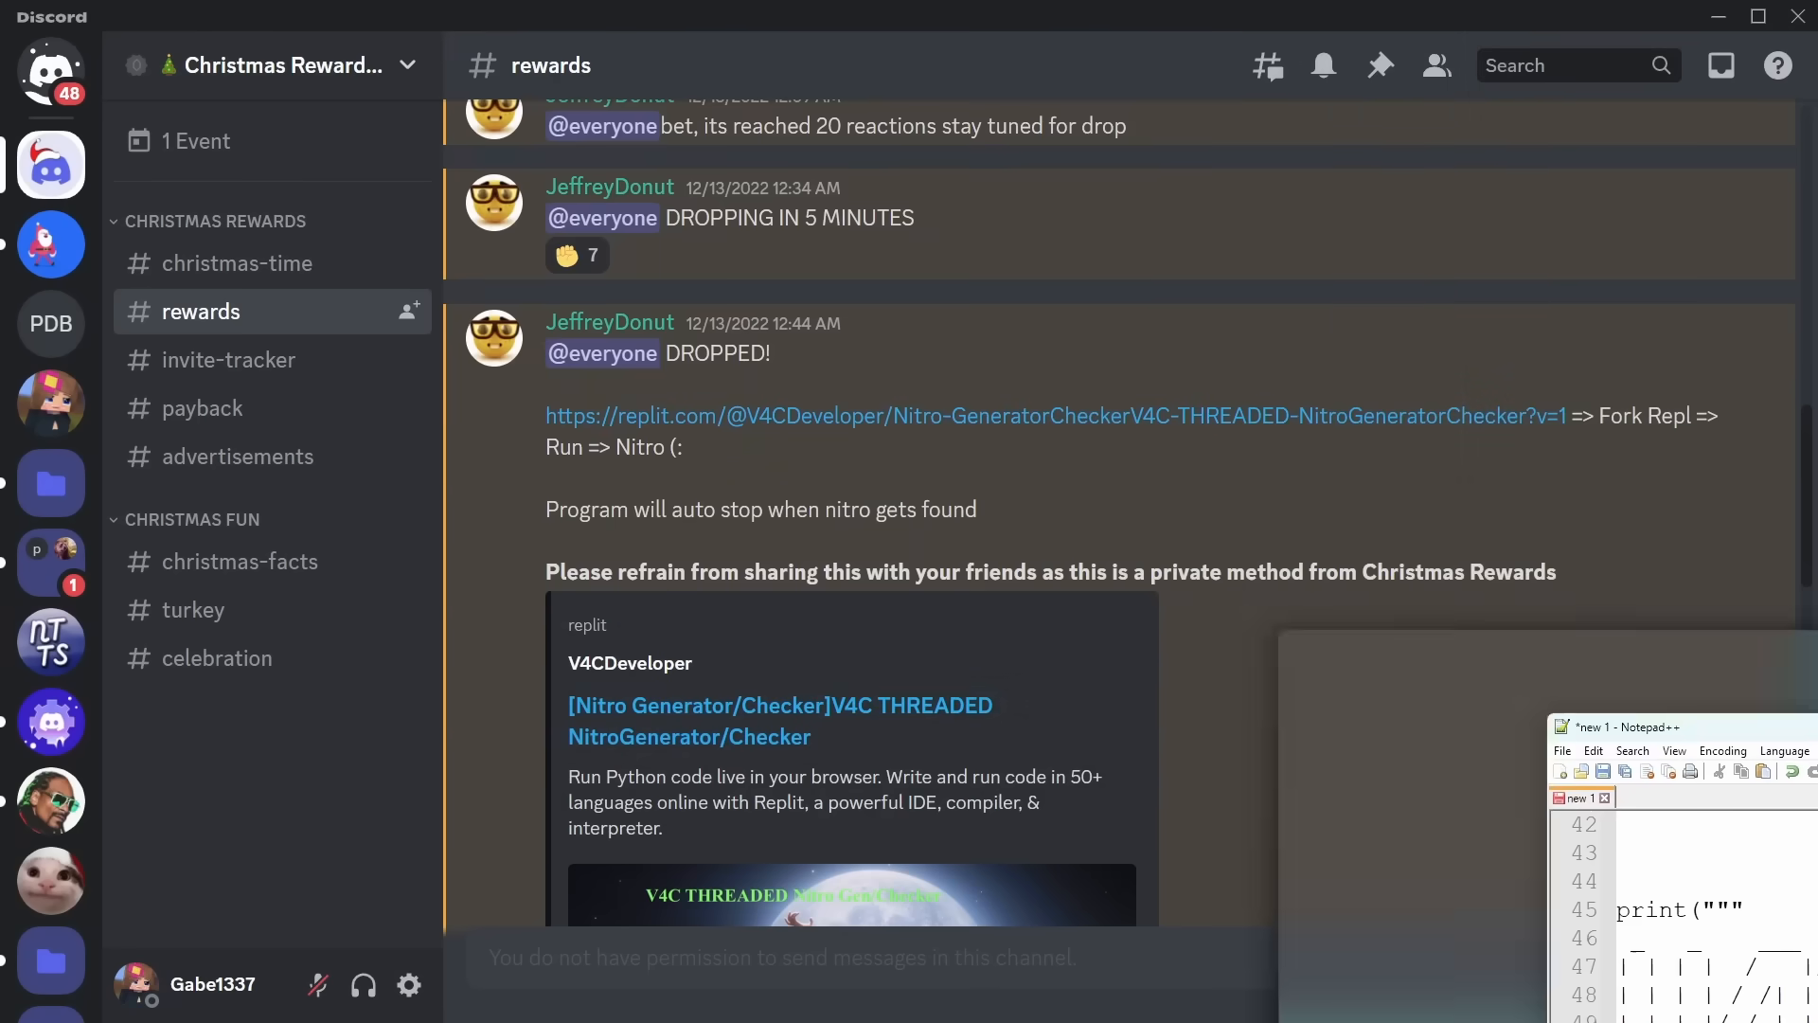
scroll(down, 3)
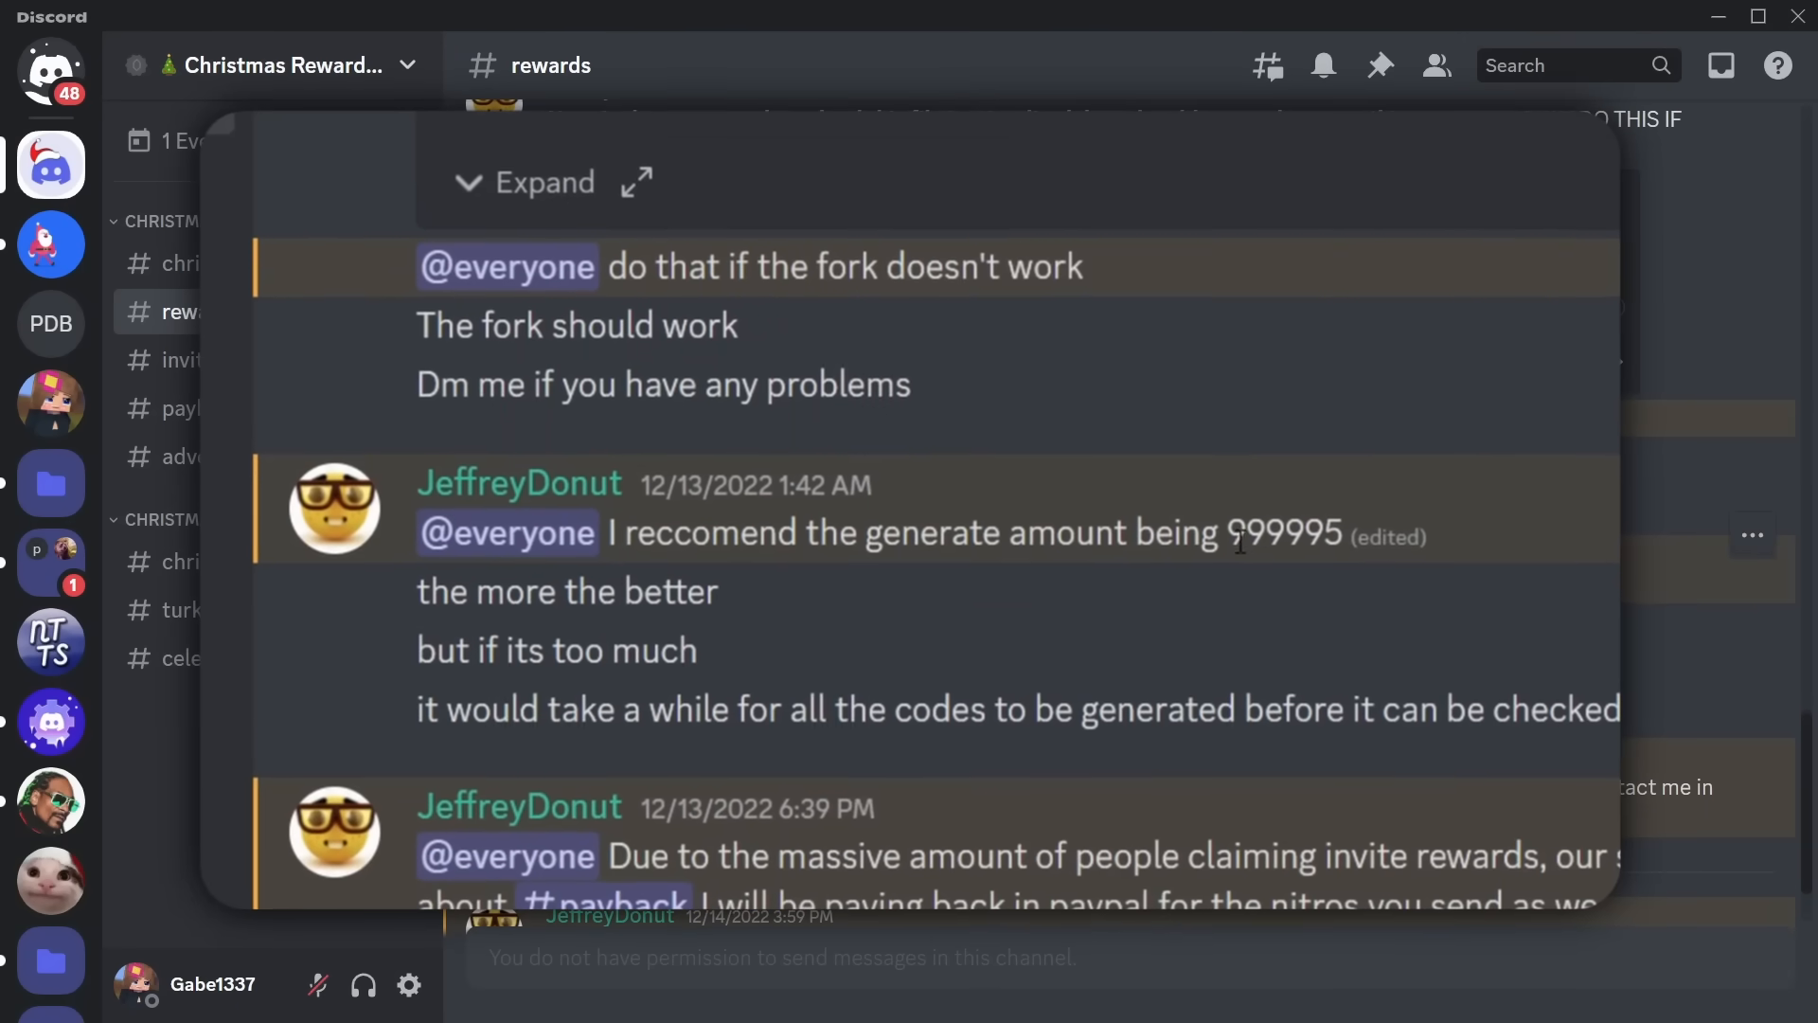
mouse_move(1229, 517)
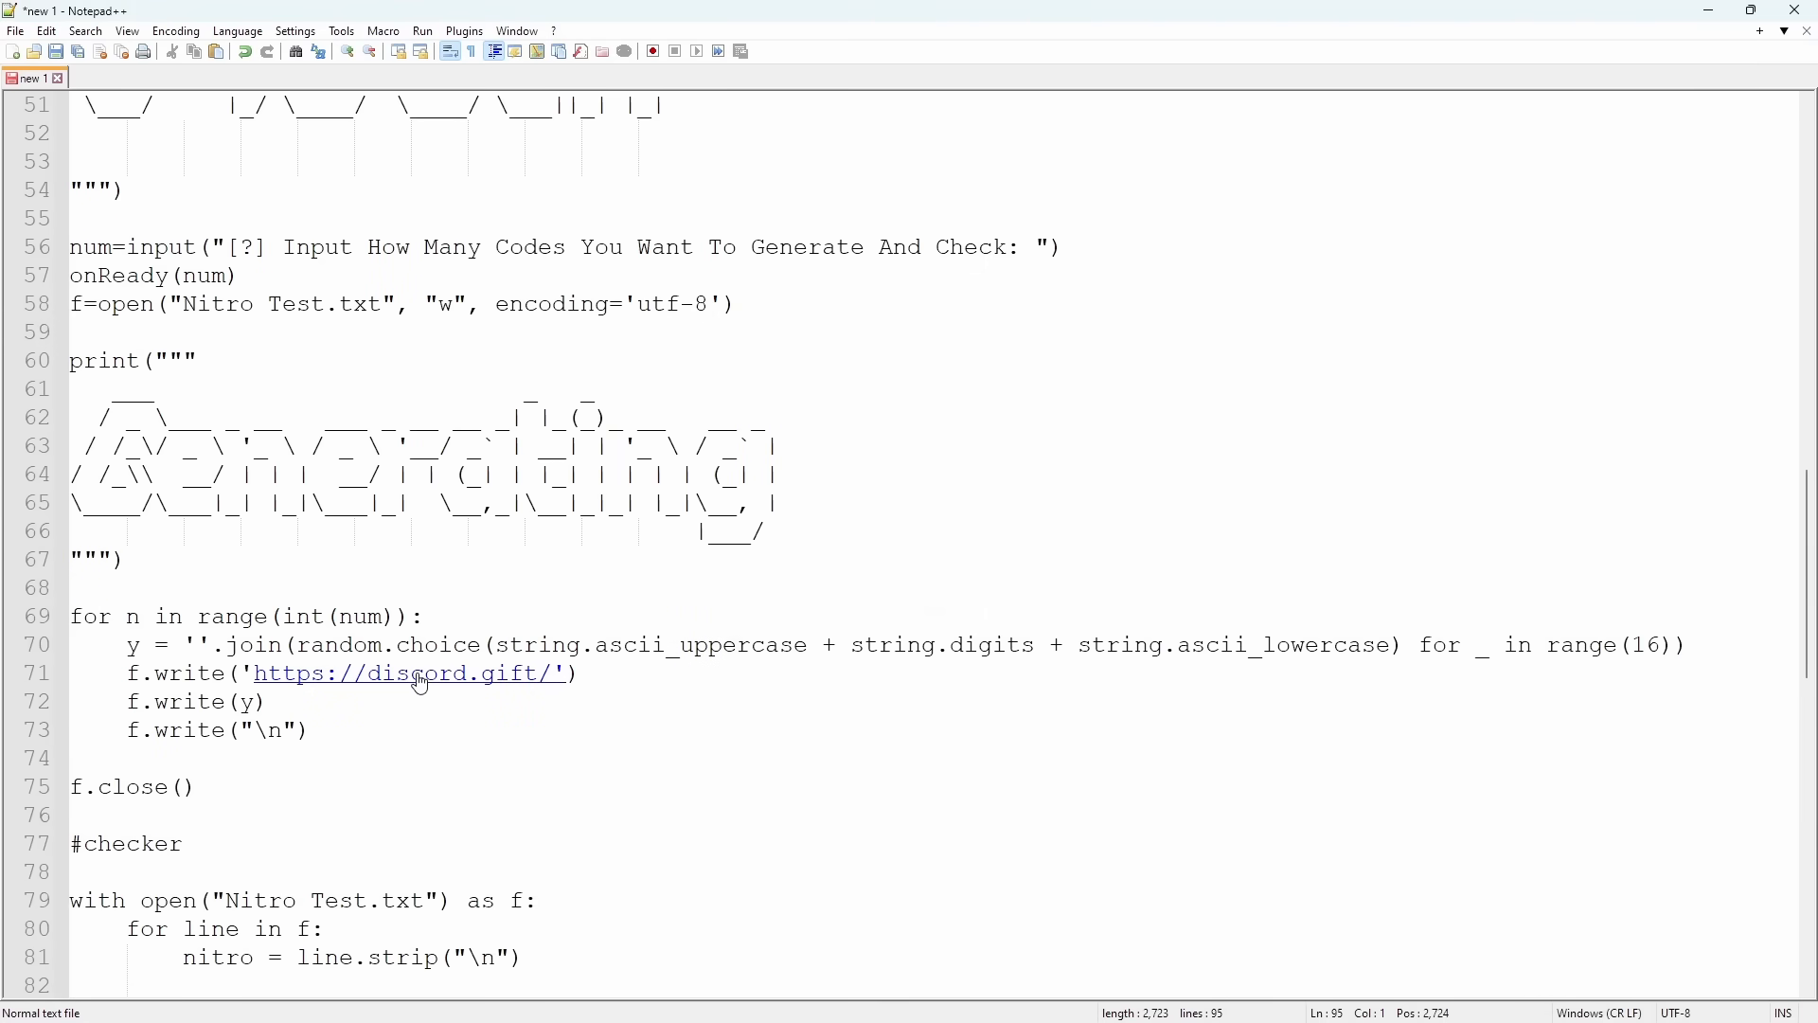
mouse_move(423, 678)
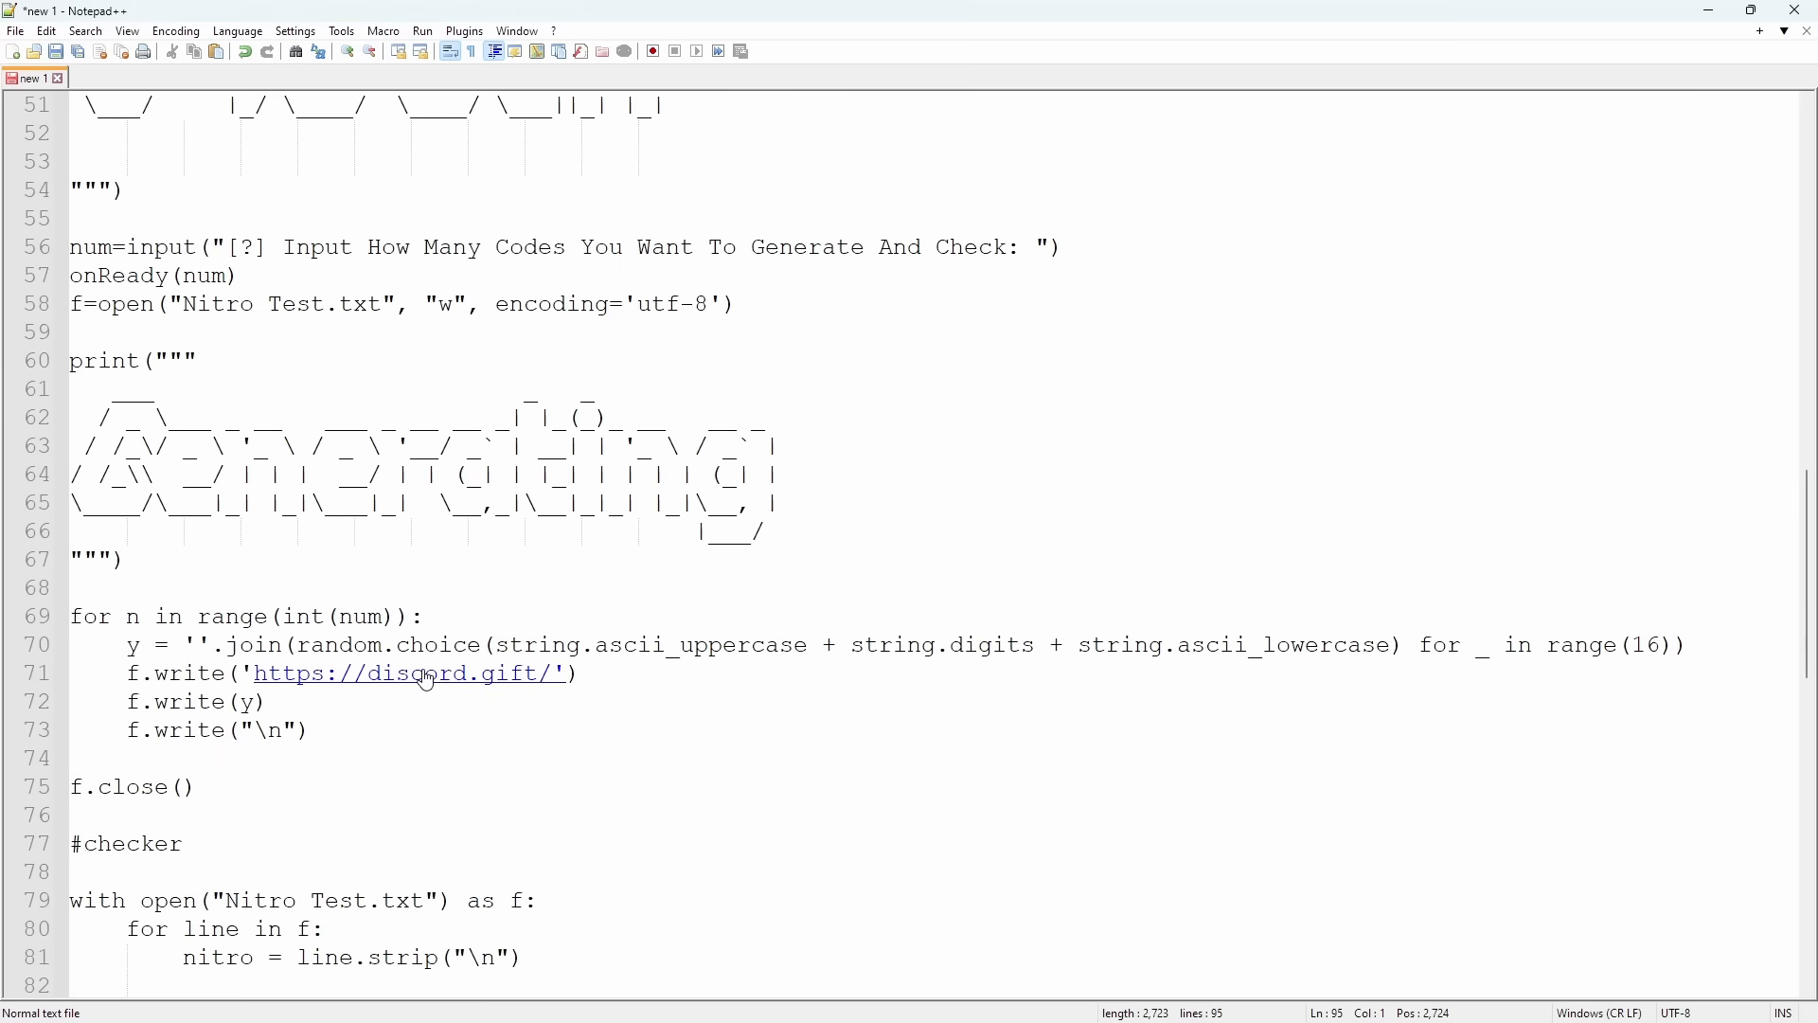
mouse_move(475, 682)
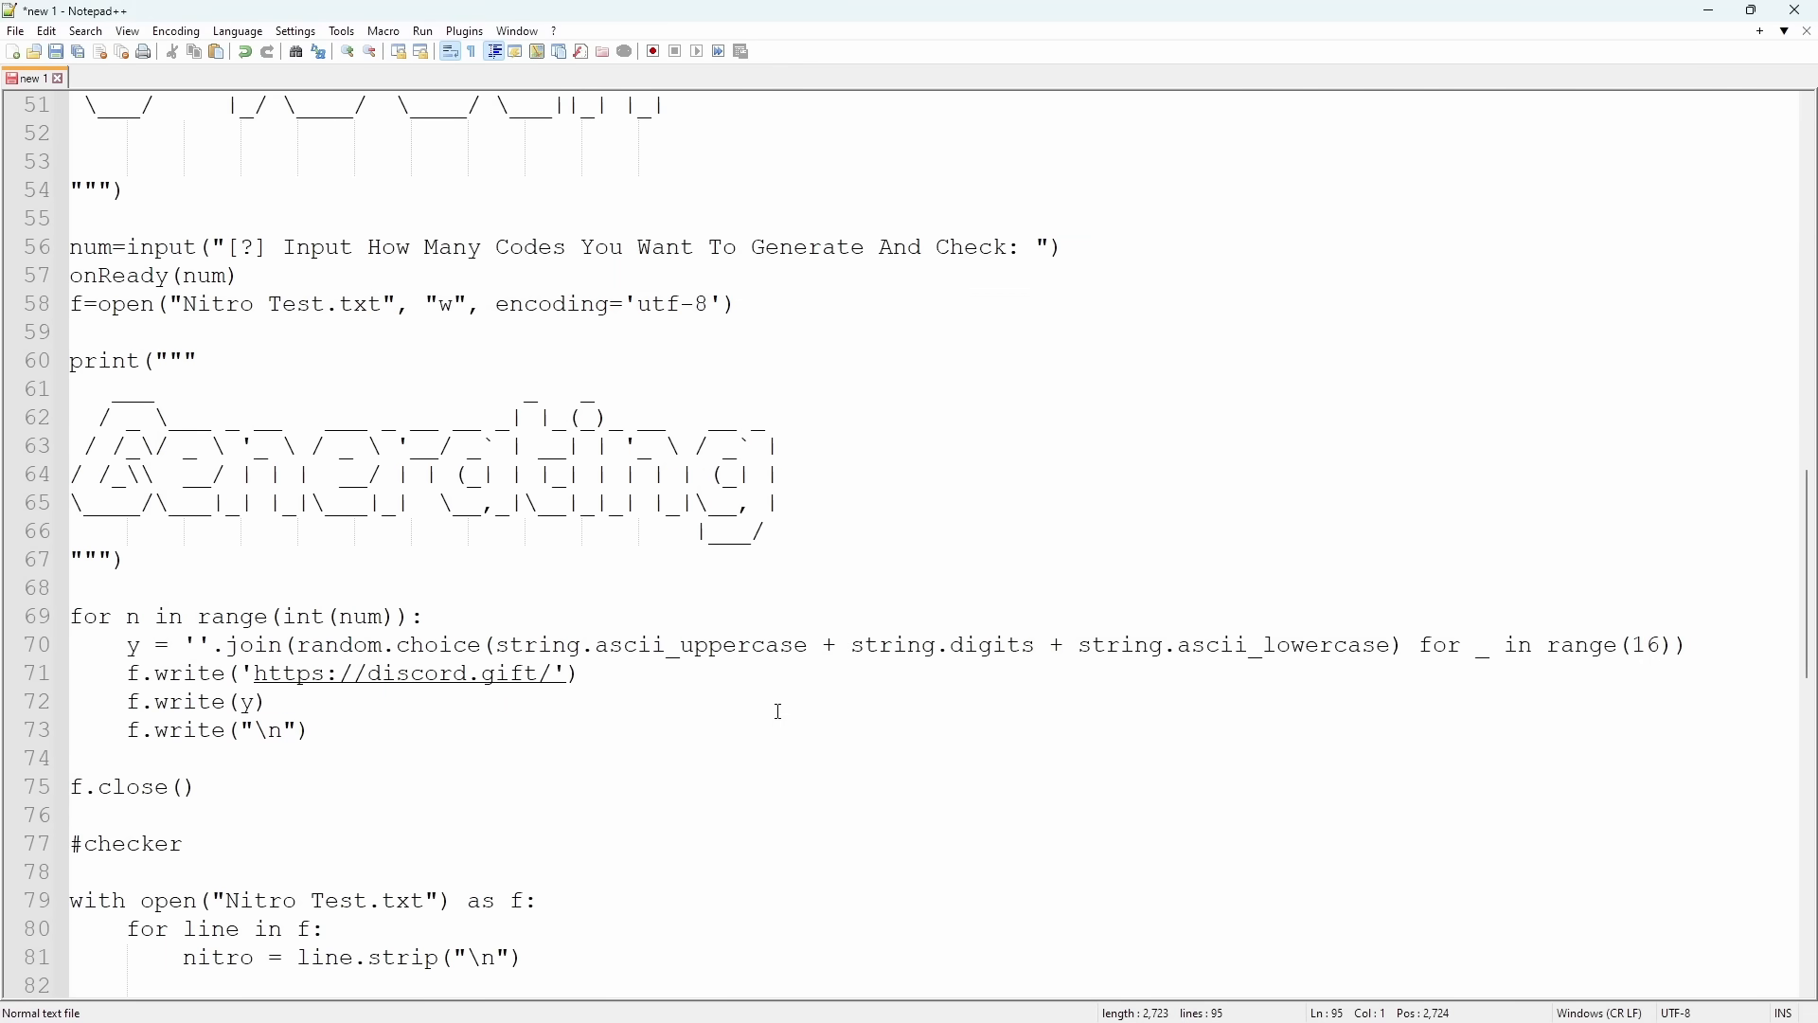
mouse_move(685, 689)
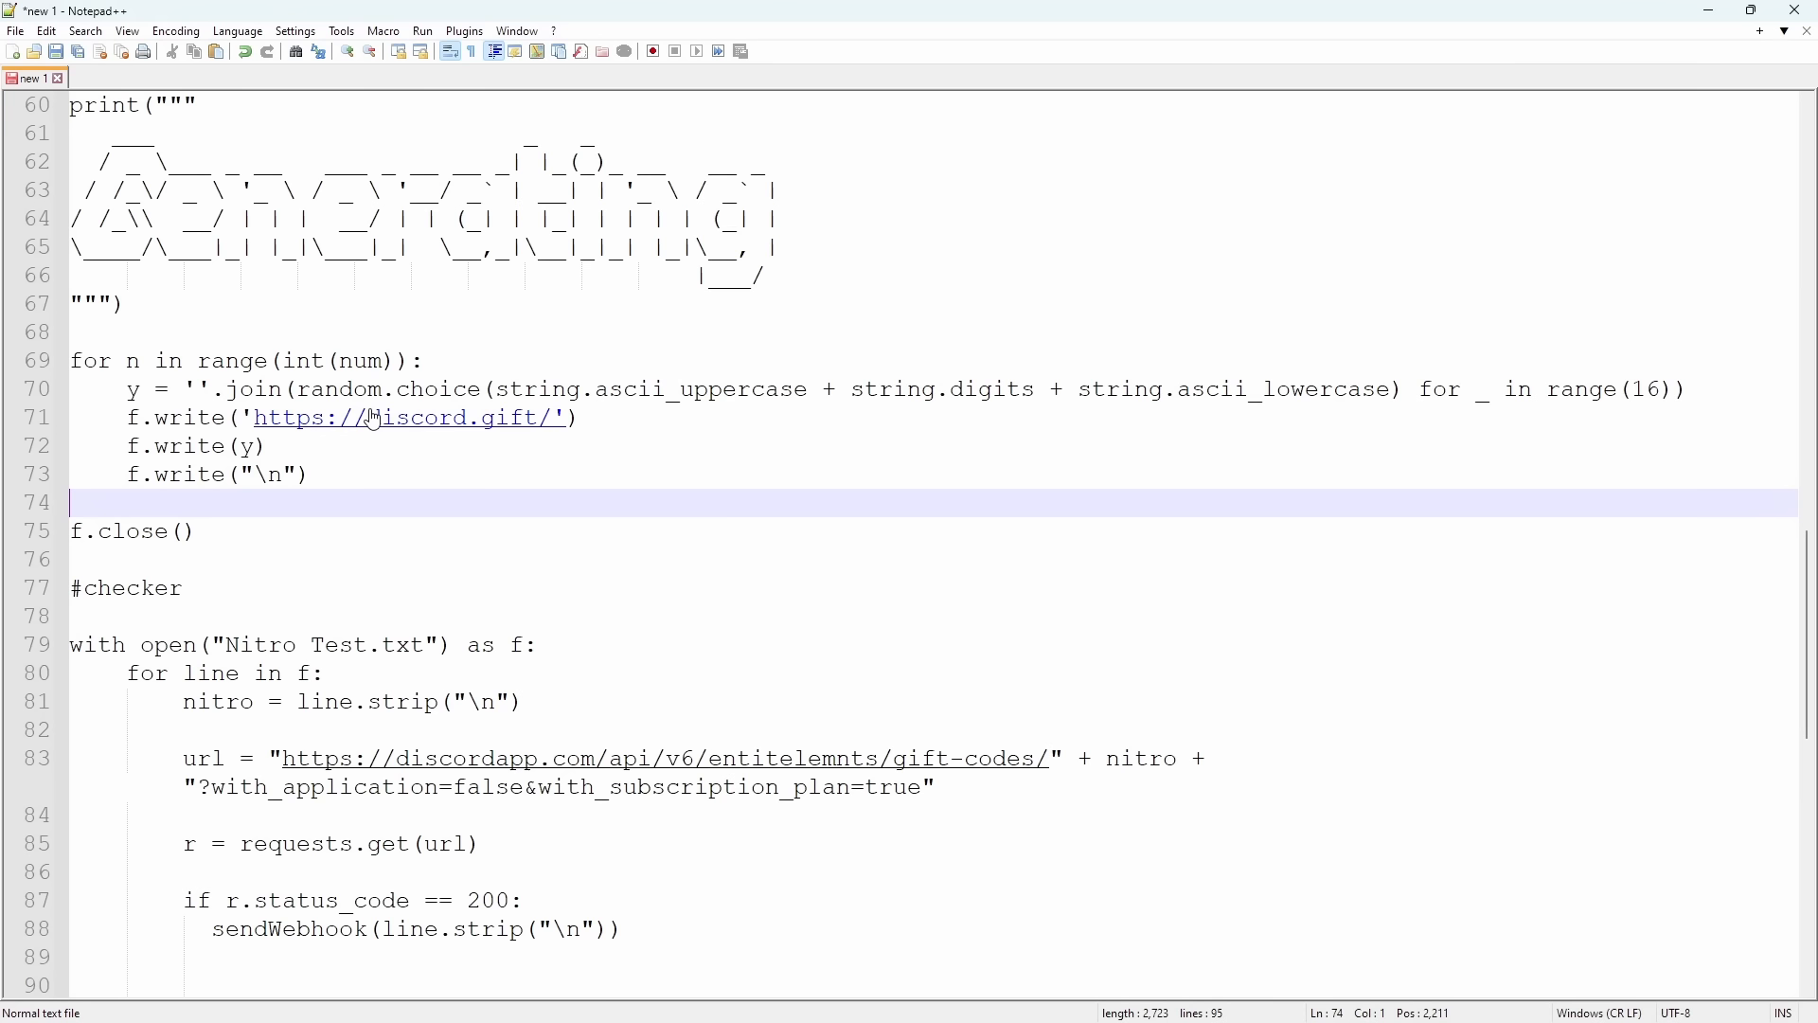
mouse_move(477, 585)
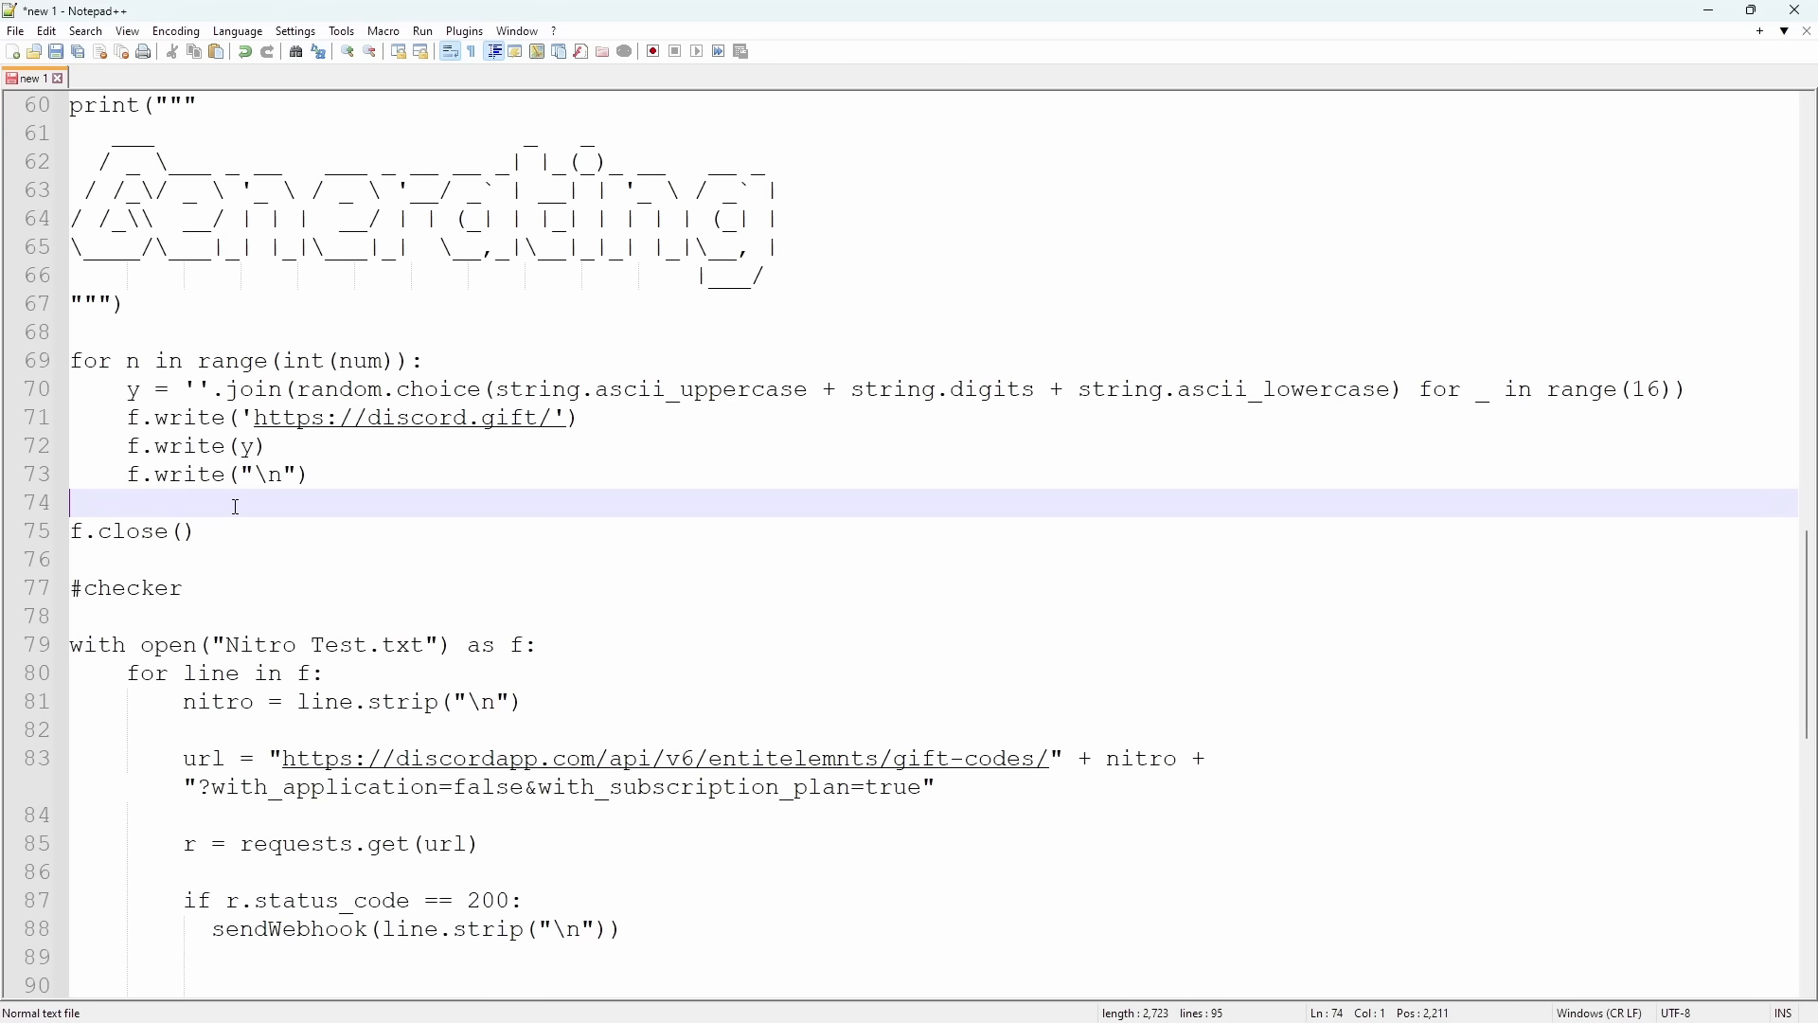
scroll(down, 3)
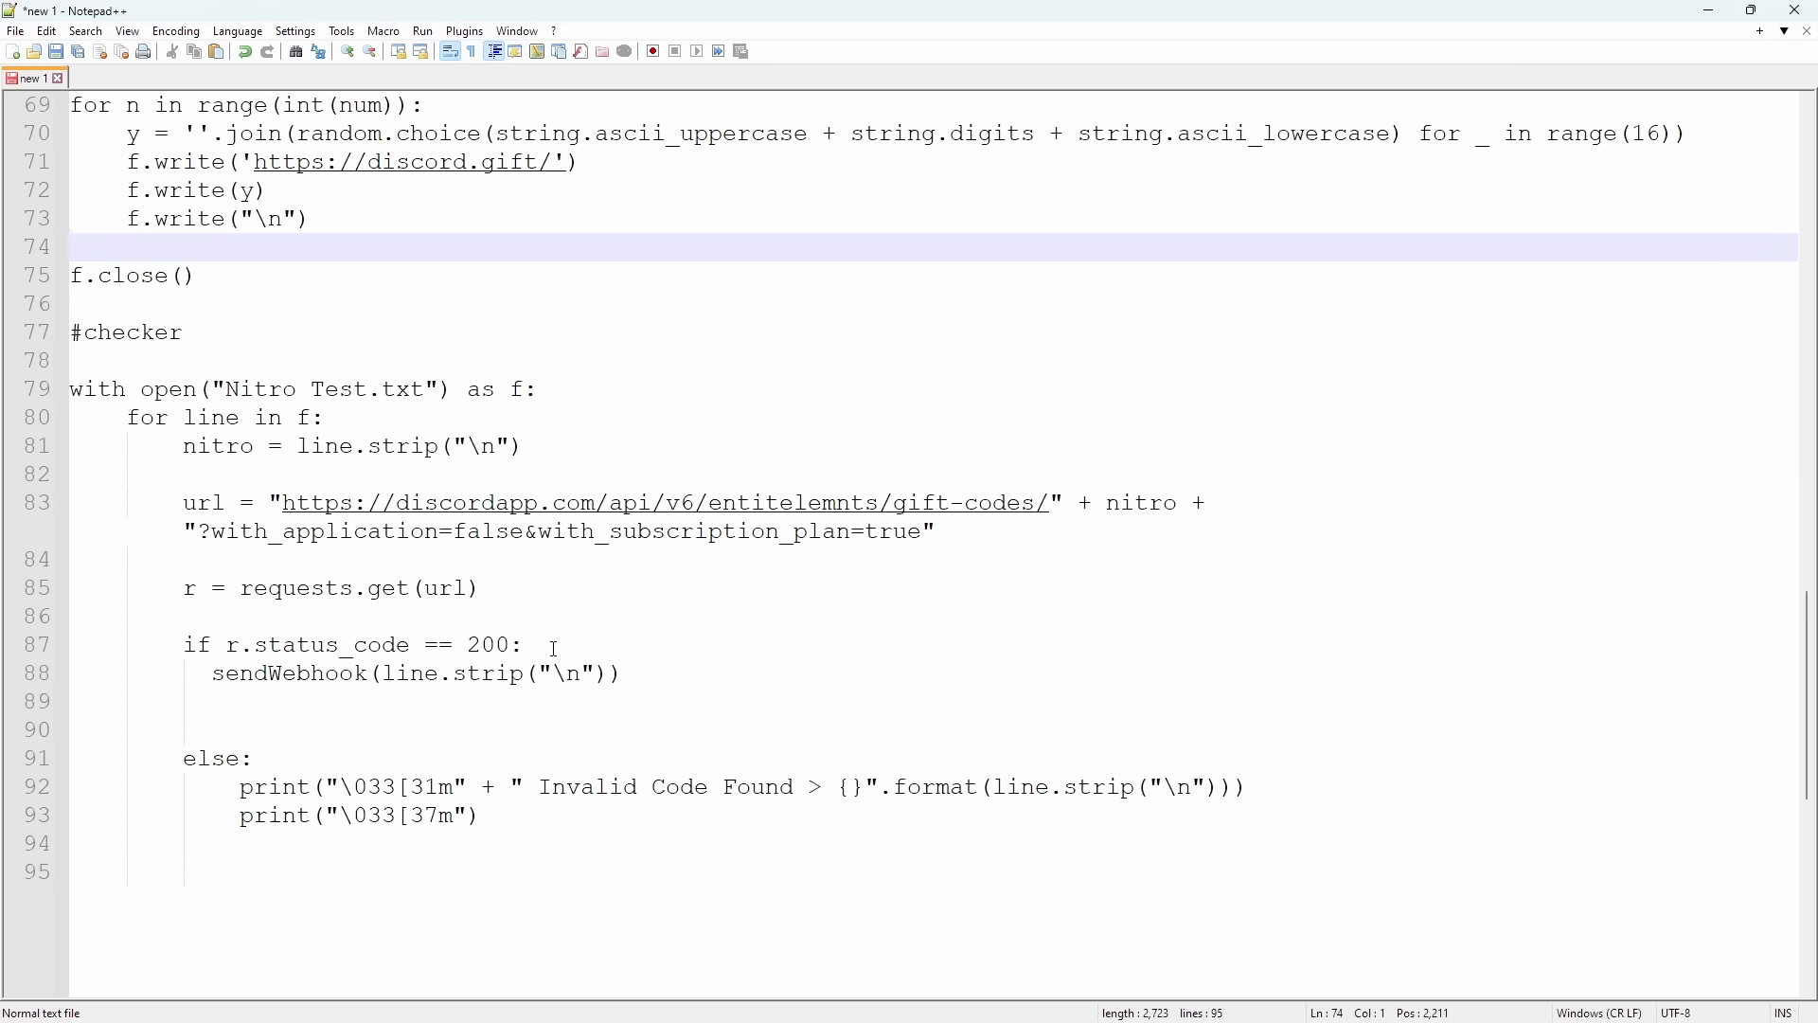
mouse_move(542, 596)
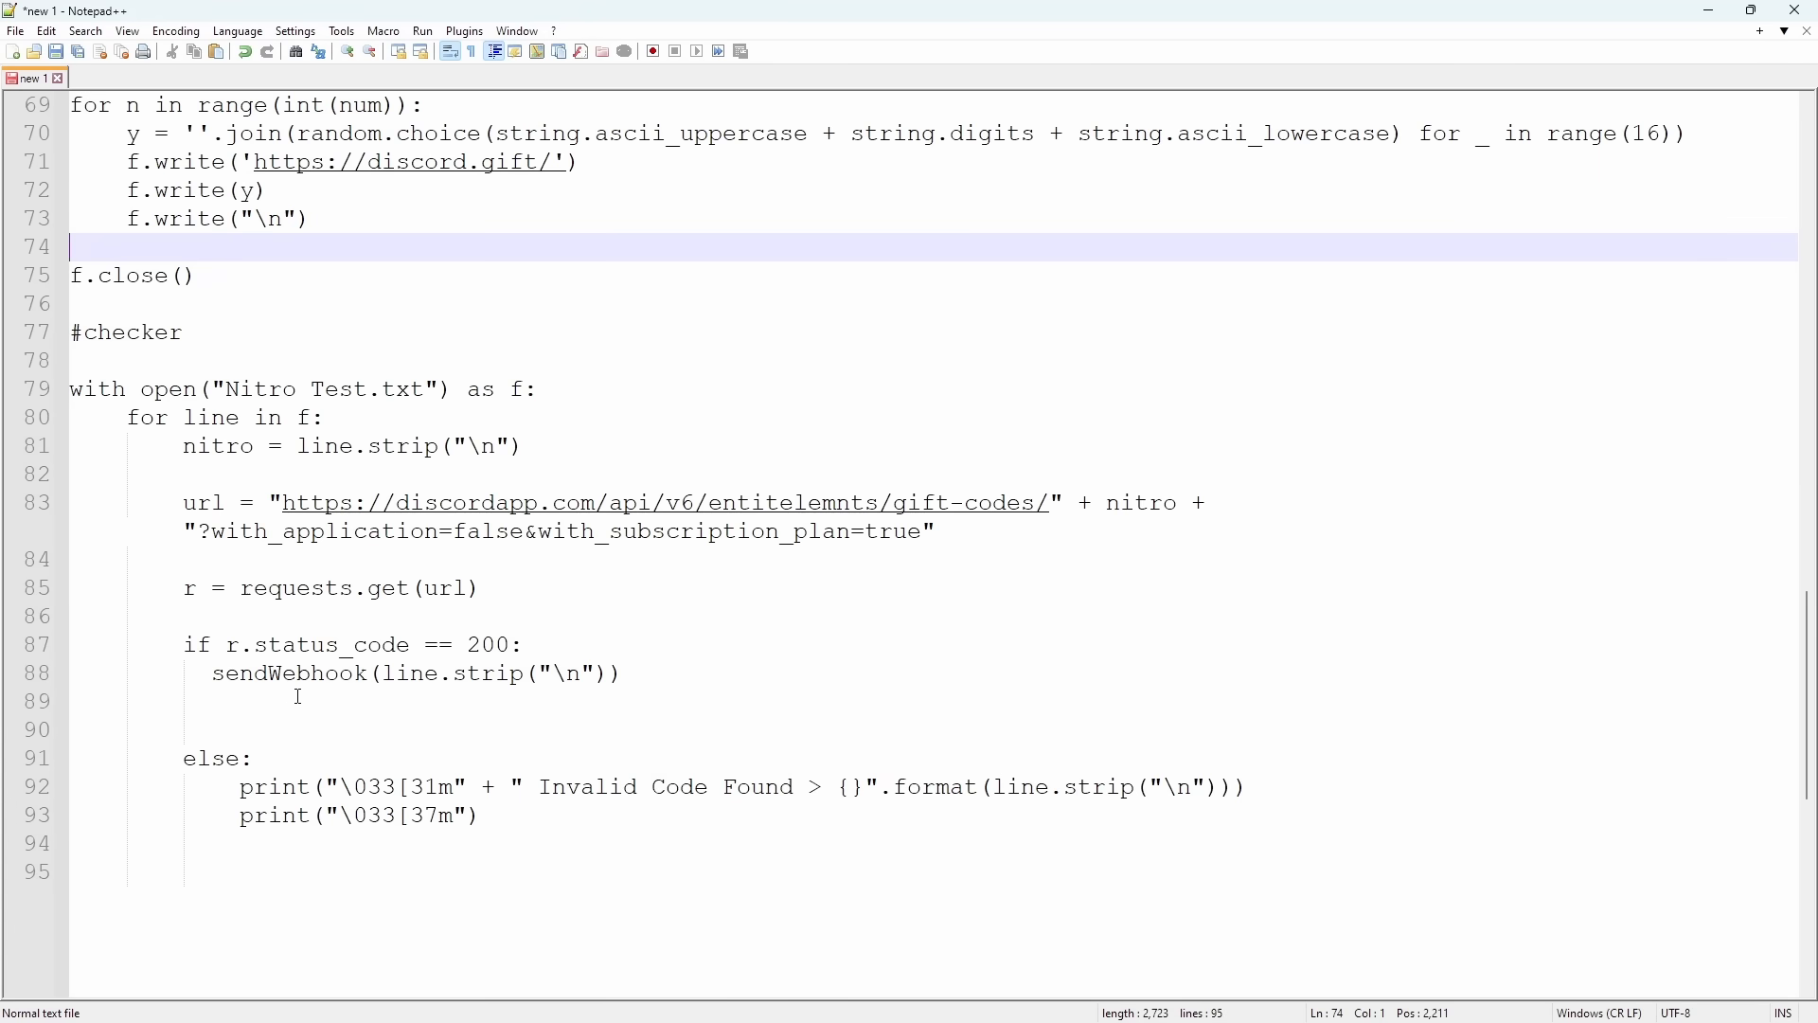
mouse_move(430, 704)
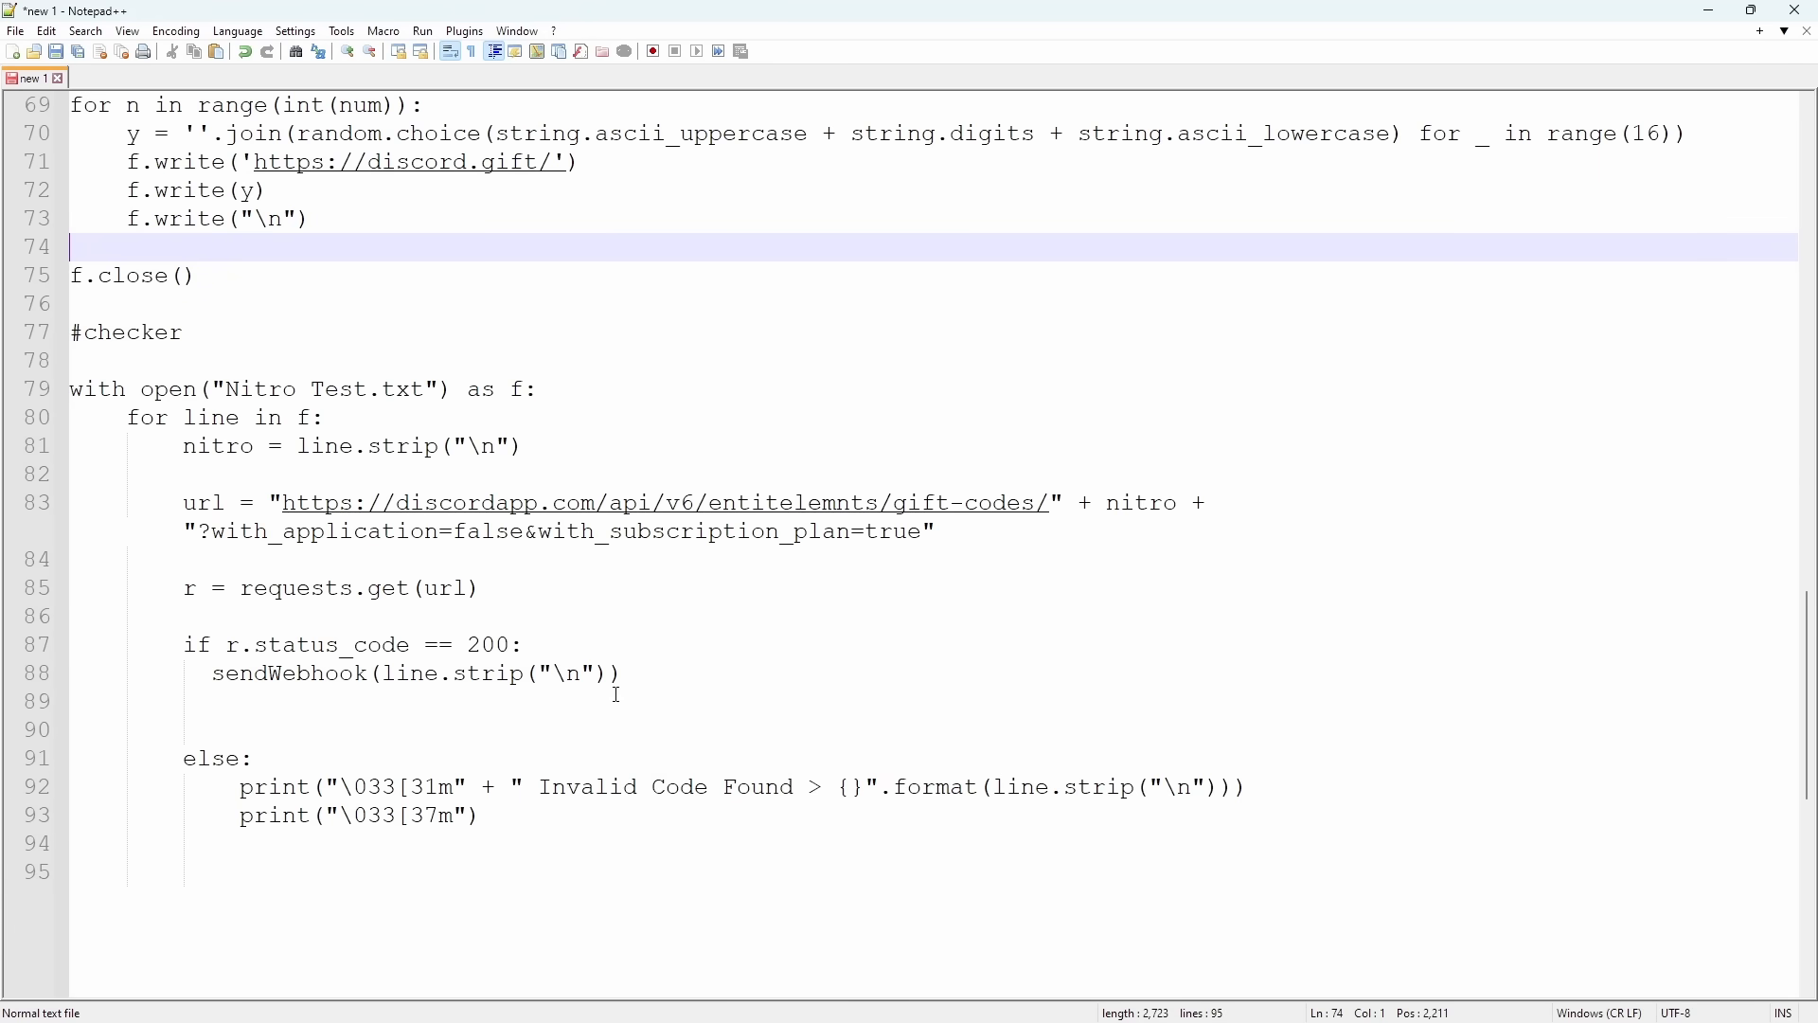
scroll(up, 3)
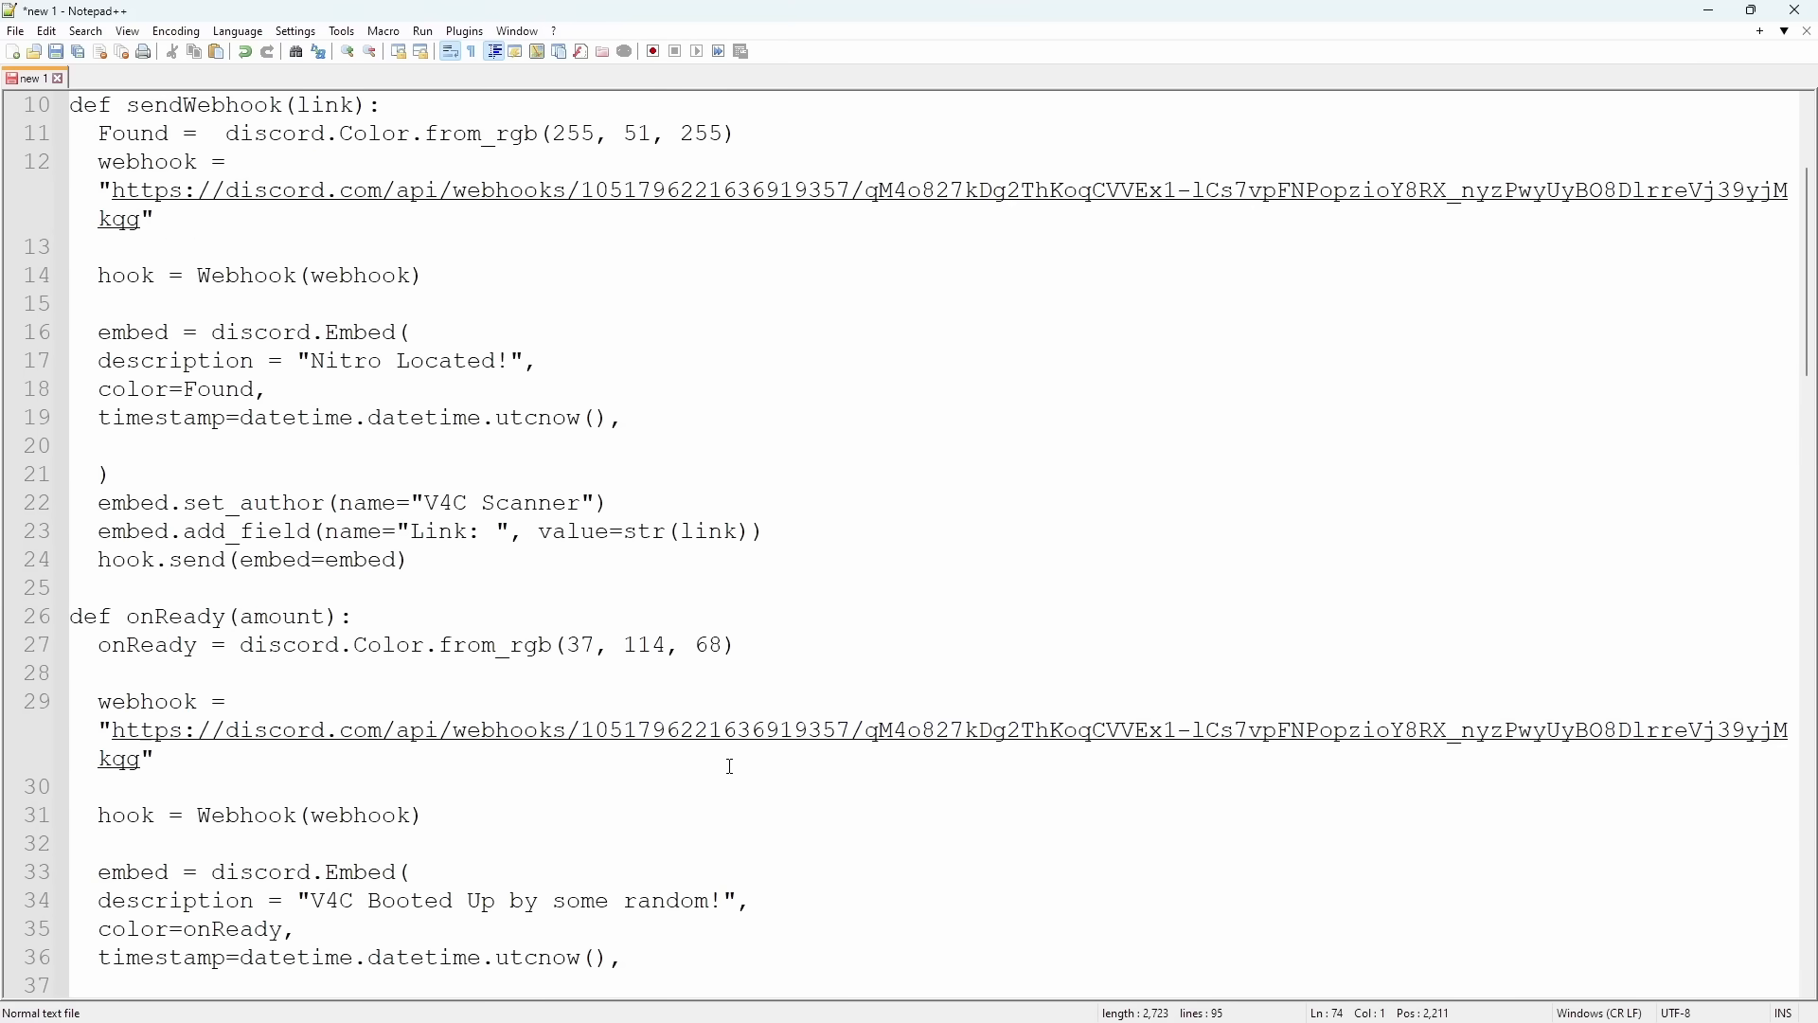
scroll(down, 3)
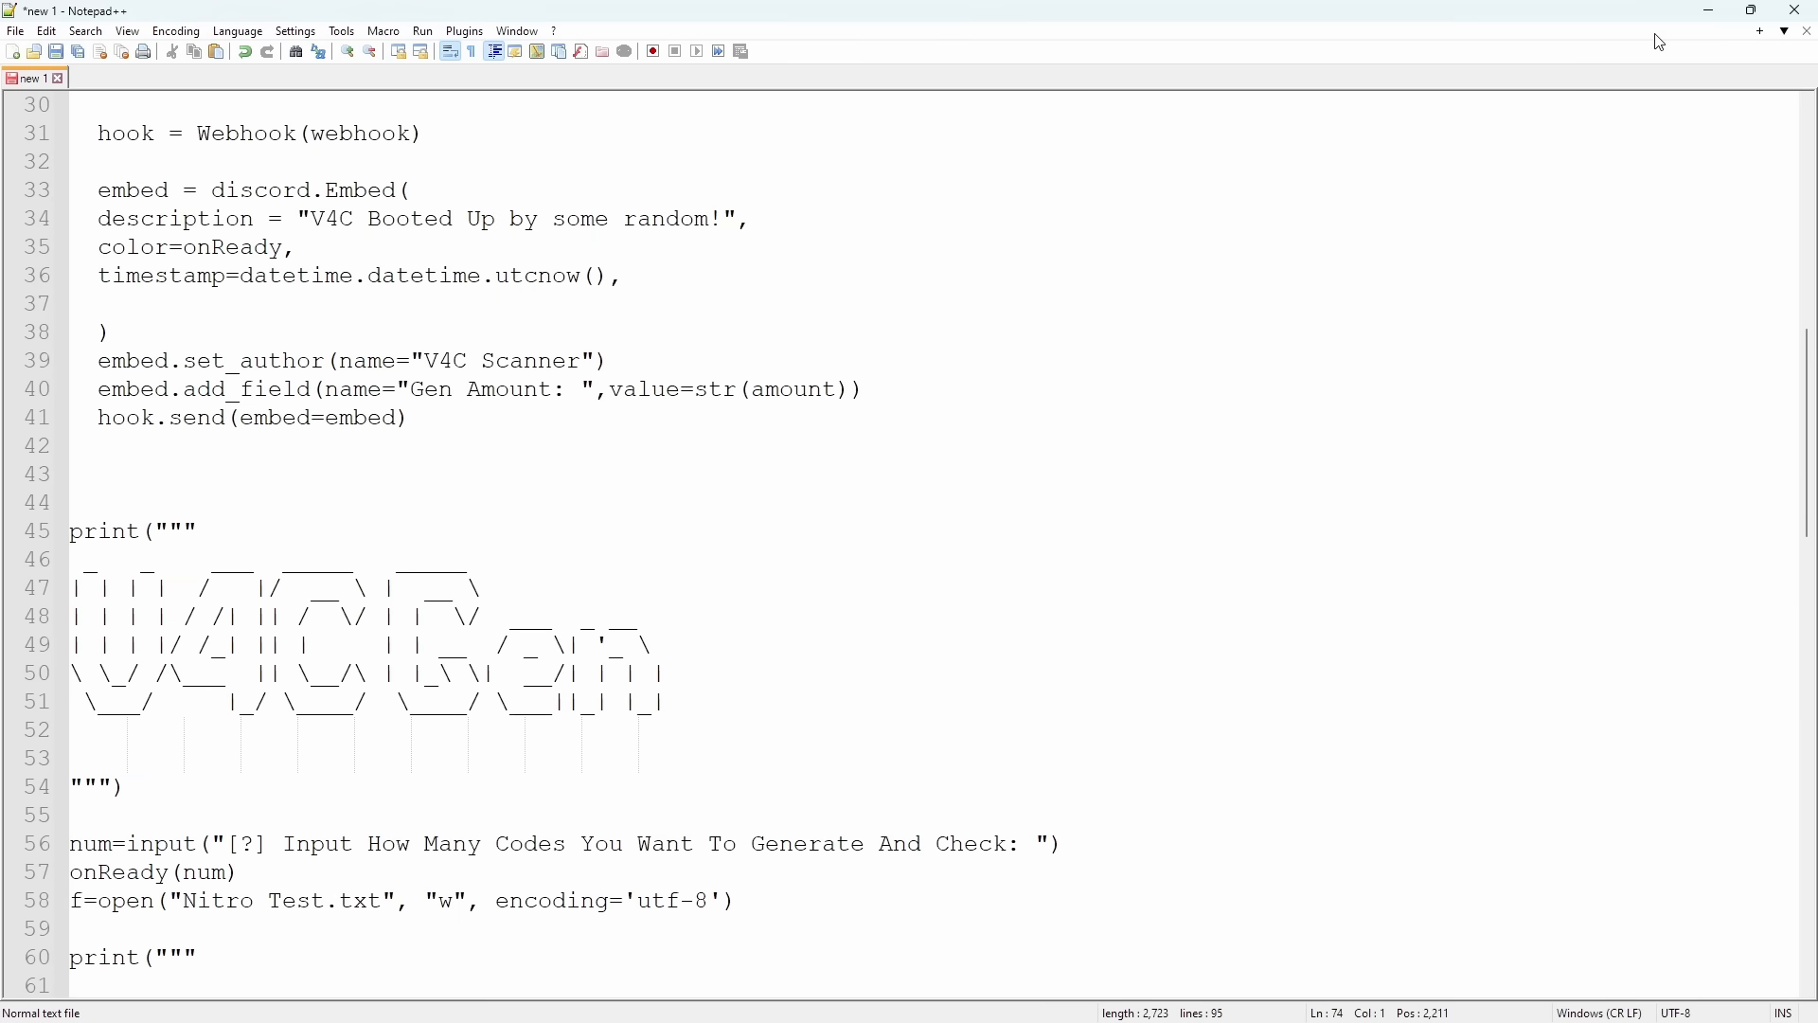
scroll(down, 3)
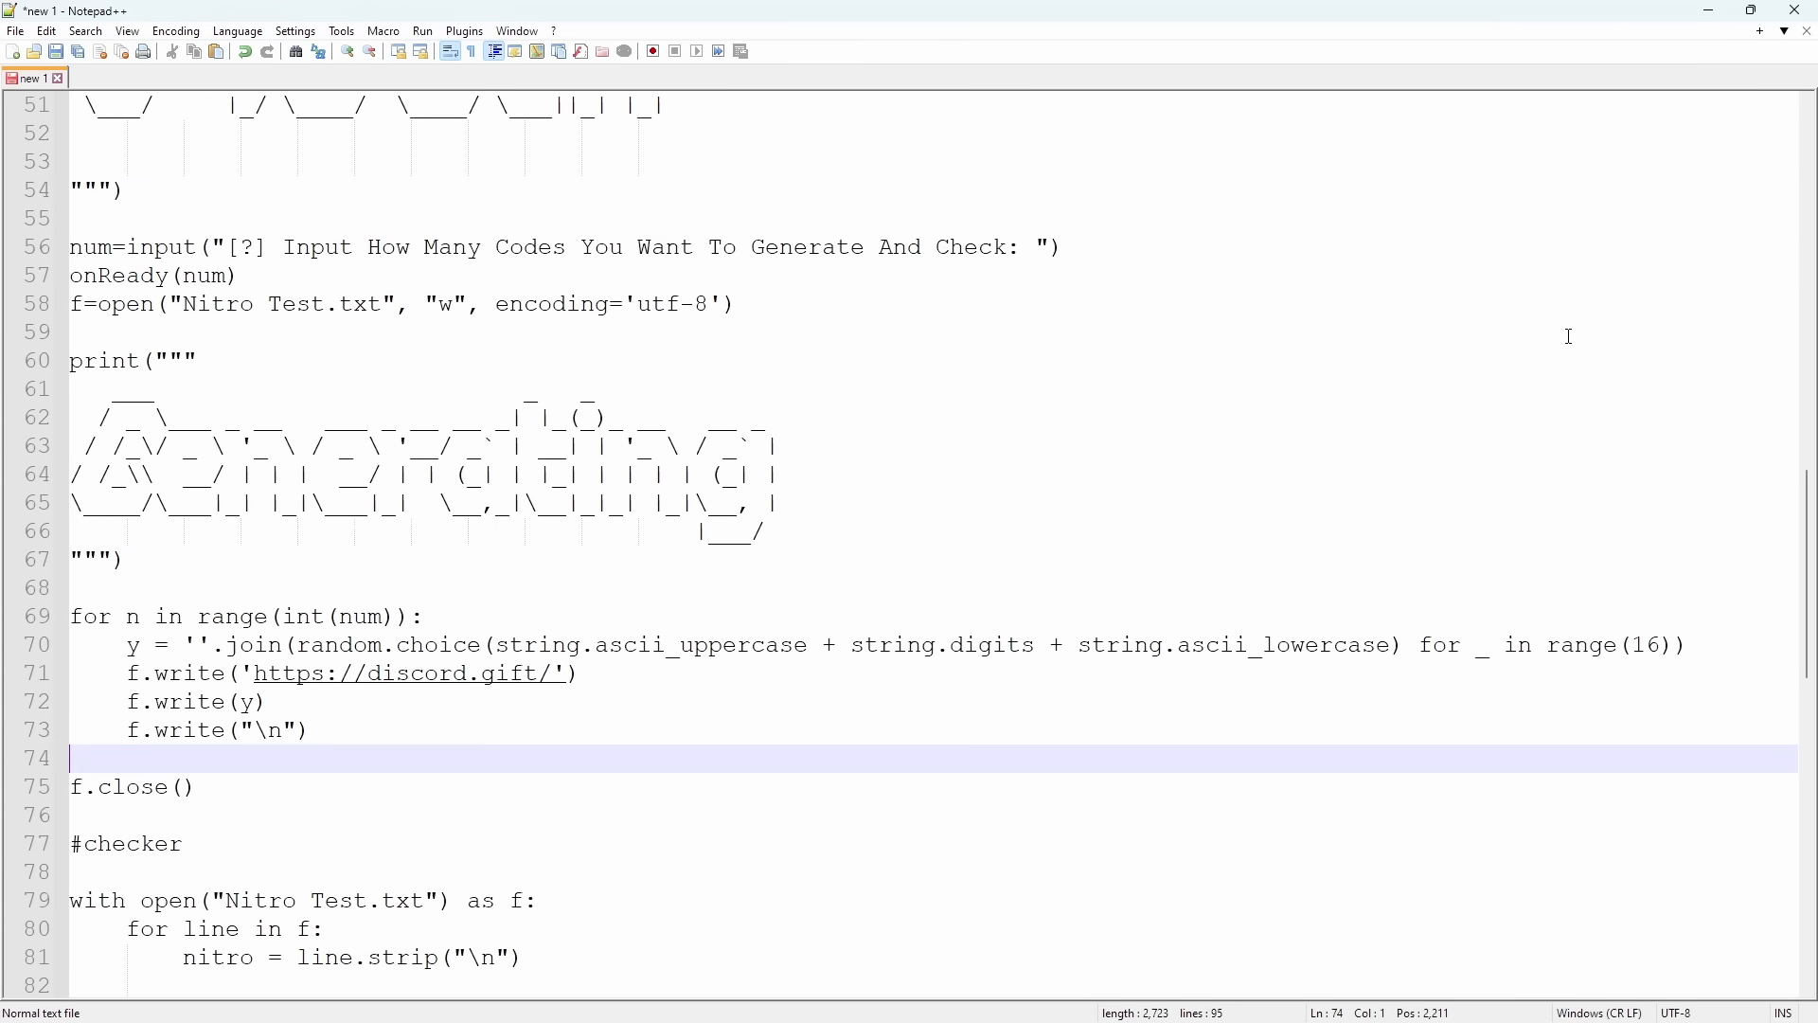
scroll(down, 3)
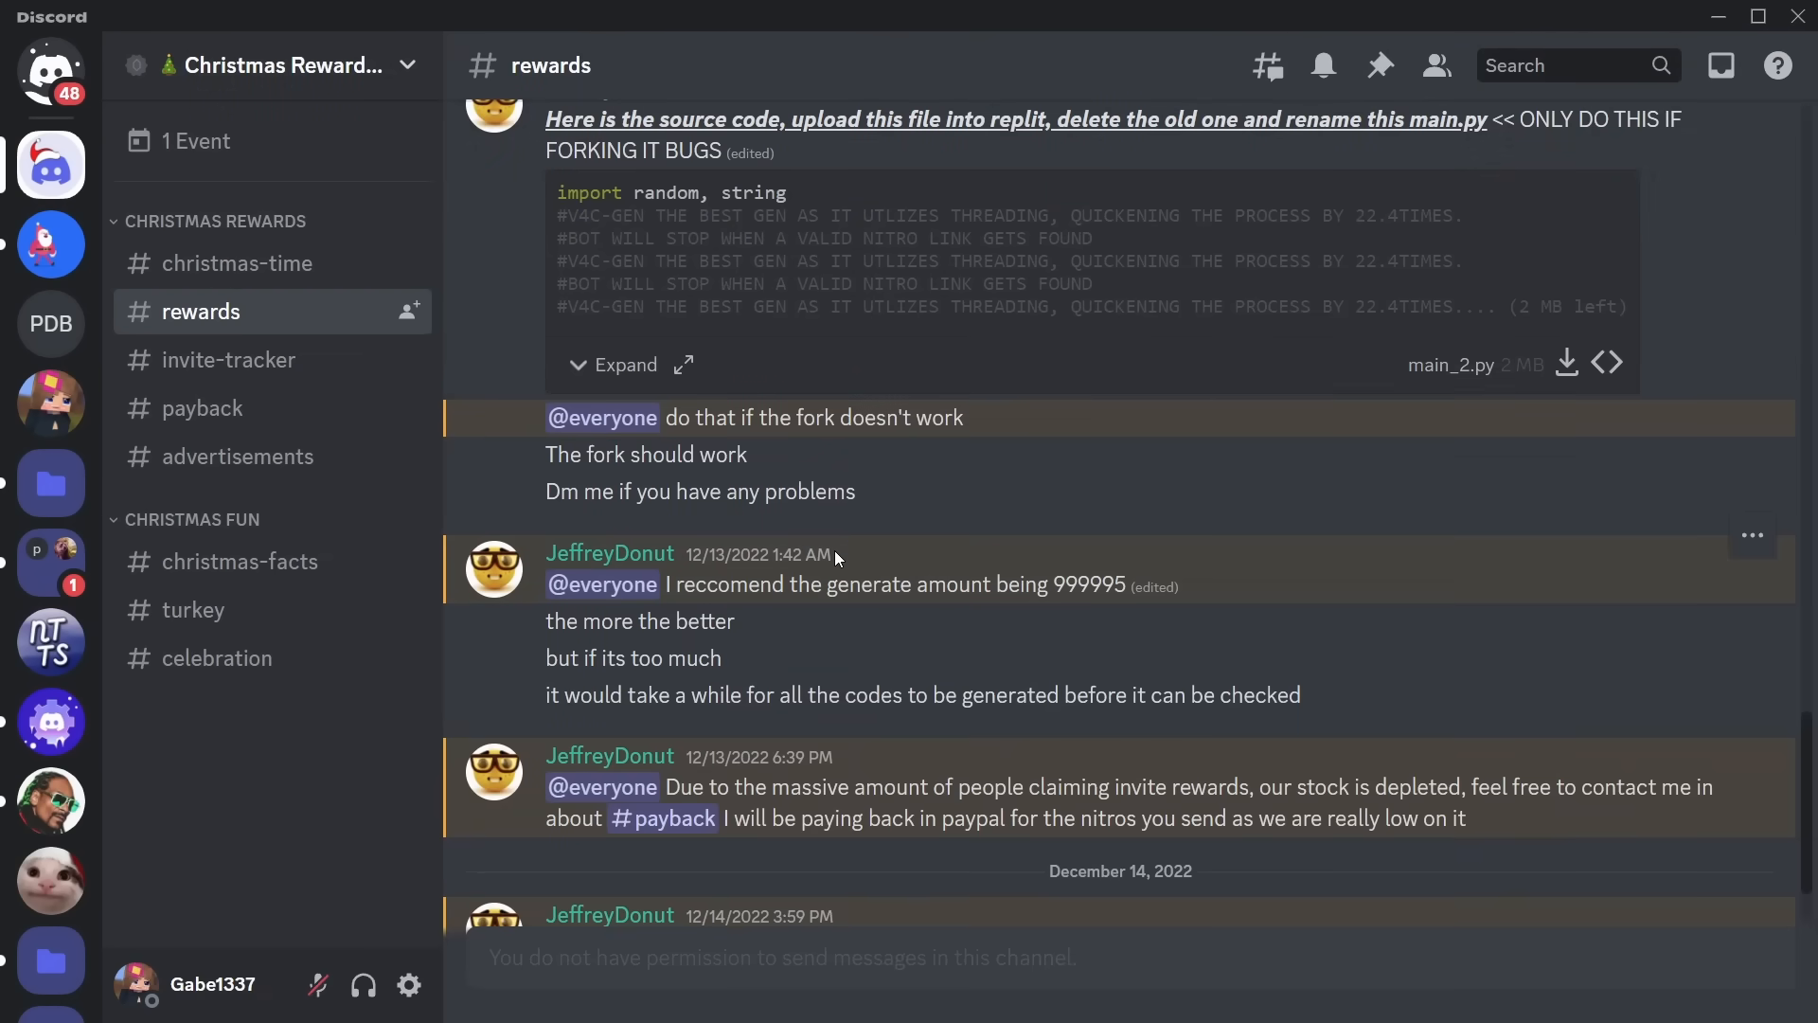
scroll(down, 3)
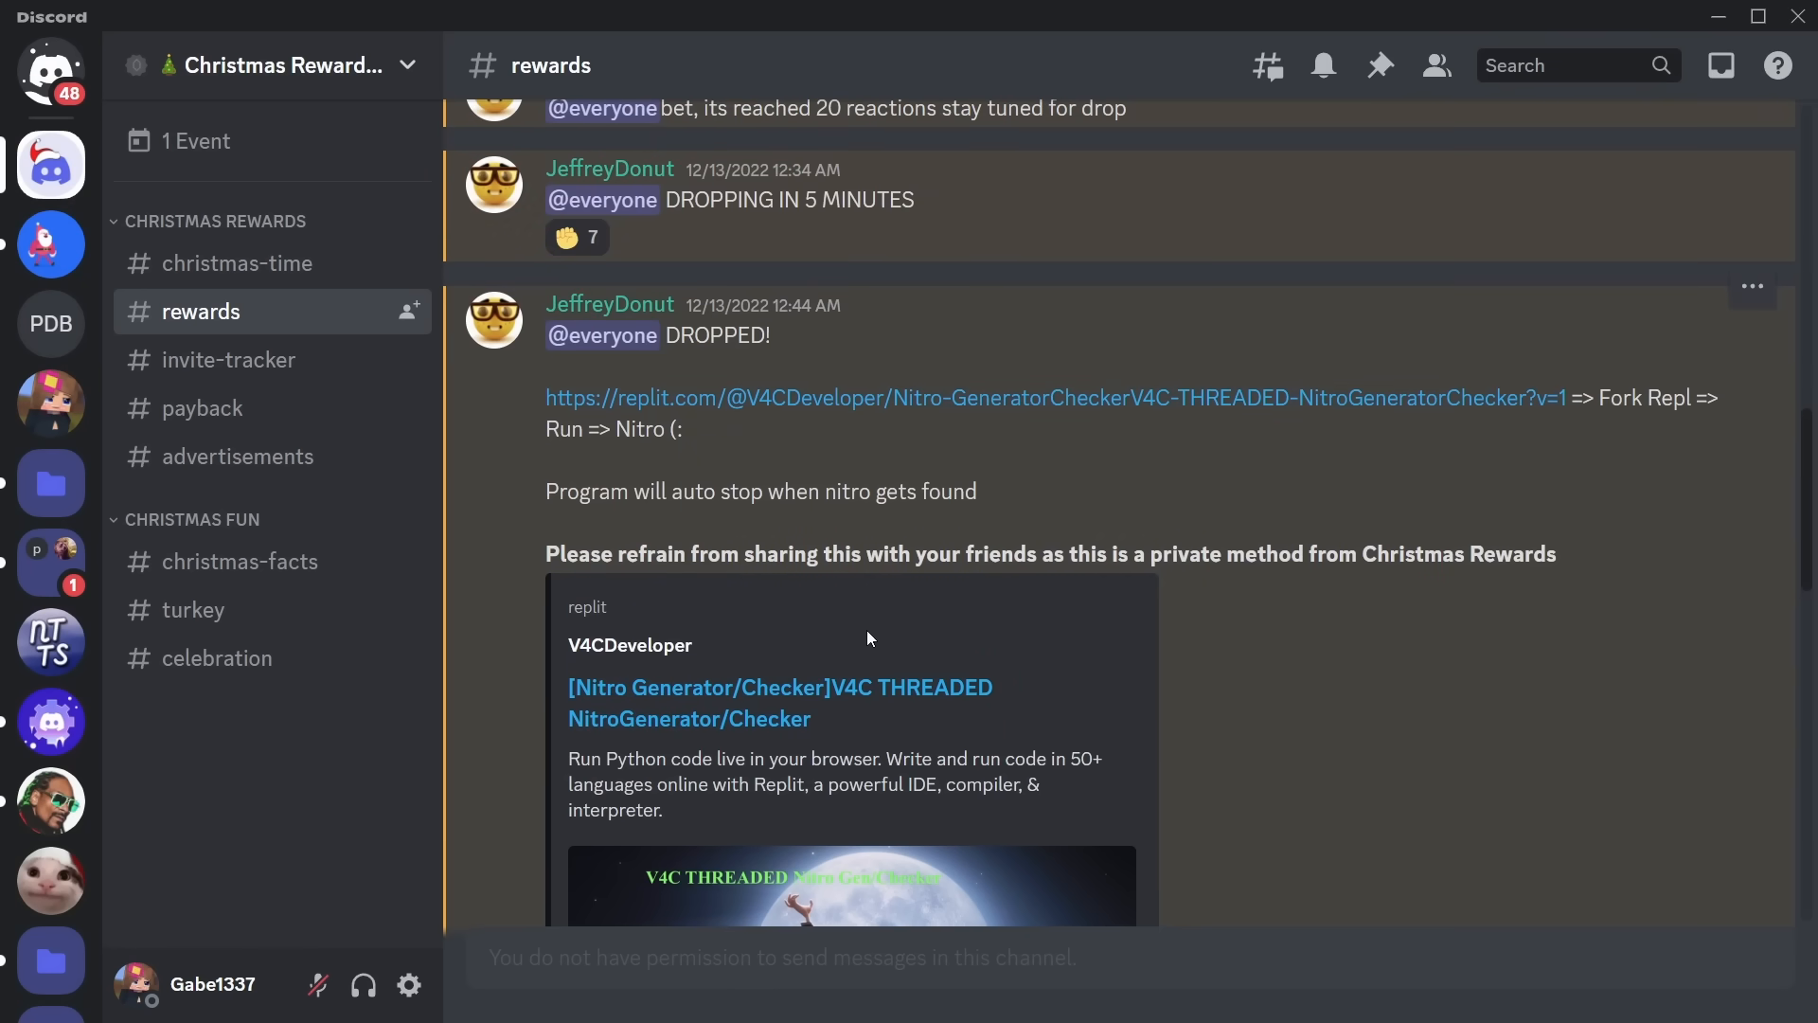
mouse_move(673, 564)
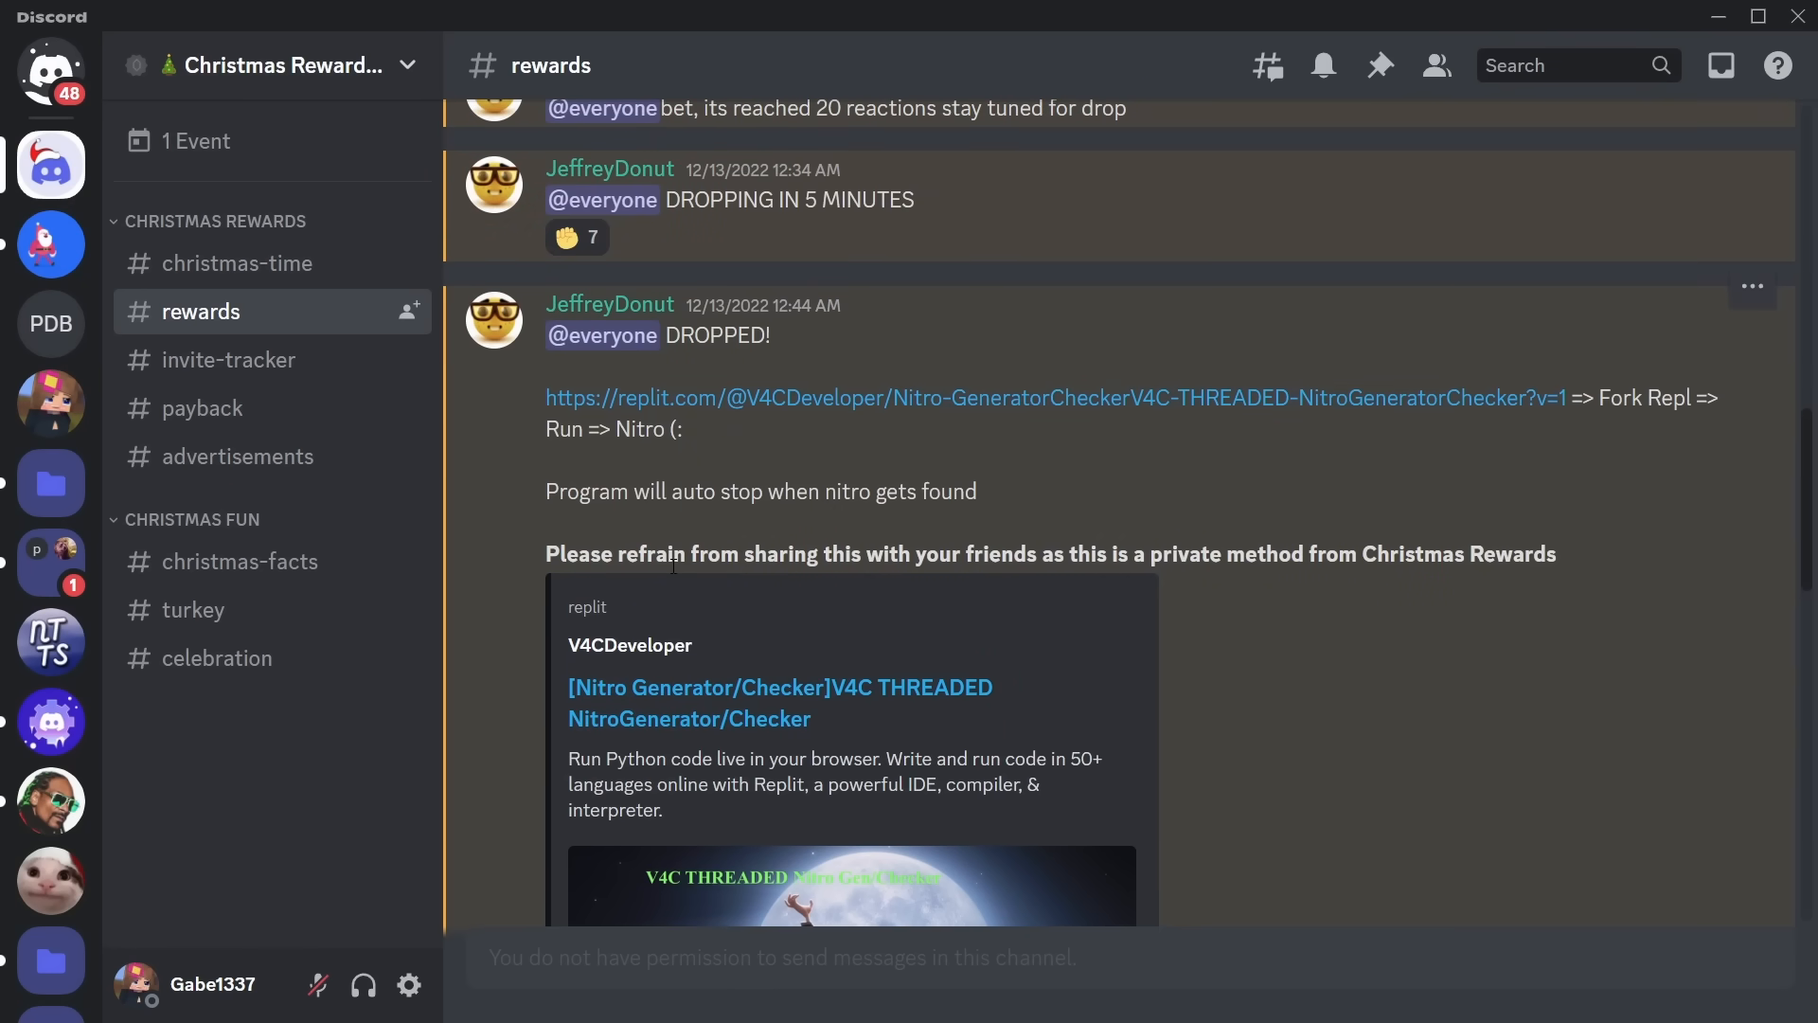
mouse_move(1091, 557)
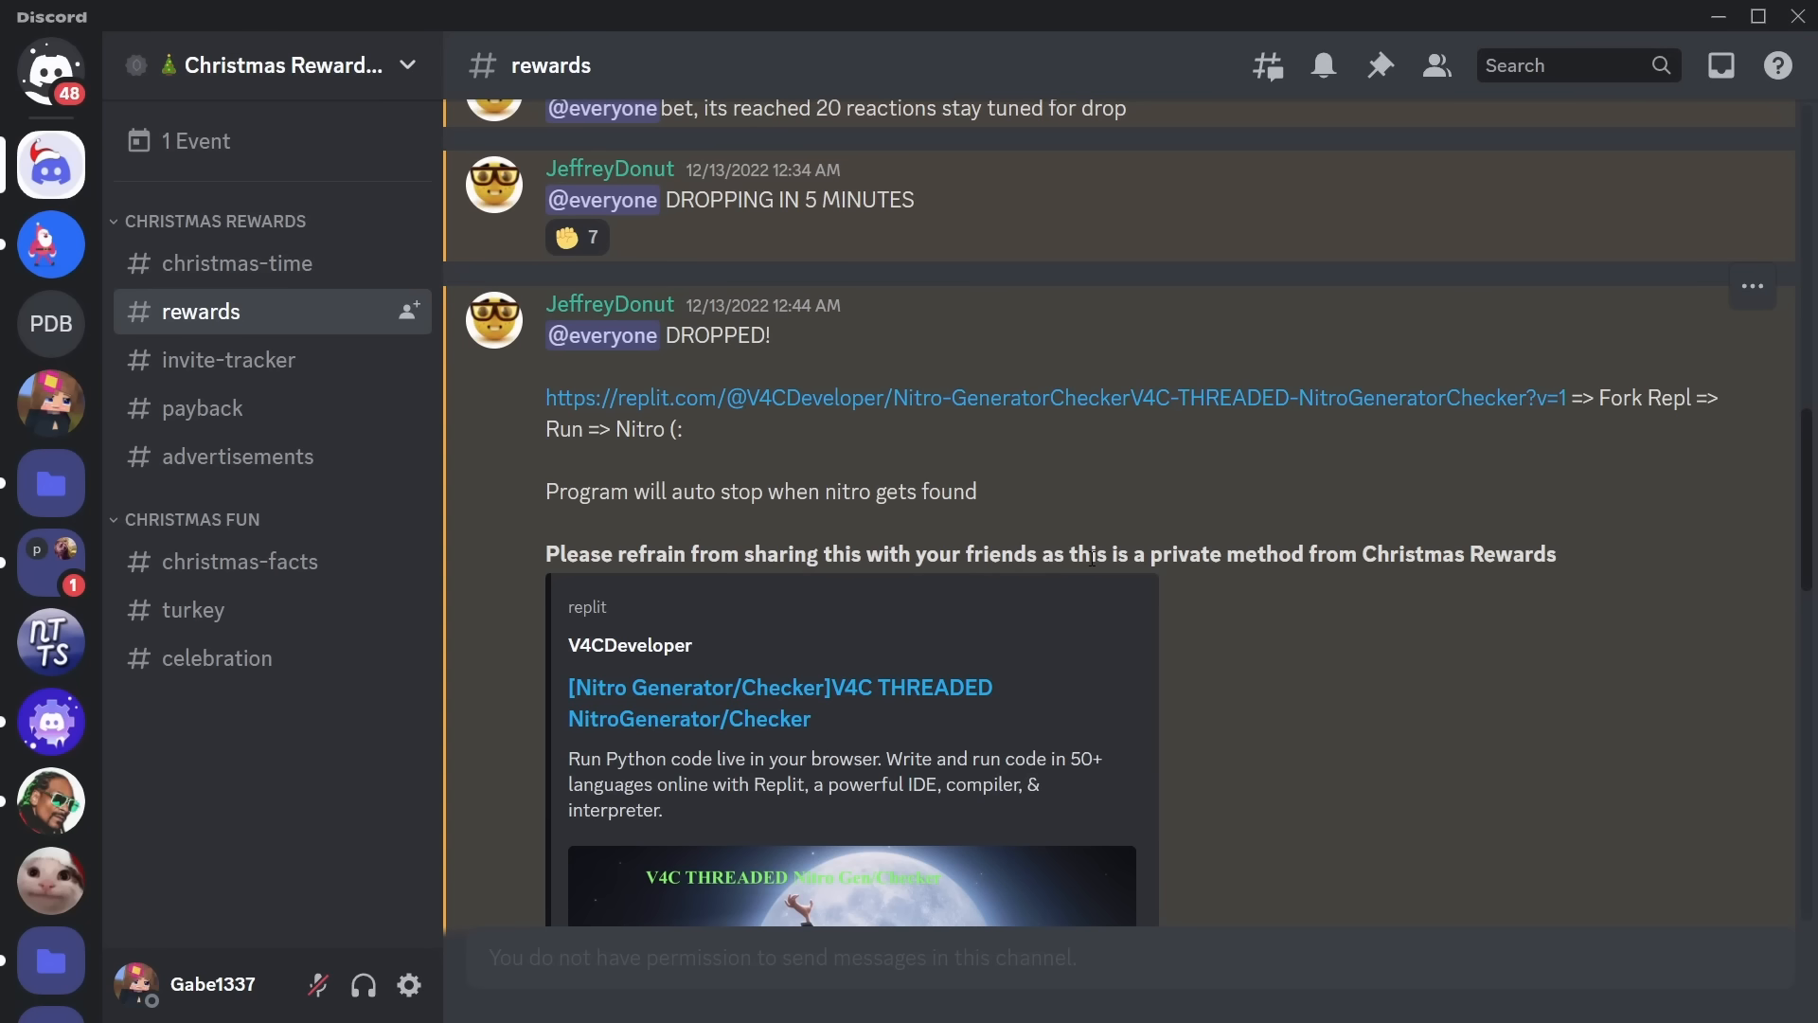
mouse_move(1430, 568)
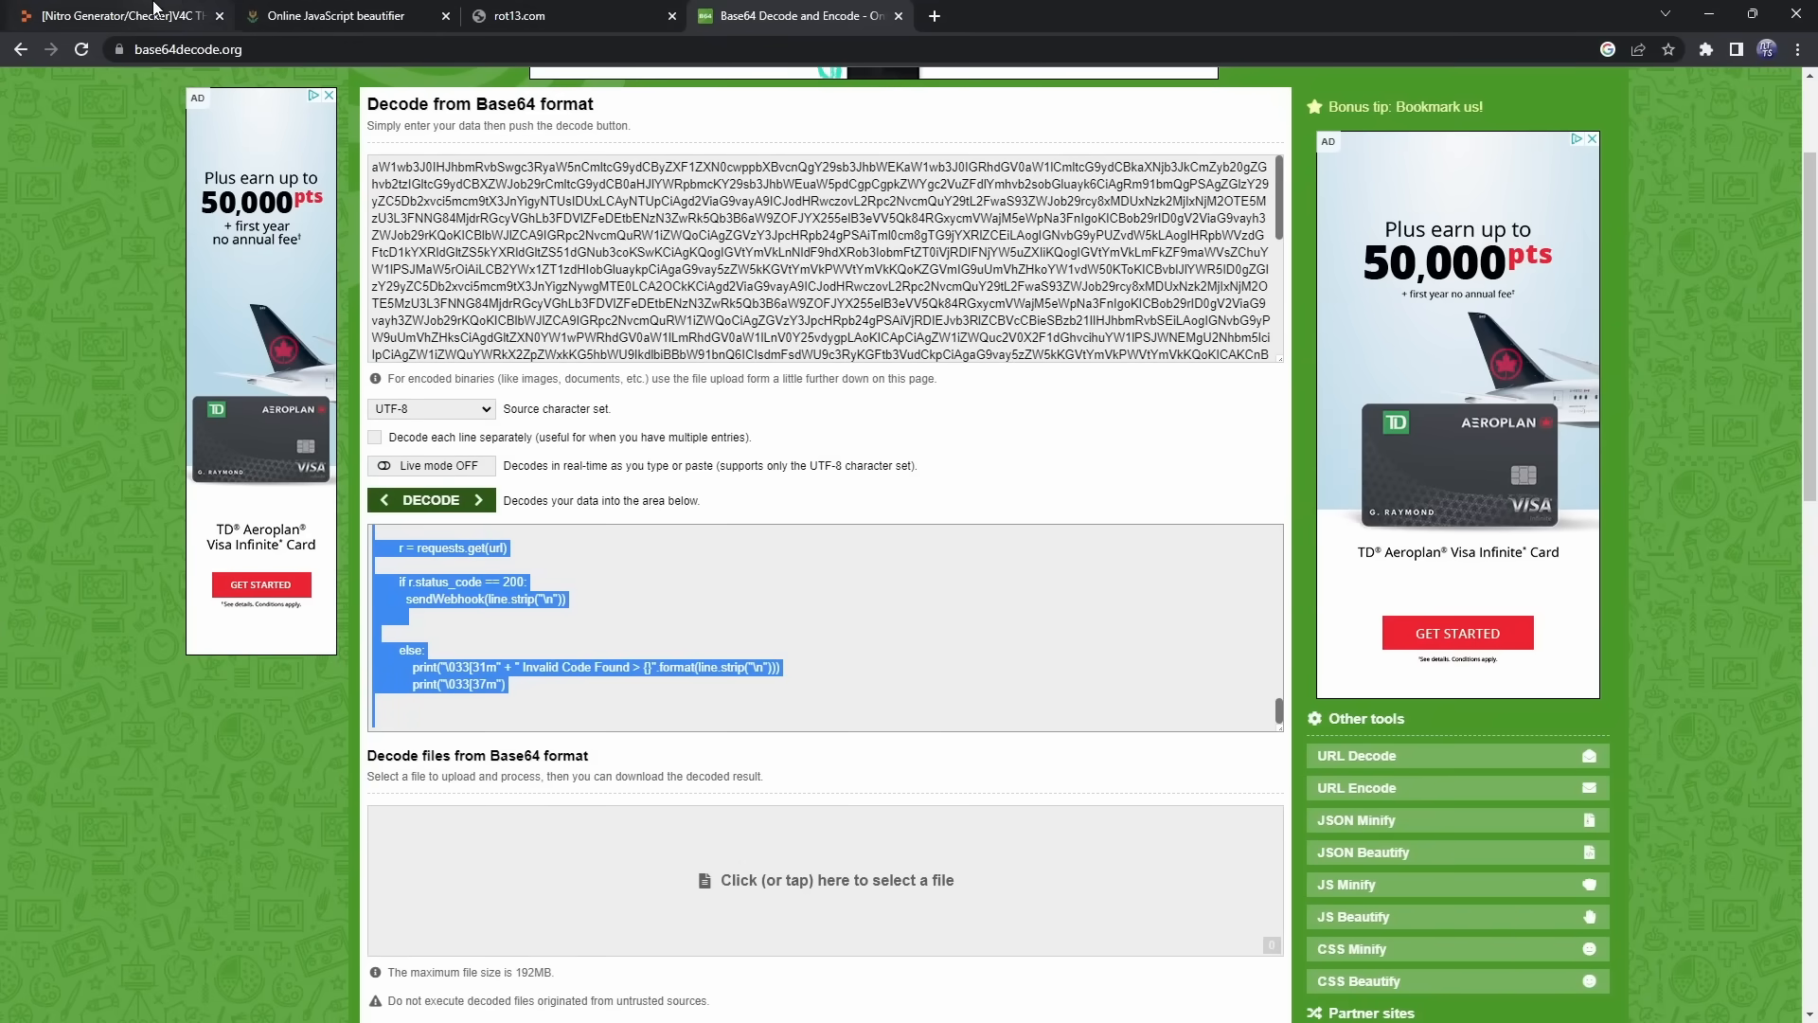
- Switch to the Replit Nitro Generator/Checker page and scroll main.py down to 'import requests'
click(116, 15)
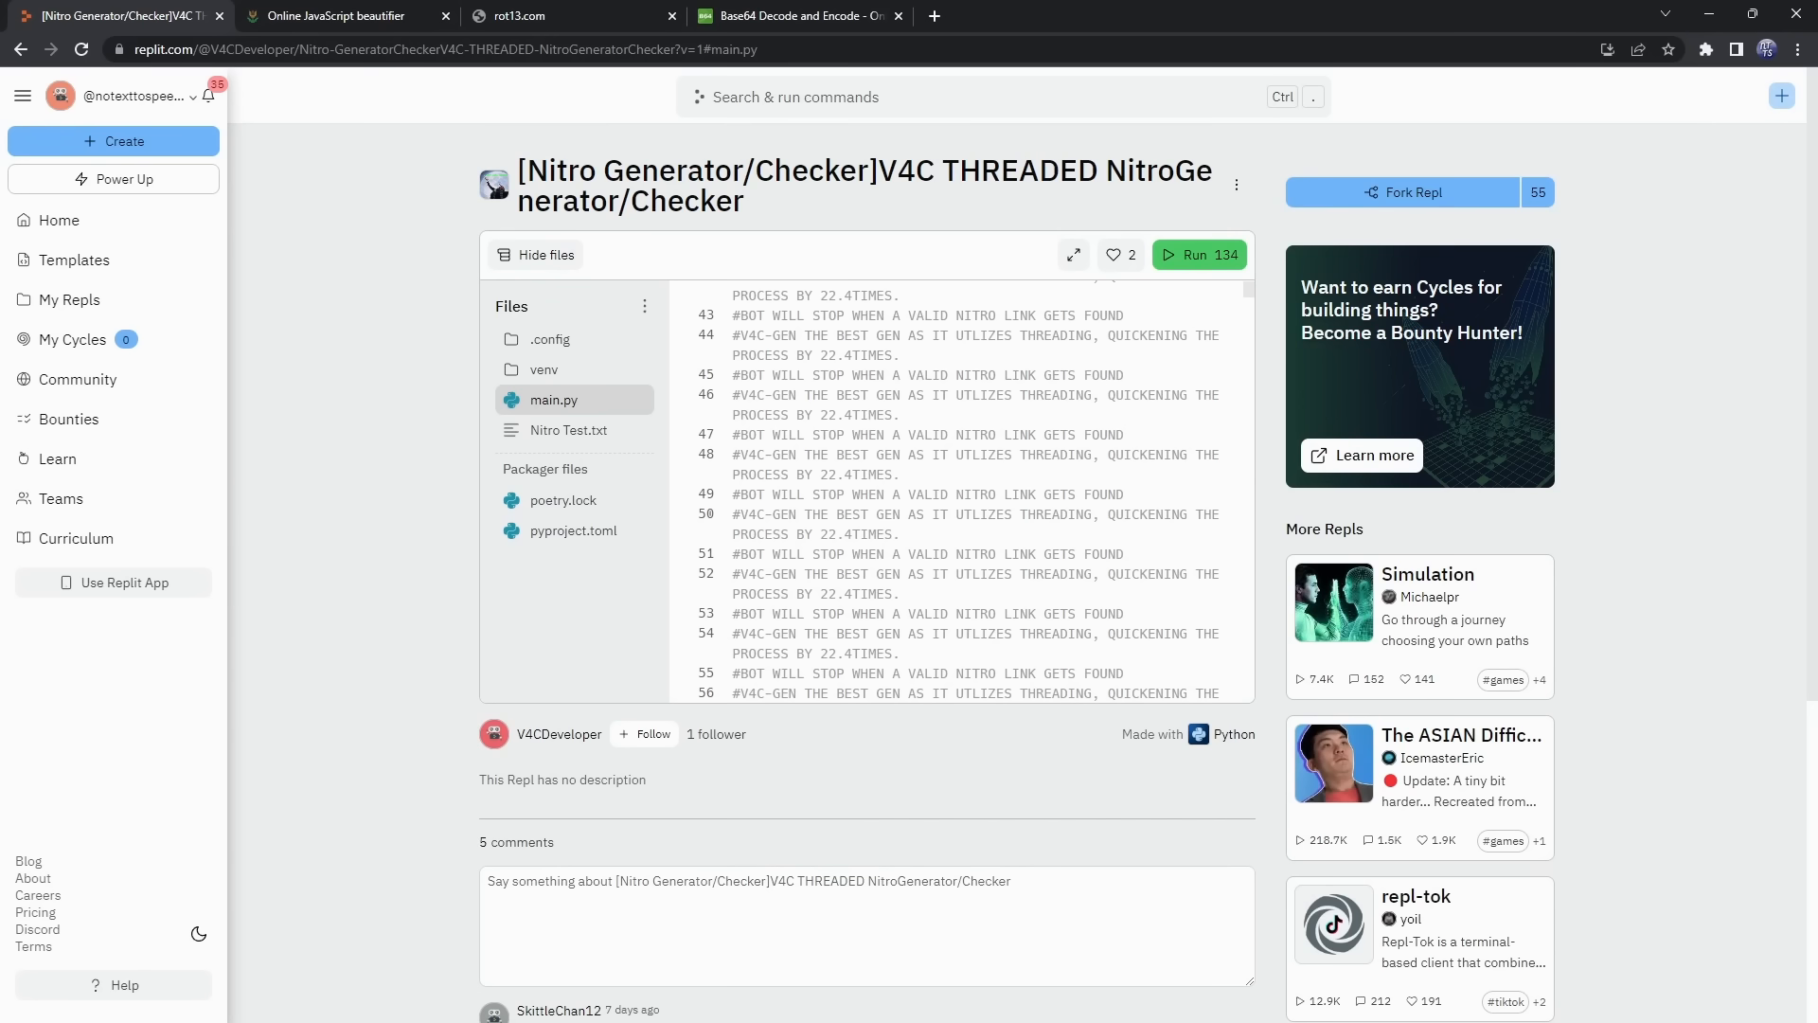
scroll(down, 3)
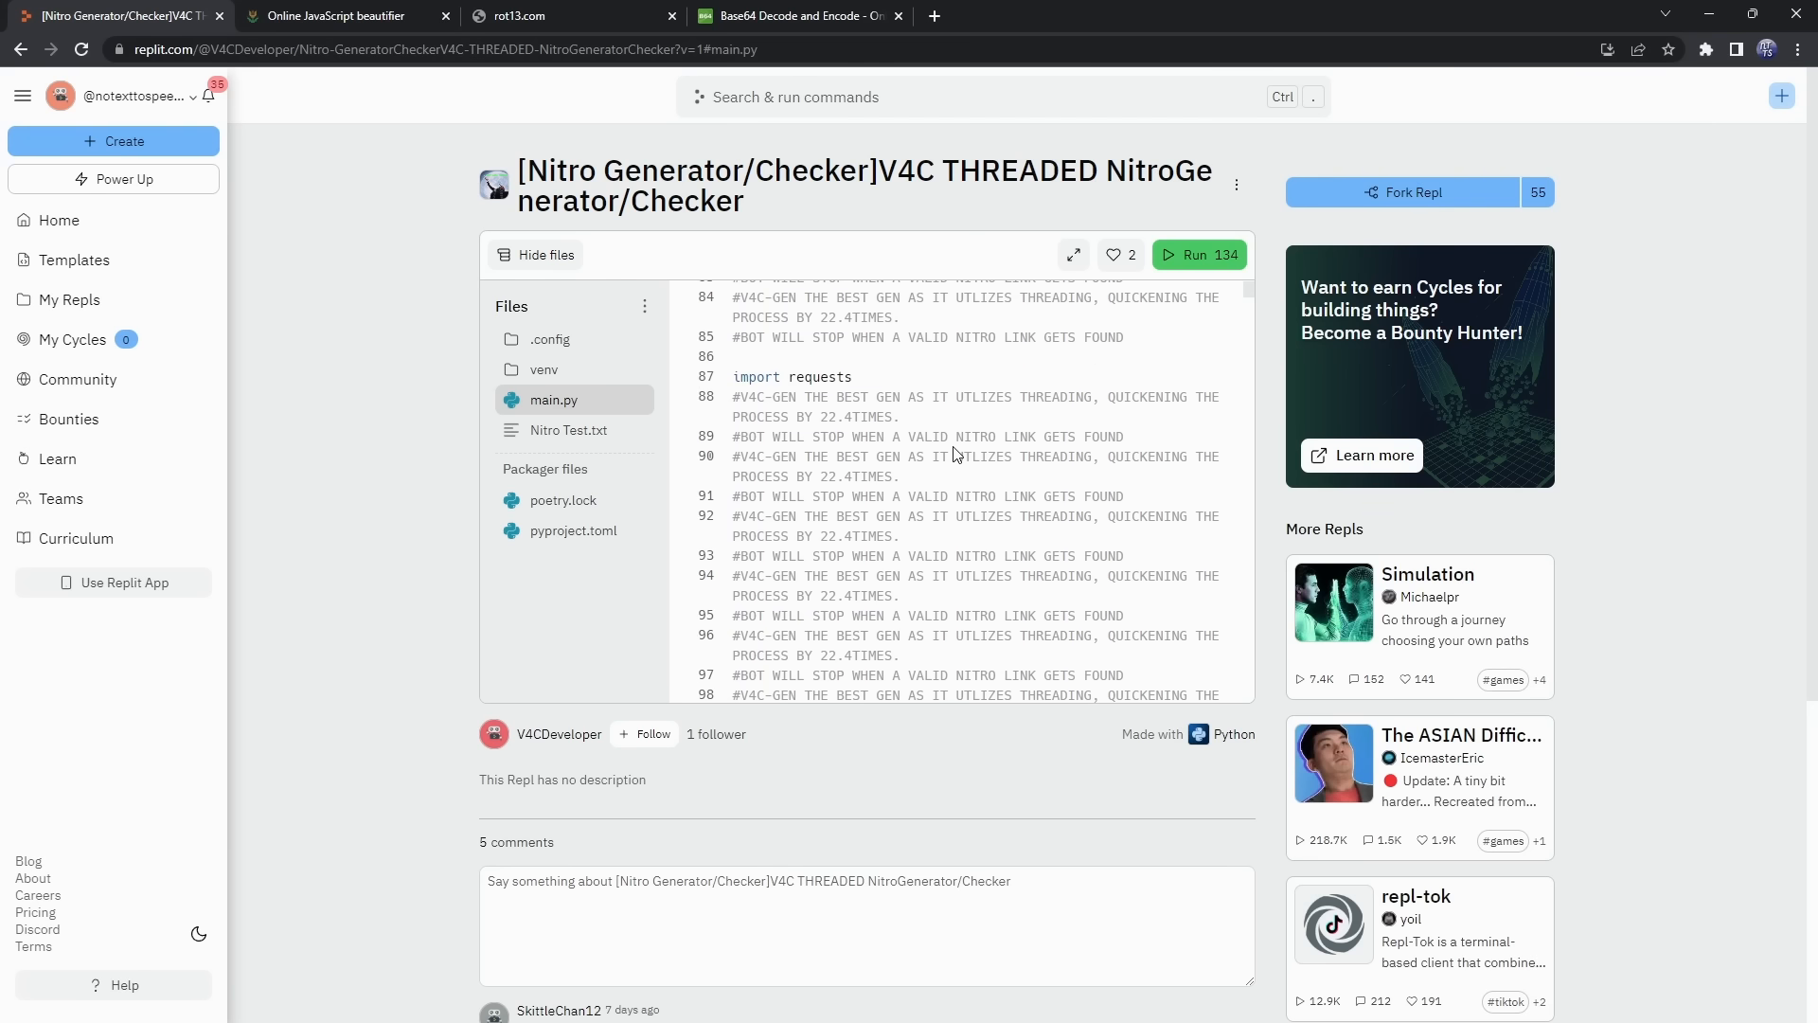